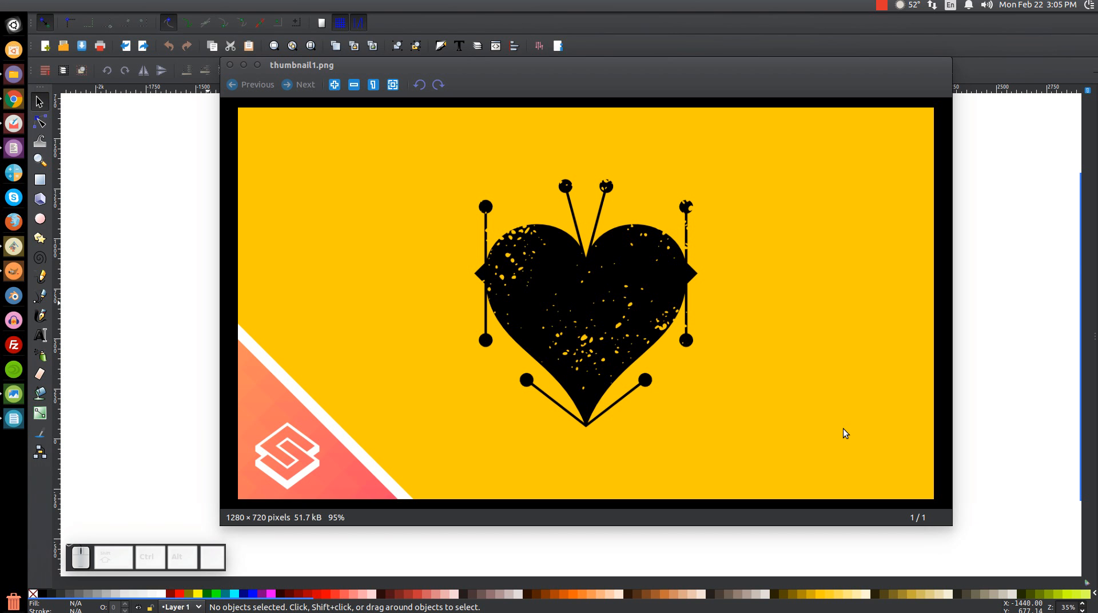
{"action": "mouse_move", "coordinate": [713, 337]}
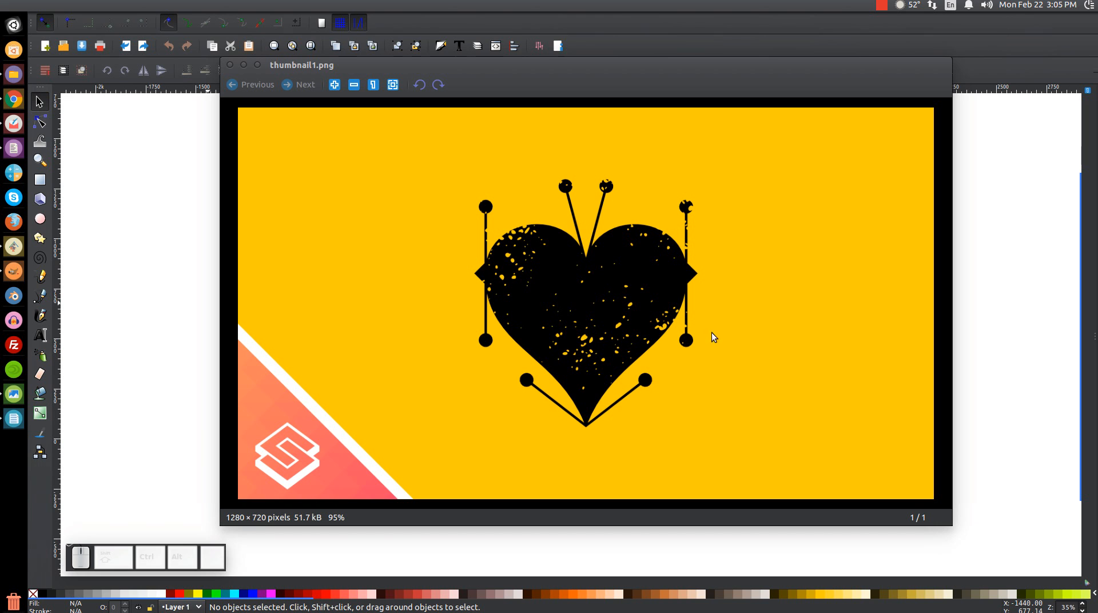
{"action": "mouse_move", "coordinate": [610, 377]}
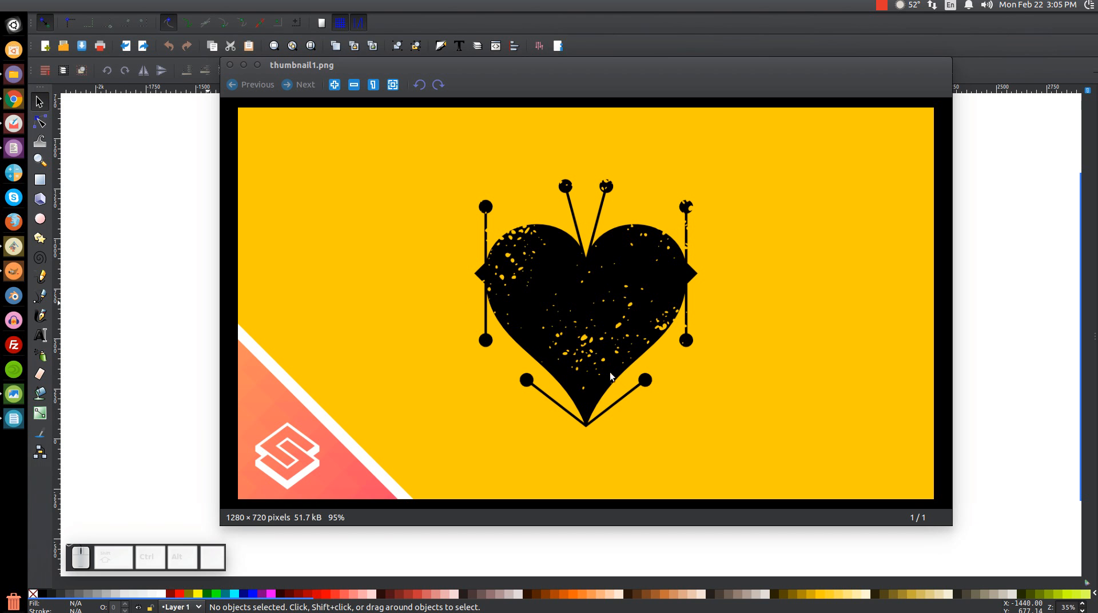
{"action": "mouse_move", "coordinate": [595, 345]}
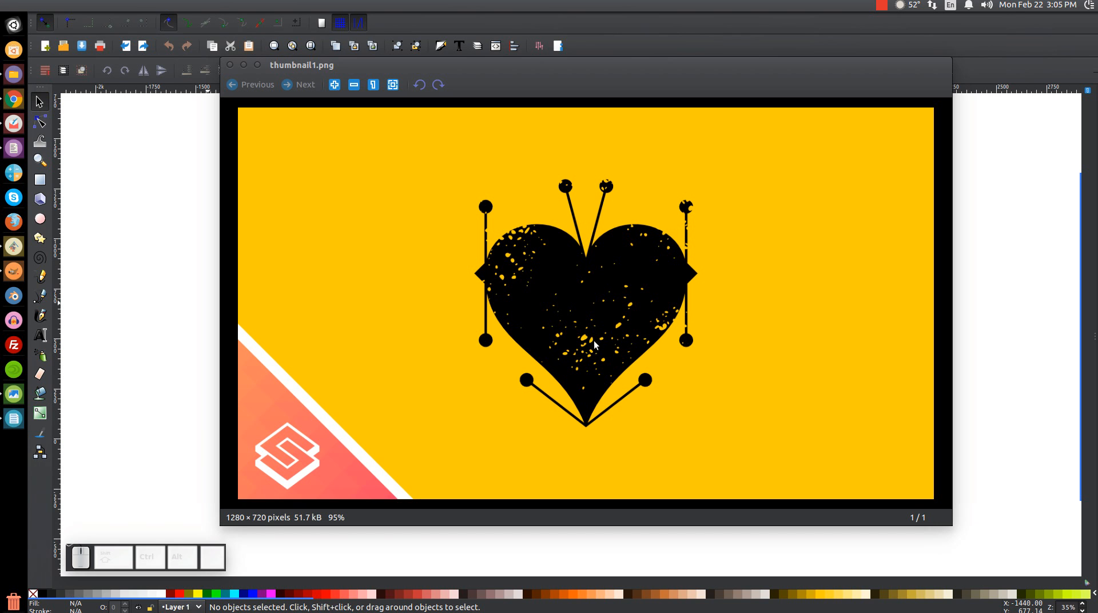
{"action": "mouse_move", "coordinate": [580, 331]}
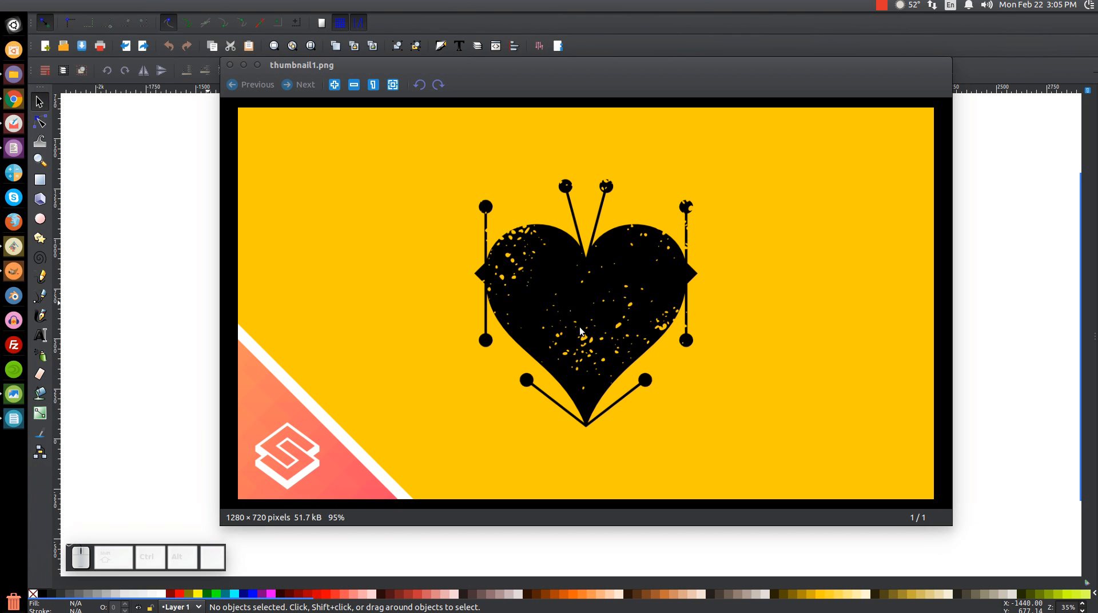
{"action": "mouse_move", "coordinate": [420, 134]}
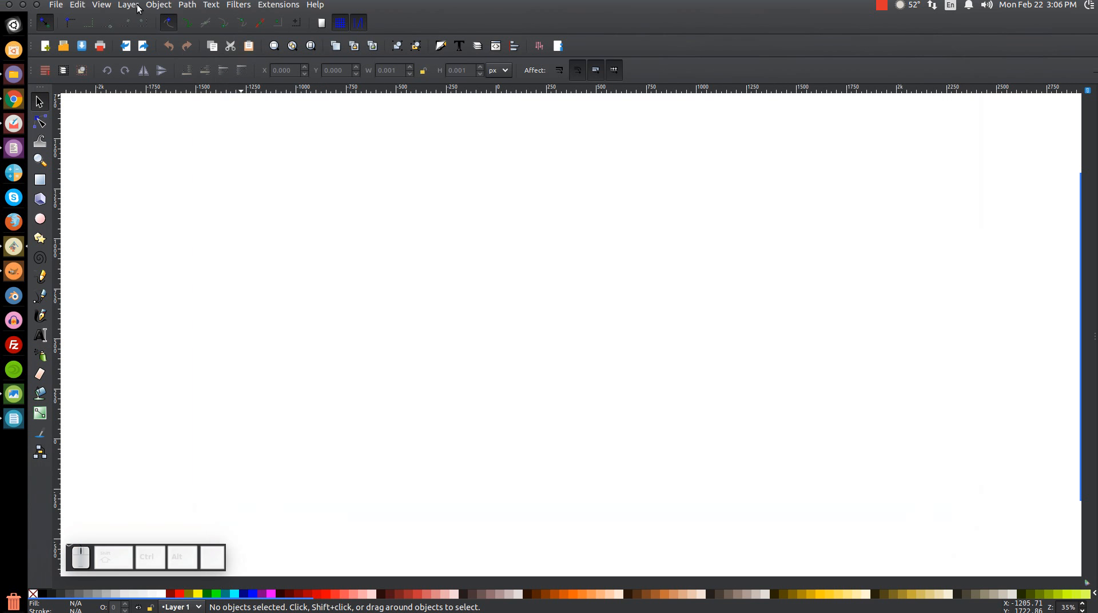
Step: Zoom the blank page to actual size (1:1)
{"action": "left_click", "coordinate": [101, 5]}
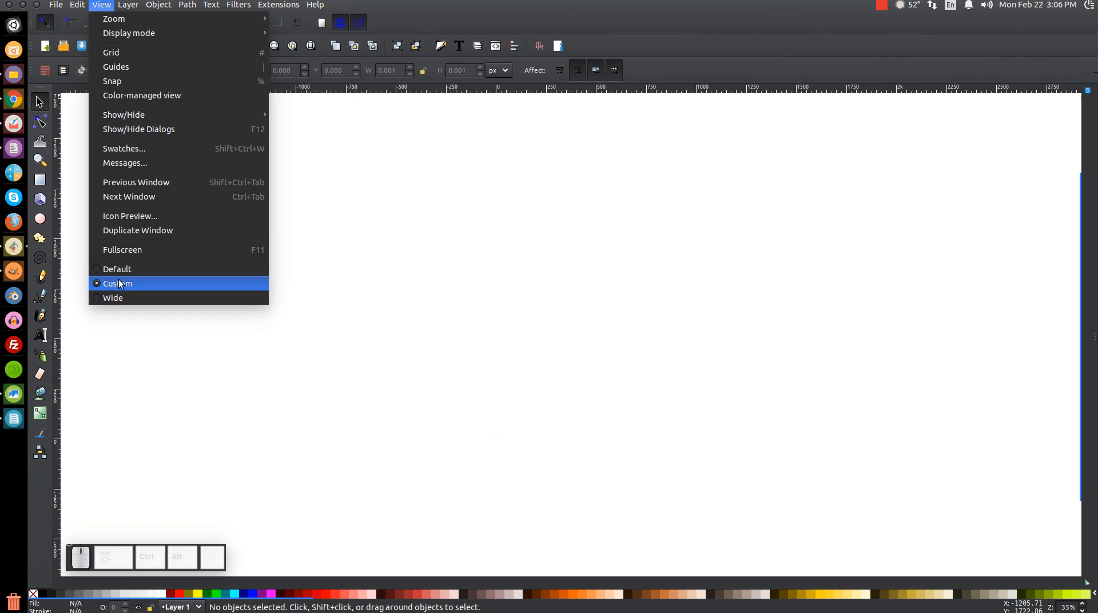
{"action": "mouse_move", "coordinate": [114, 19]}
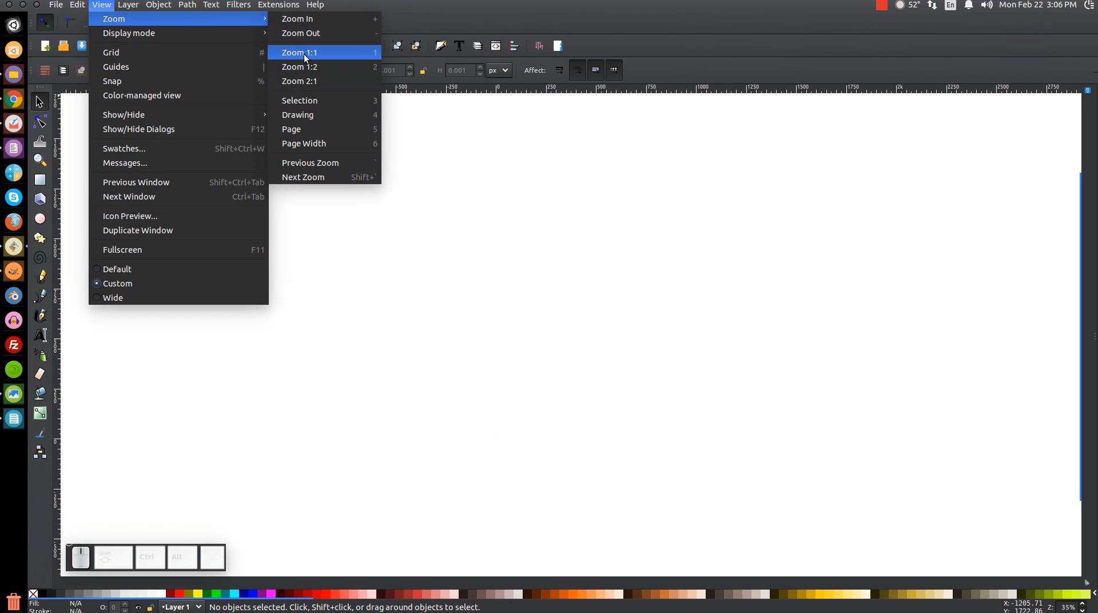
{"action": "left_click", "coordinate": [299, 51]}
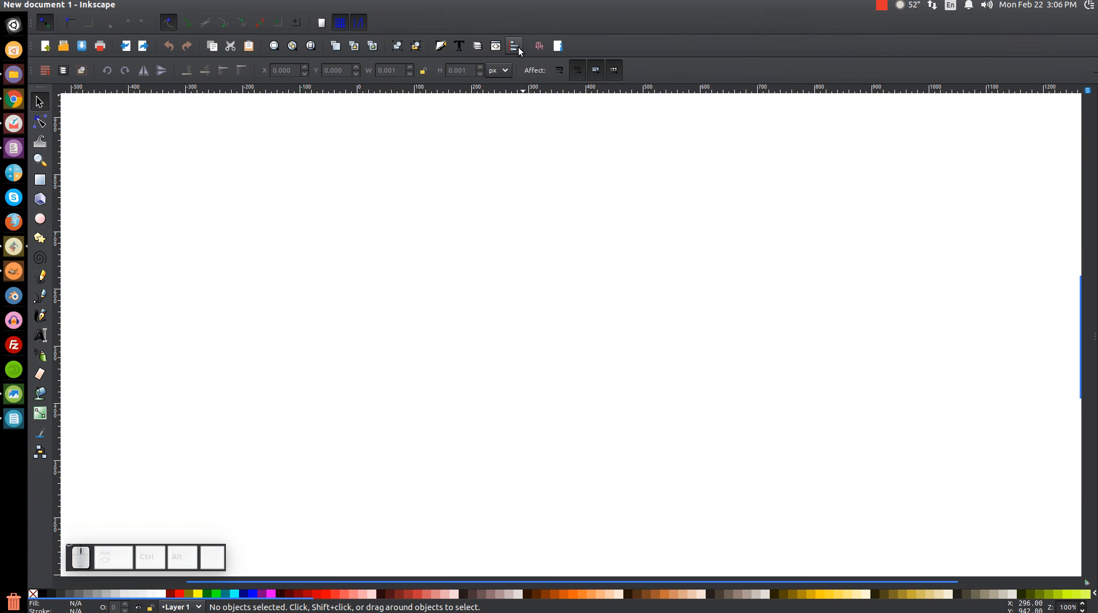
Step: Show the Align and Distribute and Fill and Stroke panels
{"action": "left_click", "coordinate": [513, 46]}
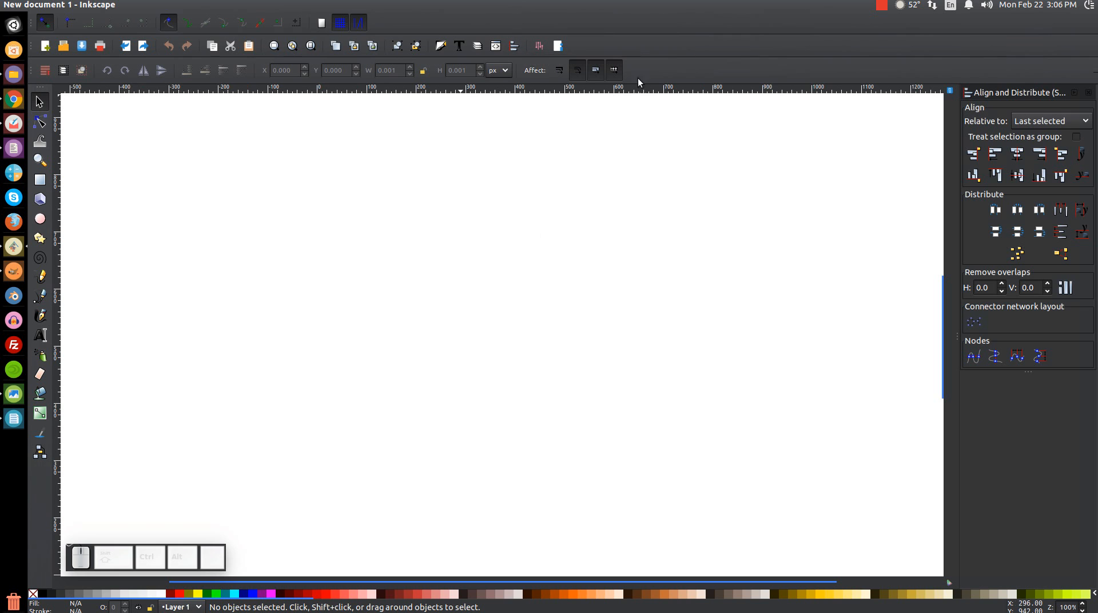
{"action": "left_click", "coordinate": [1050, 120]}
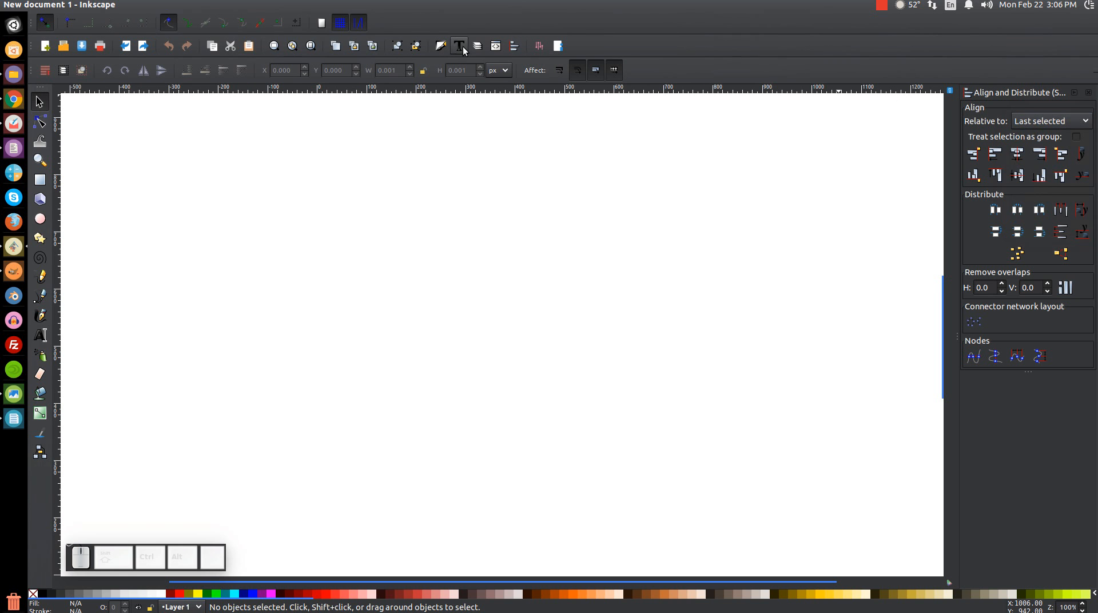
{"action": "mouse_move", "coordinate": [442, 46]}
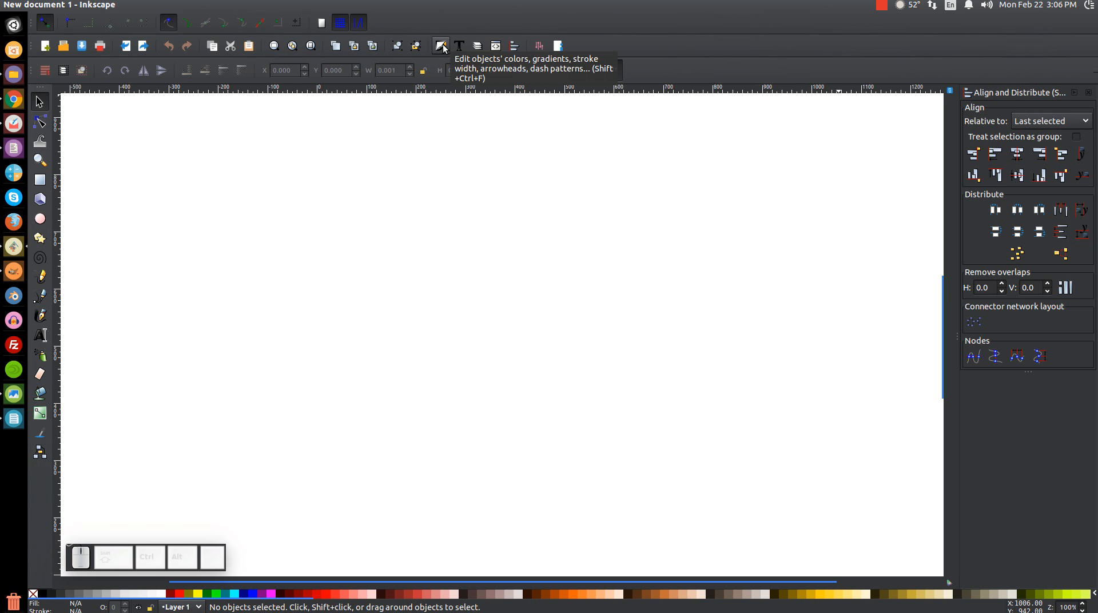
{"action": "left_click", "coordinate": [439, 46]}
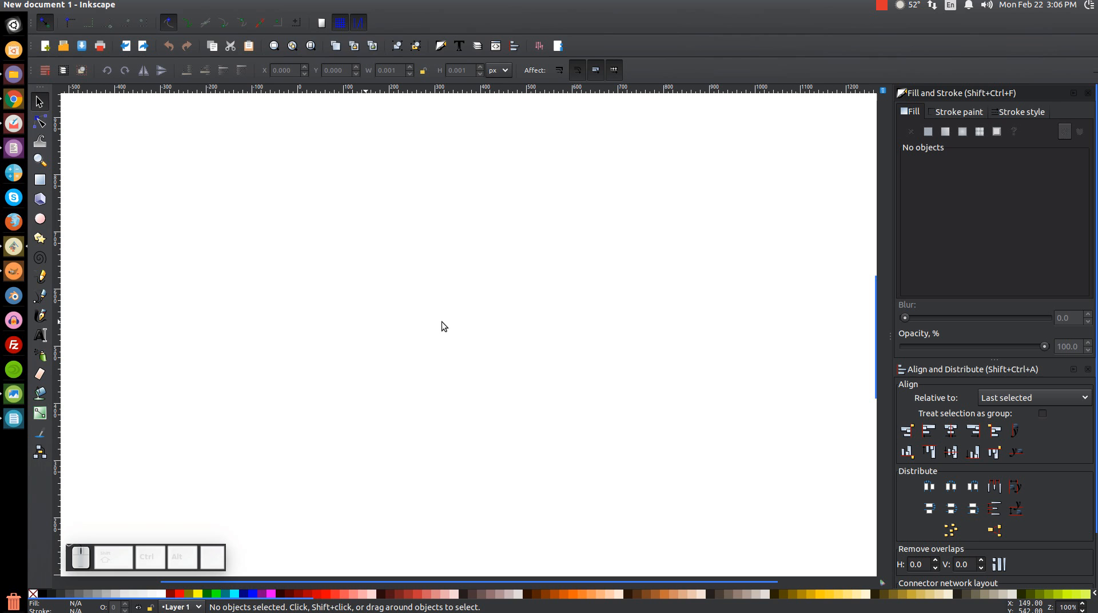
{"action": "mouse_move", "coordinate": [395, 300]}
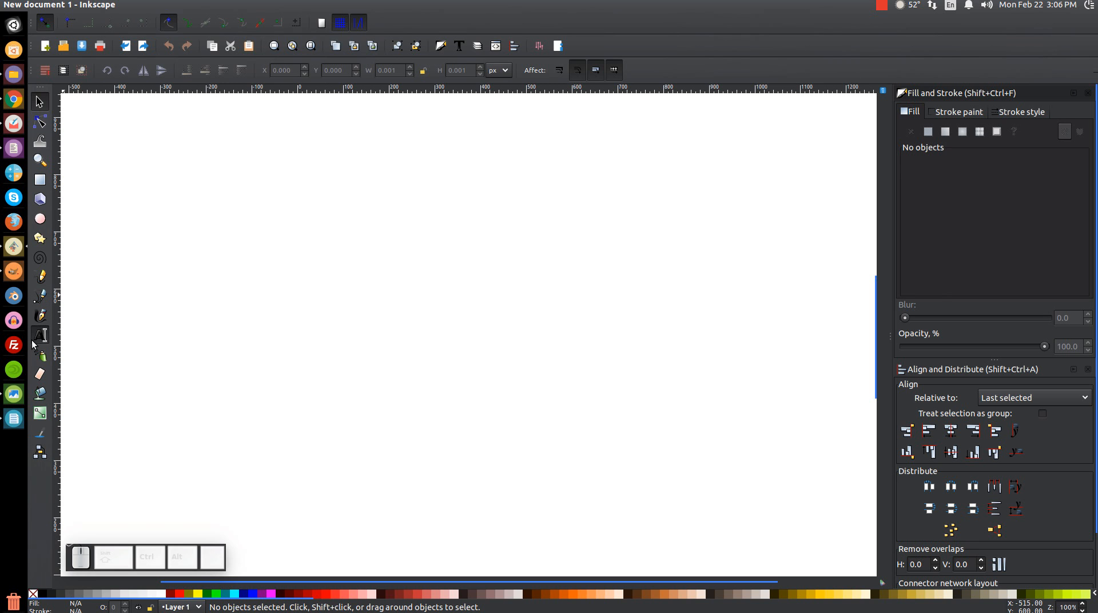
Step: Add a new text object reading TEXT on the page
{"action": "left_click", "coordinate": [40, 335]}
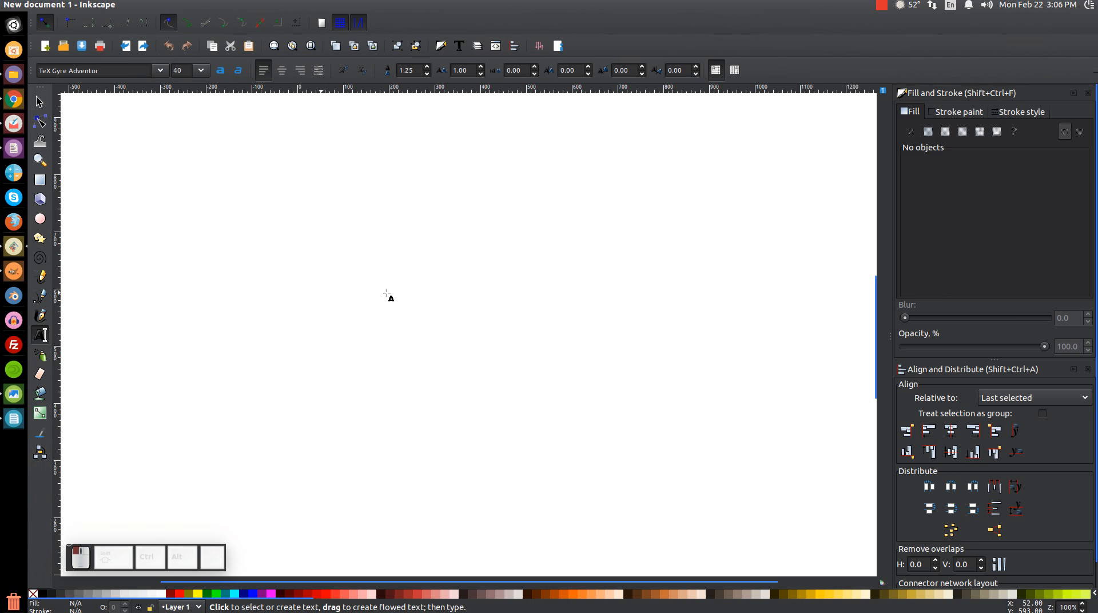
{"action": "left_click", "coordinate": [385, 281]}
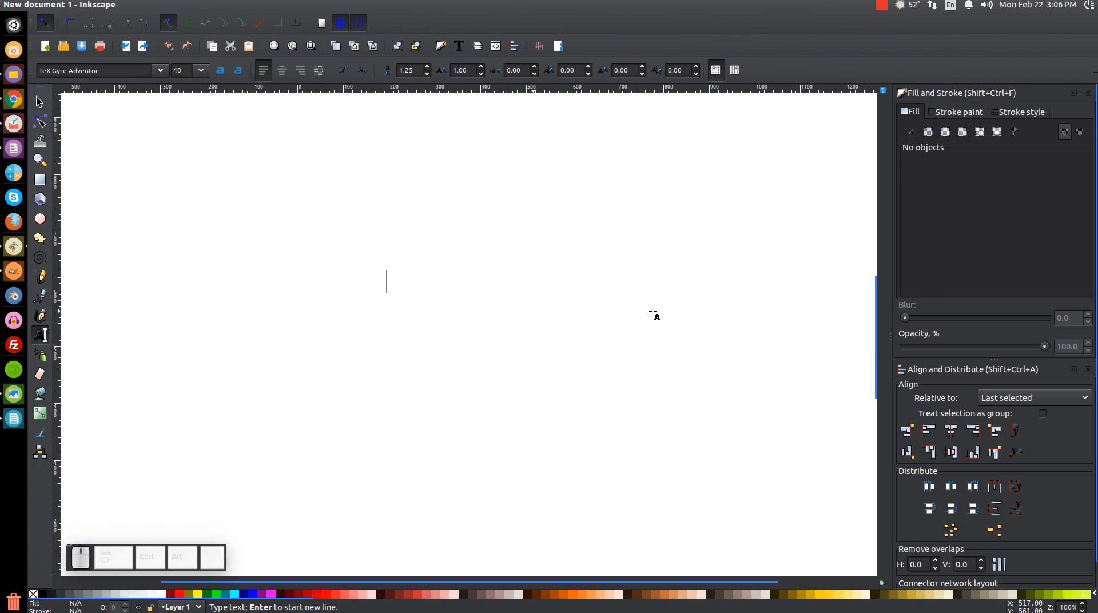
{"action": "type", "text": "TEXT"}
{"action": "type", "text": "lea"}
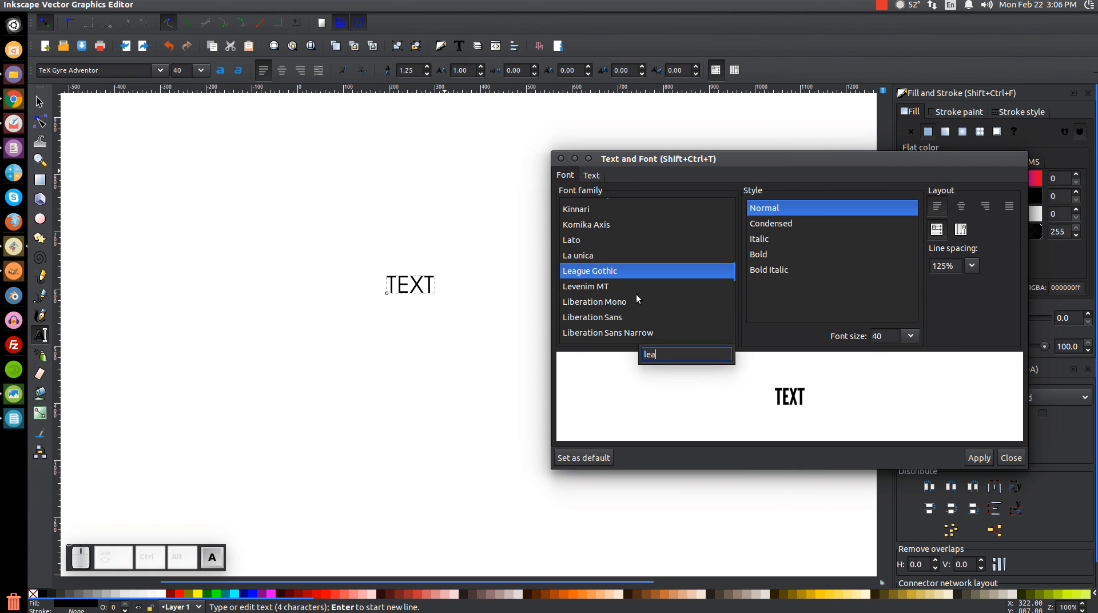
Step: Set the lettering in the League Gothic font via Text and Font
{"action": "type", "text": "g"}
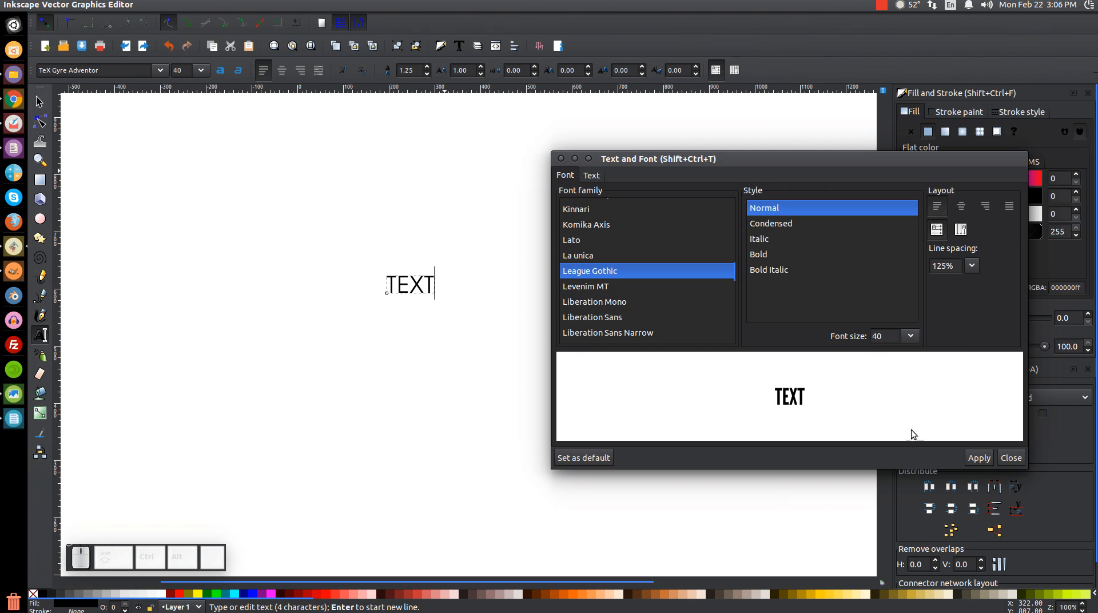
{"action": "left_click", "coordinate": [977, 457]}
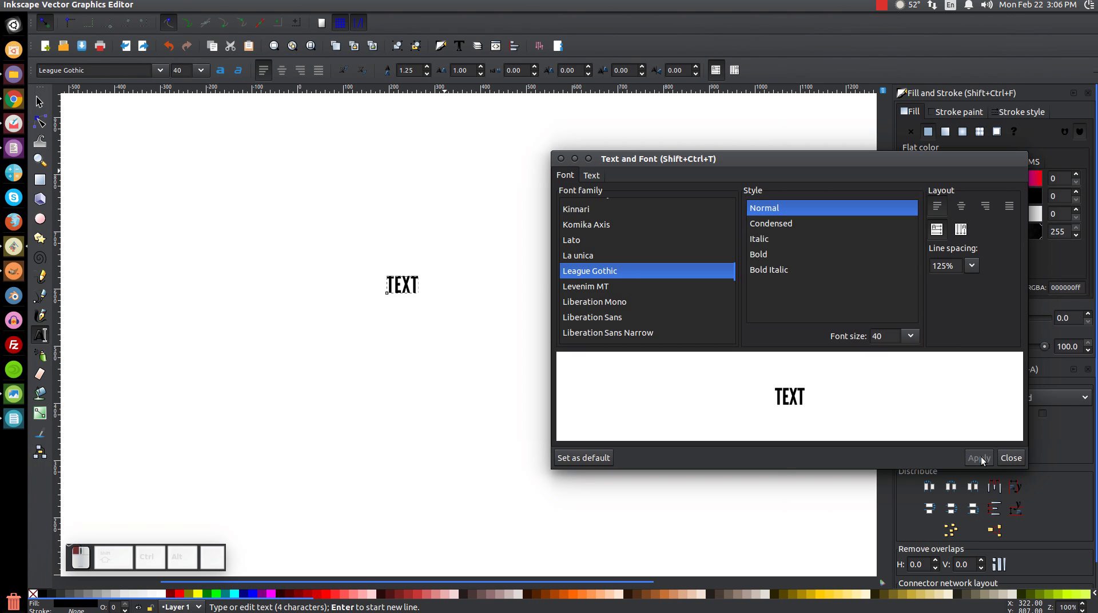
{"action": "left_click", "coordinate": [1009, 458]}
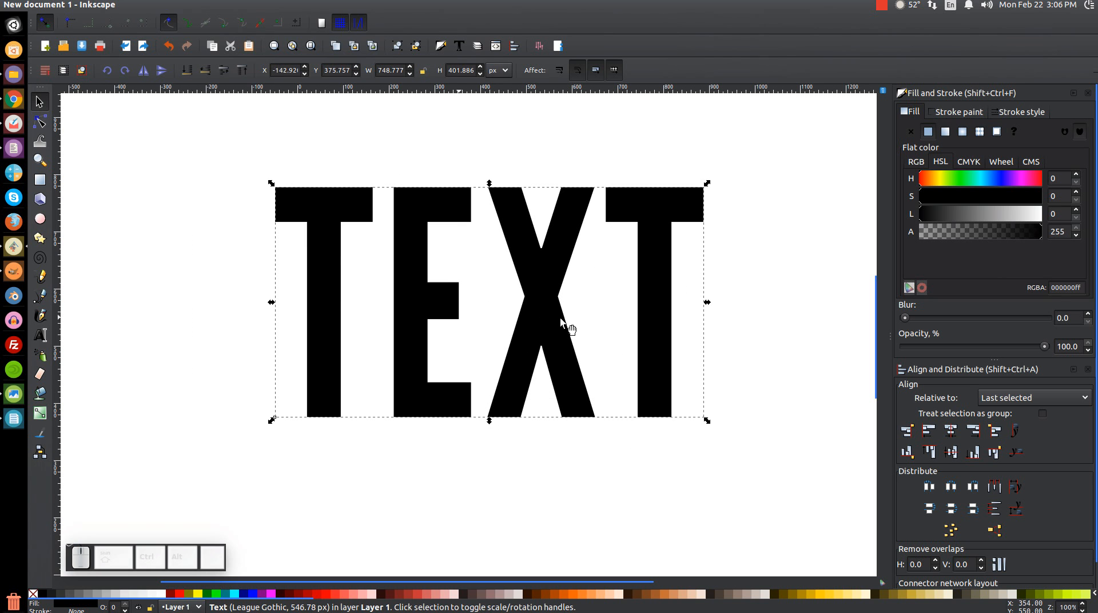
Step: Inspect the enlarged TEXT with the Node and Text tools, then reselect it as a whole object
{"action": "left_click", "coordinate": [403, 185]}
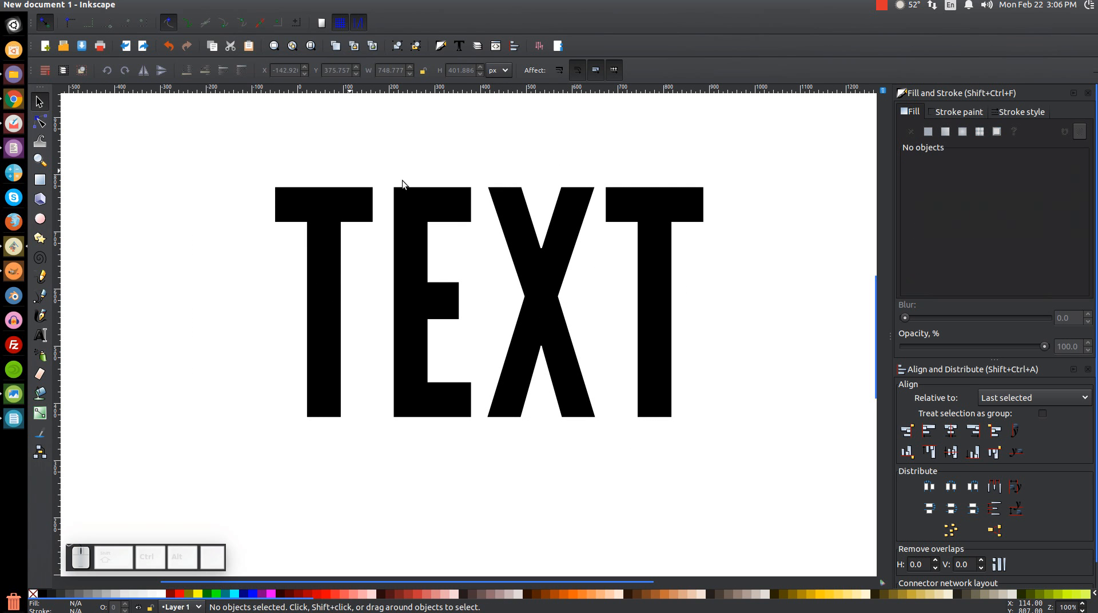
{"action": "mouse_move", "coordinate": [530, 254]}
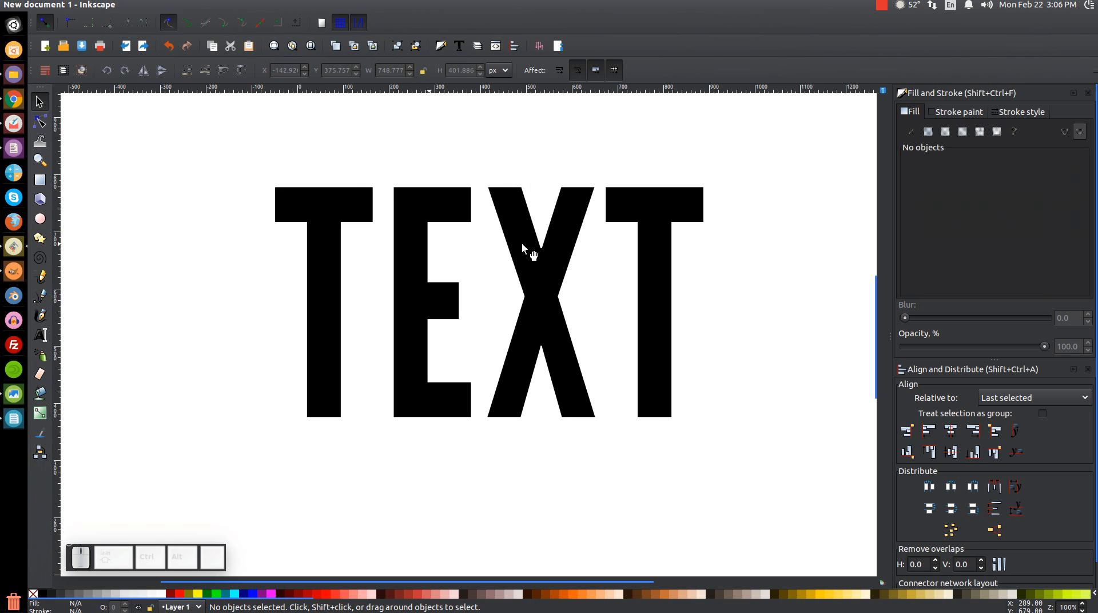
{"action": "left_click", "coordinate": [535, 252]}
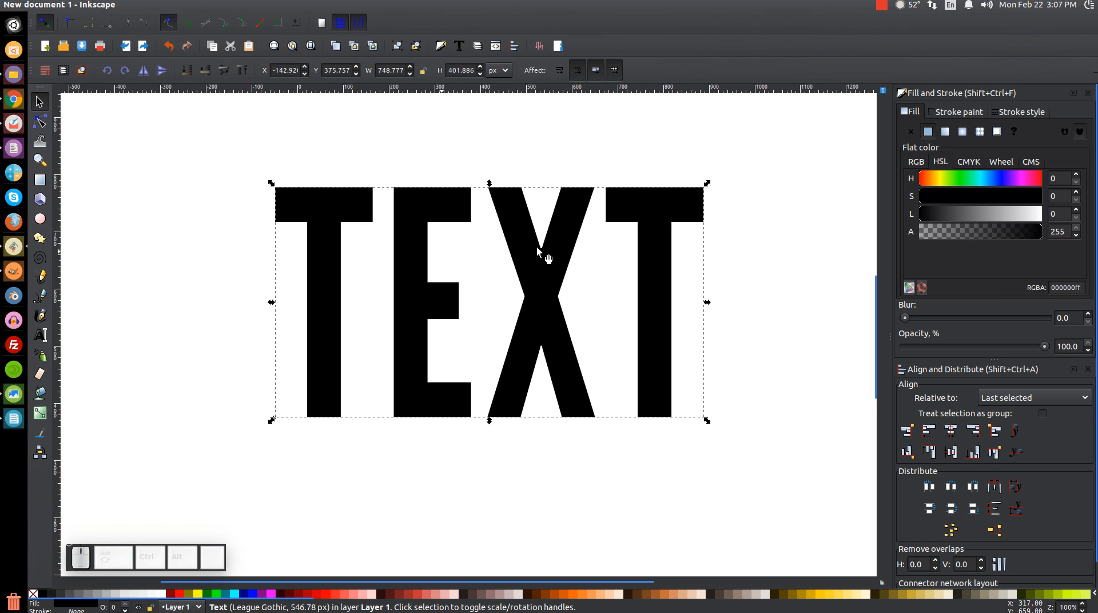
{"action": "mouse_move", "coordinate": [422, 297]}
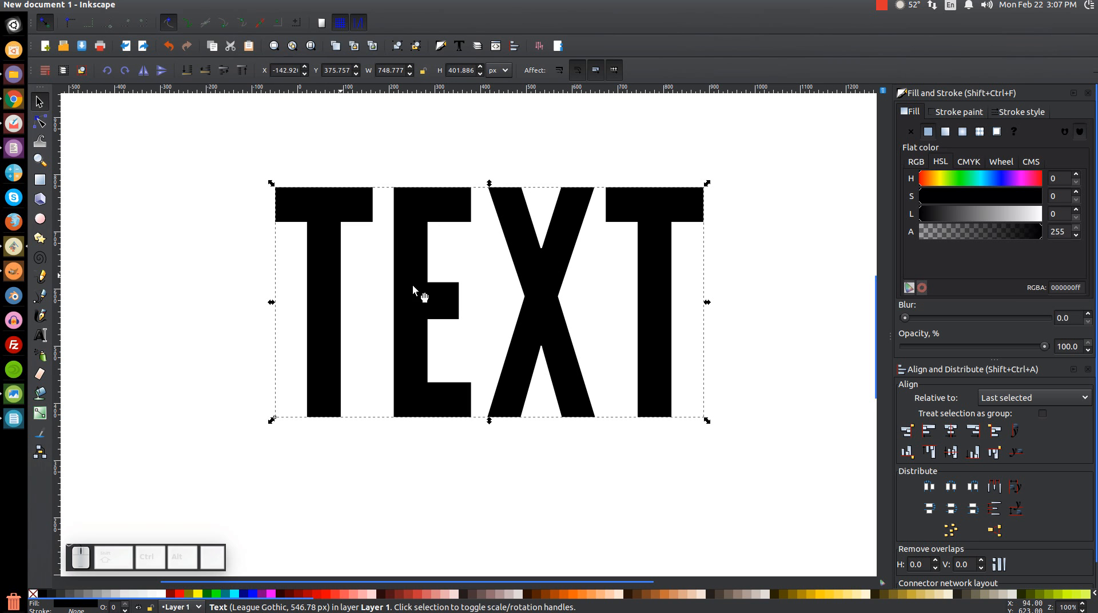
{"action": "mouse_move", "coordinate": [152, 132]}
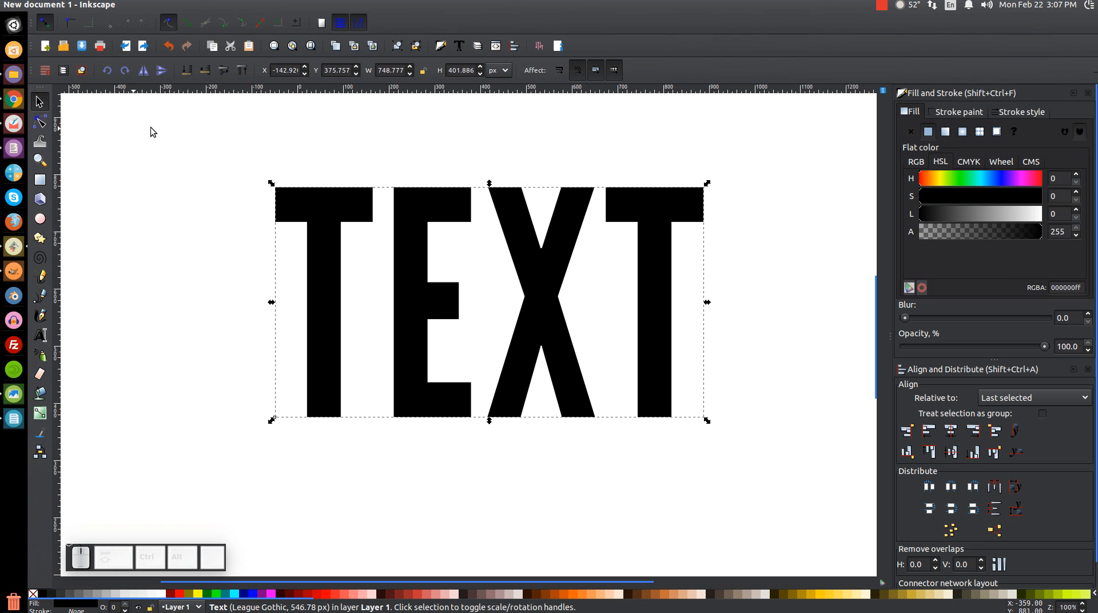
{"action": "left_click", "coordinate": [39, 120]}
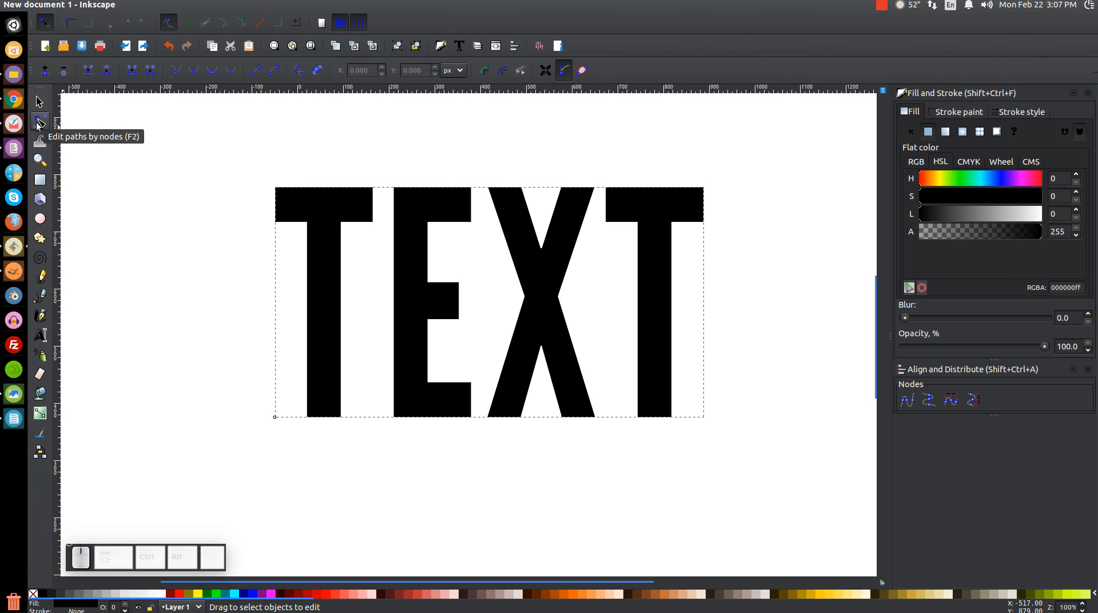
{"action": "mouse_move", "coordinate": [614, 273]}
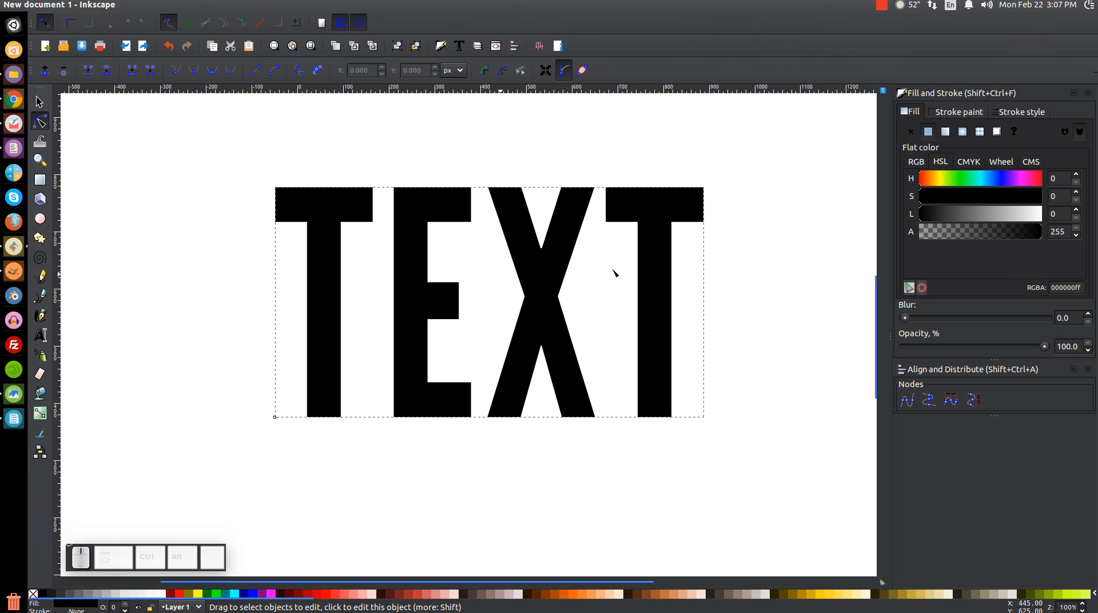
{"action": "mouse_move", "coordinate": [539, 301]}
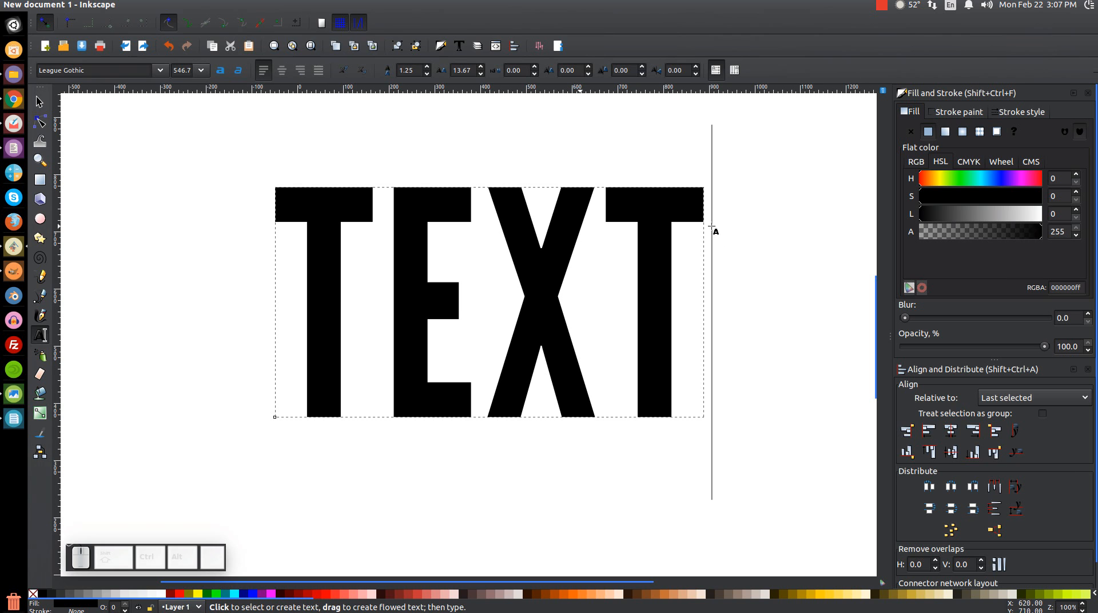
{"action": "left_click", "coordinate": [636, 249]}
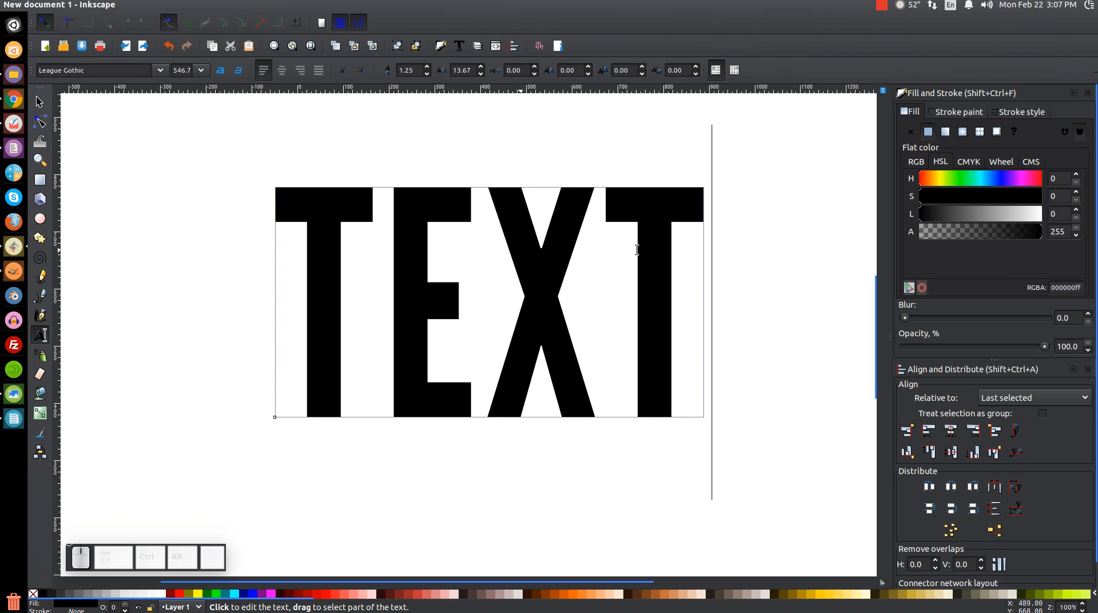
{"action": "left_click", "coordinate": [39, 102]}
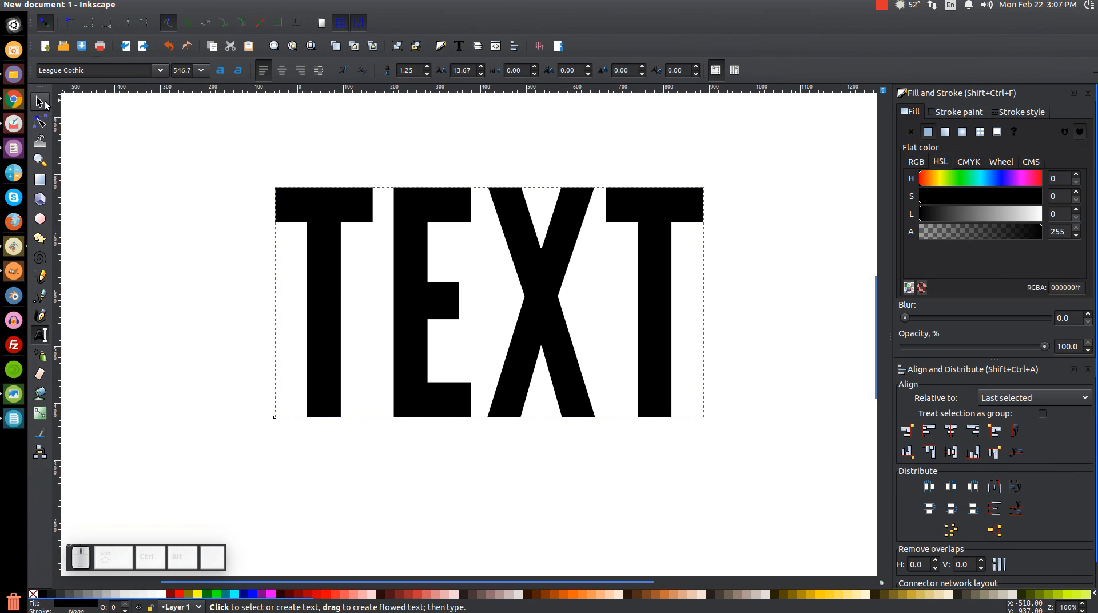
{"action": "left_click", "coordinate": [39, 101]}
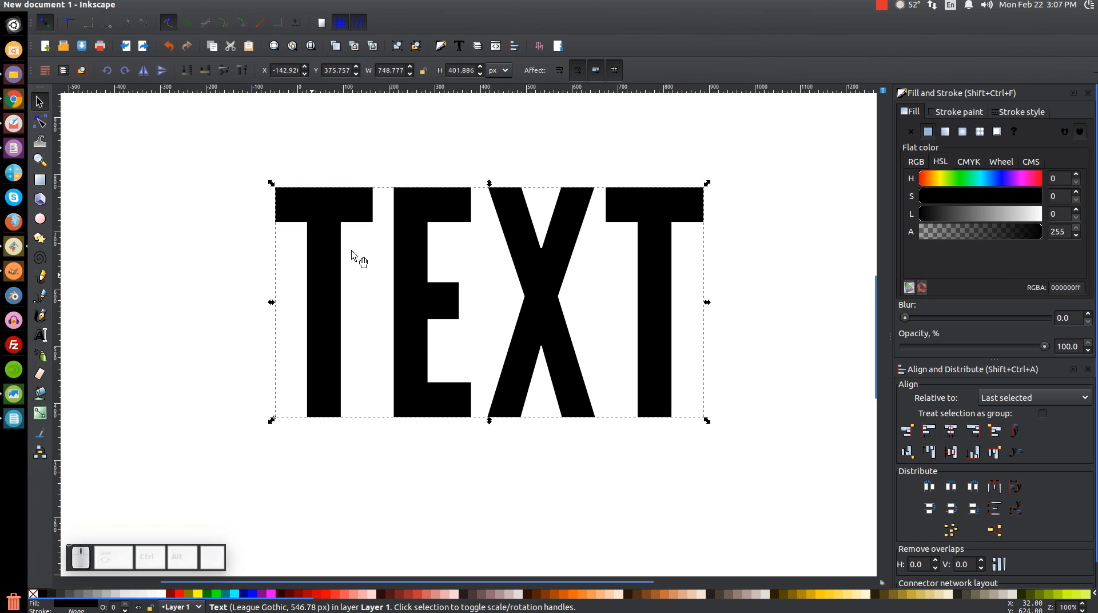
Step: Convert the TEXT lettering to paths and check the first T's nodes
{"action": "left_click", "coordinate": [187, 5]}
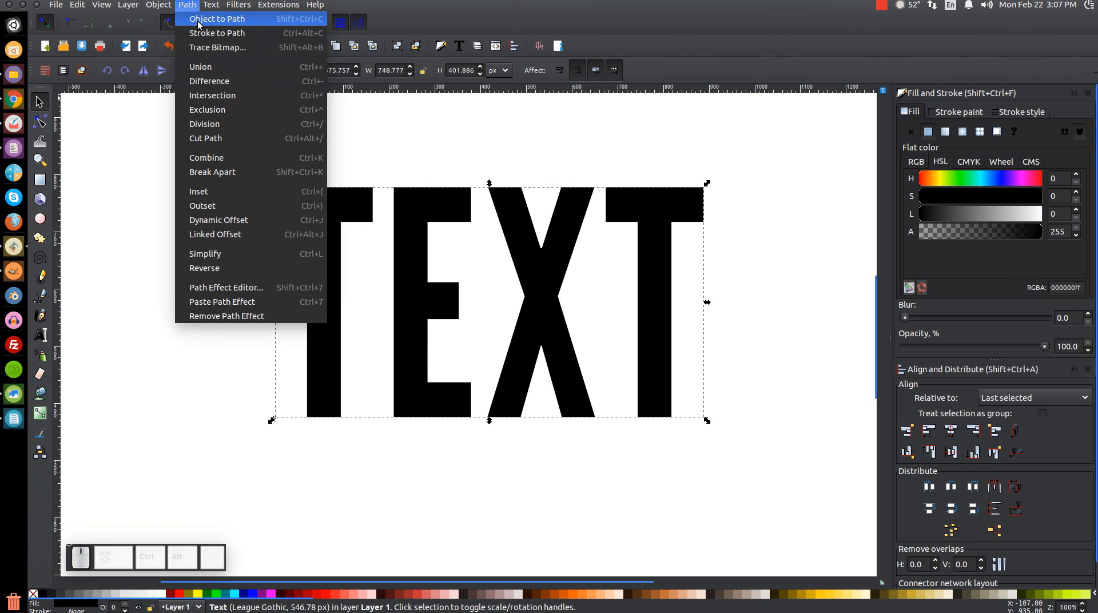
{"action": "left_click", "coordinate": [218, 18]}
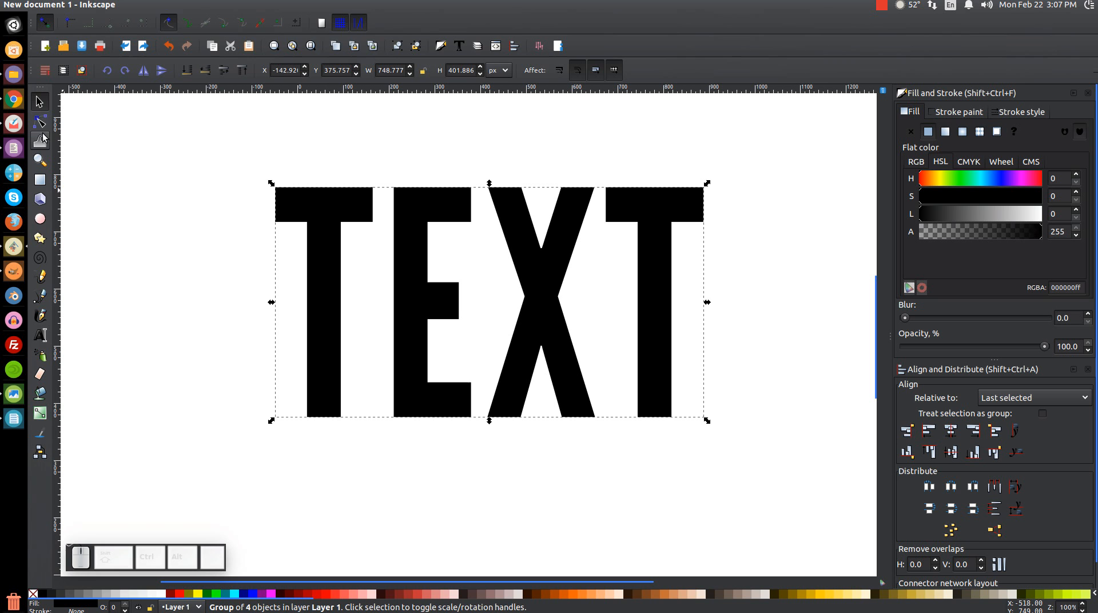
{"action": "left_click", "coordinate": [39, 122]}
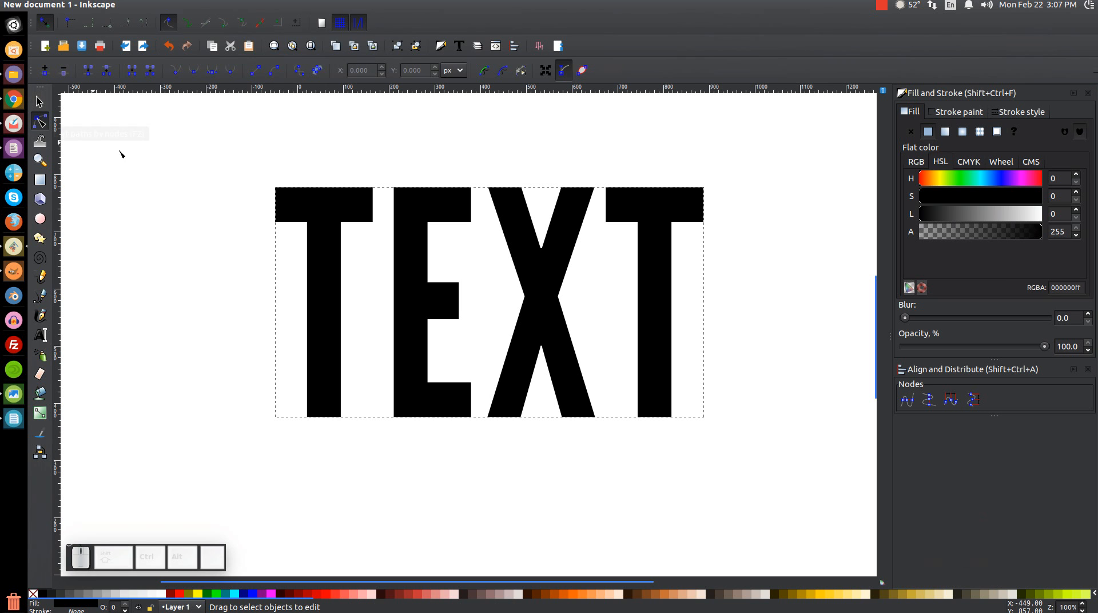
{"action": "left_click", "coordinate": [308, 226]}
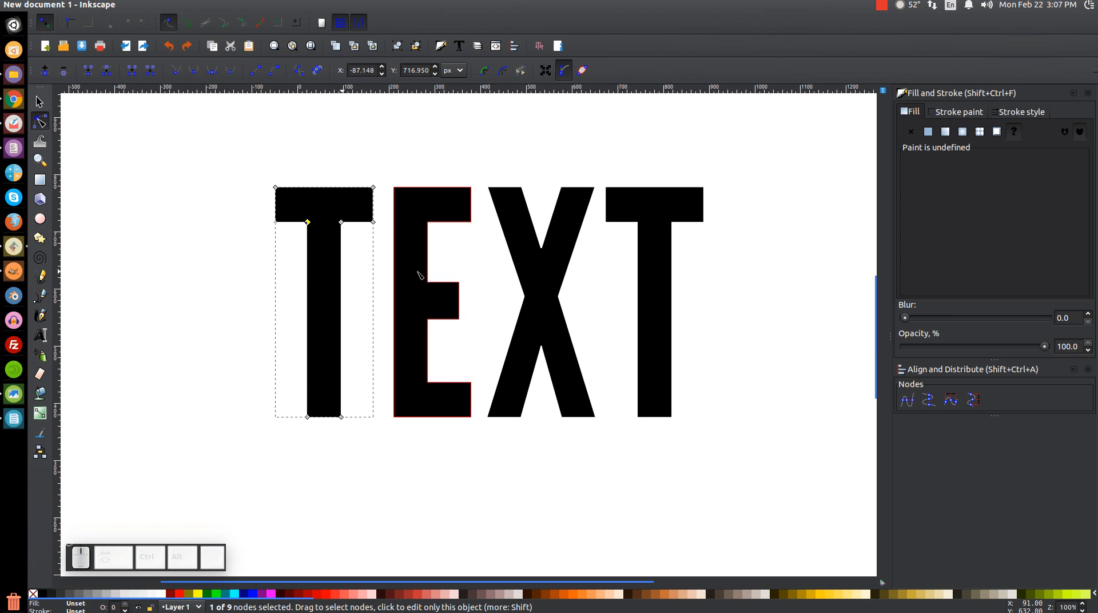
{"action": "left_click", "coordinate": [39, 101]}
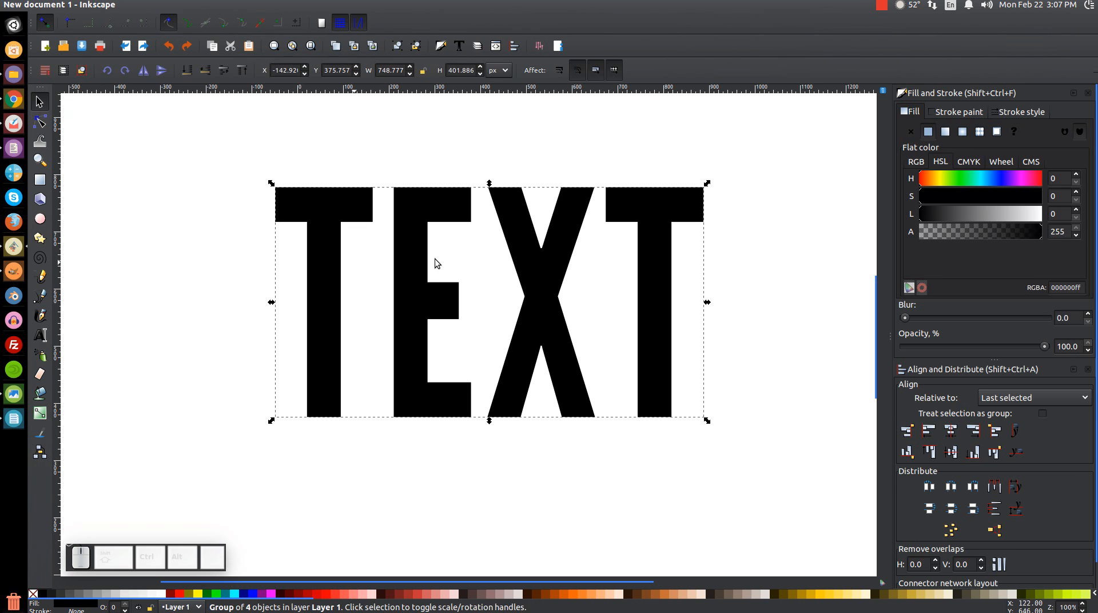
Step: Ungroup the letters, combine them into one path, deselect, and launch GIMP
{"action": "left_click", "coordinate": [414, 46]}
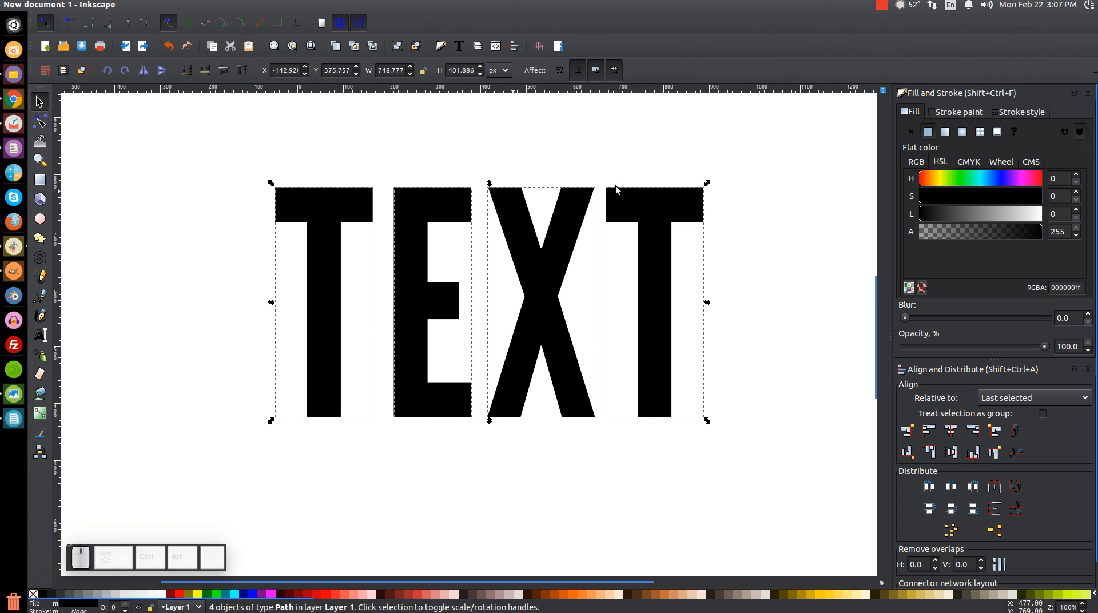
{"action": "mouse_move", "coordinate": [637, 315]}
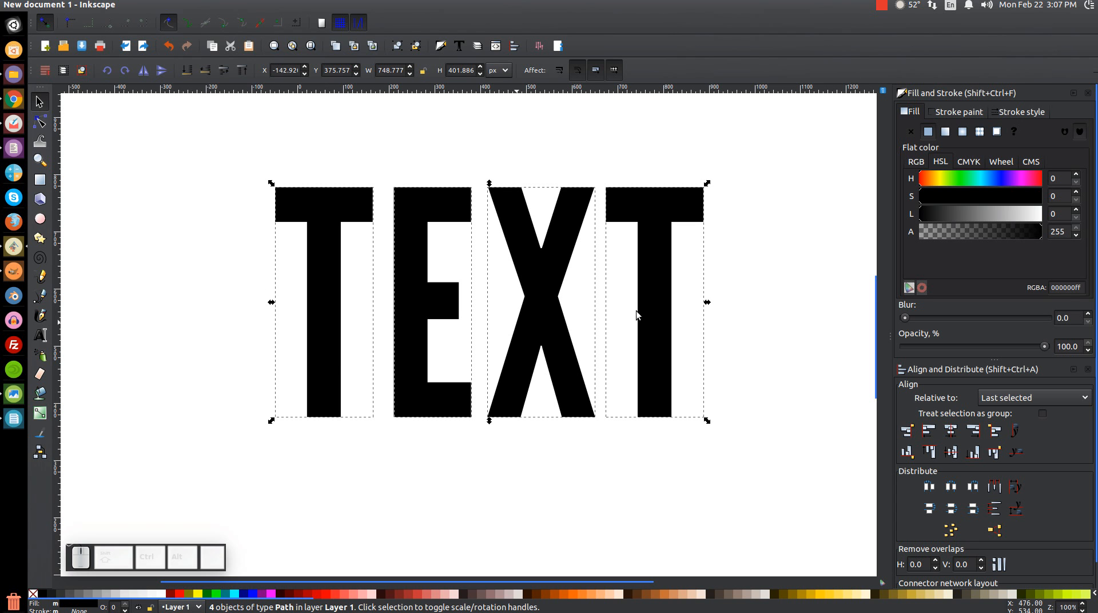
{"action": "left_click", "coordinate": [187, 4]}
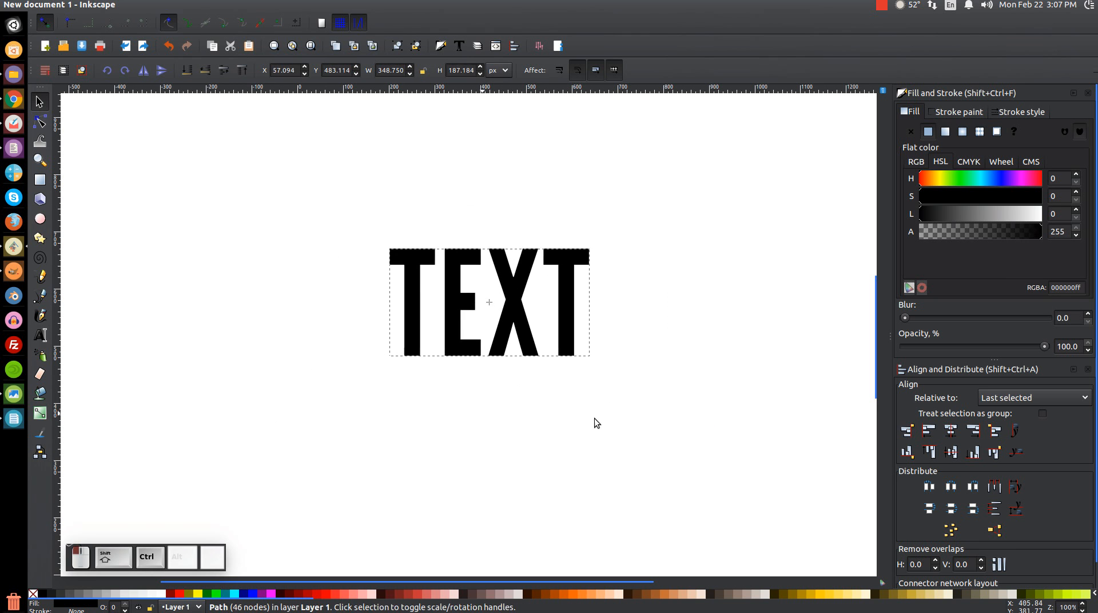
{"action": "left_click", "coordinate": [526, 145]}
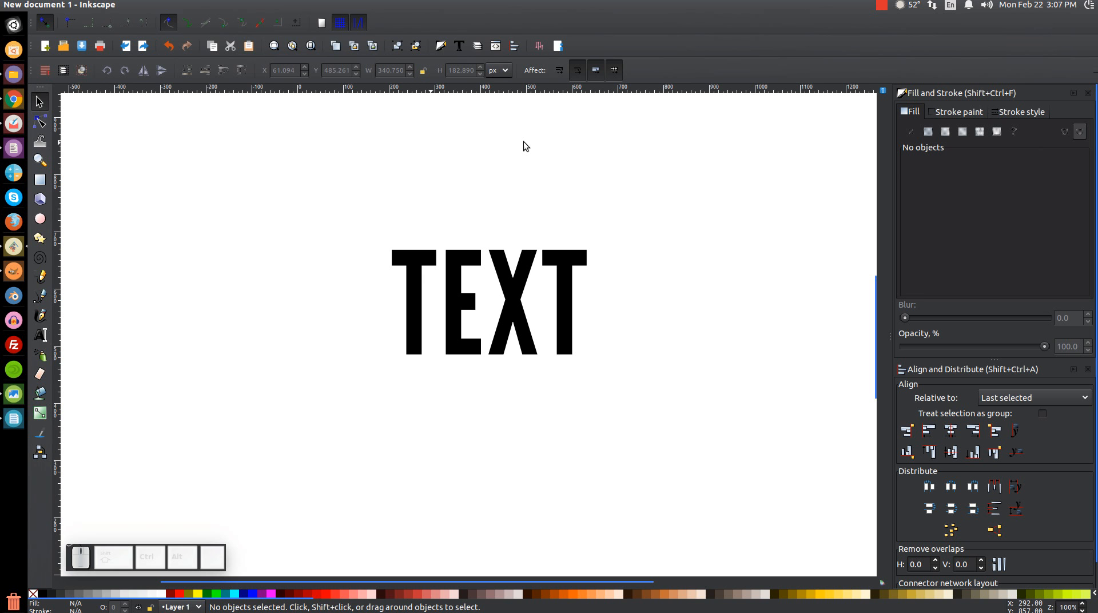
{"action": "mouse_move", "coordinate": [13, 271]}
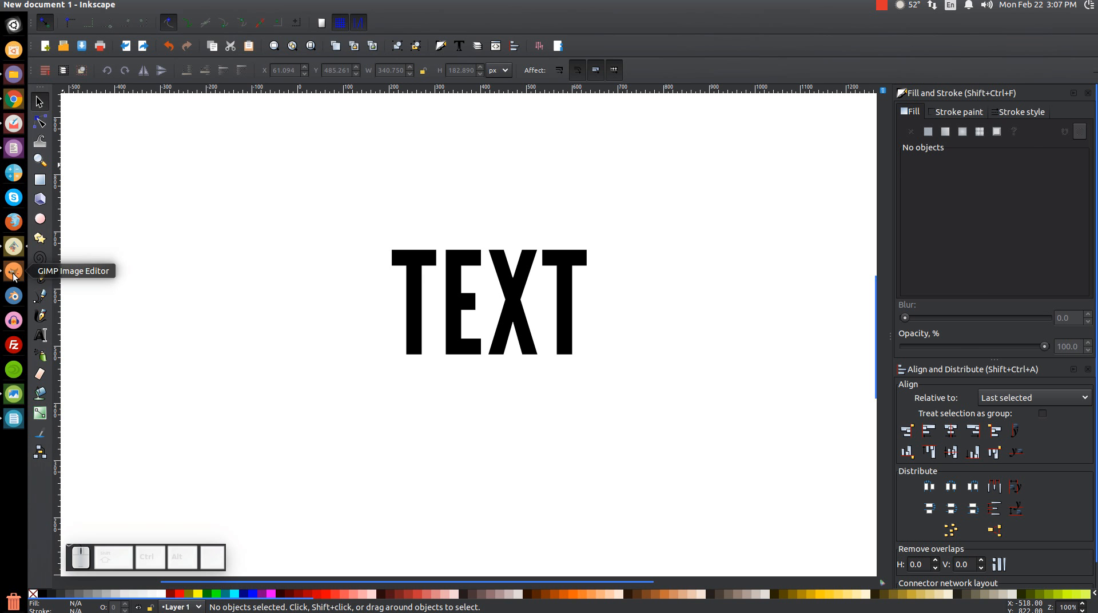
{"action": "left_click", "coordinate": [13, 273]}
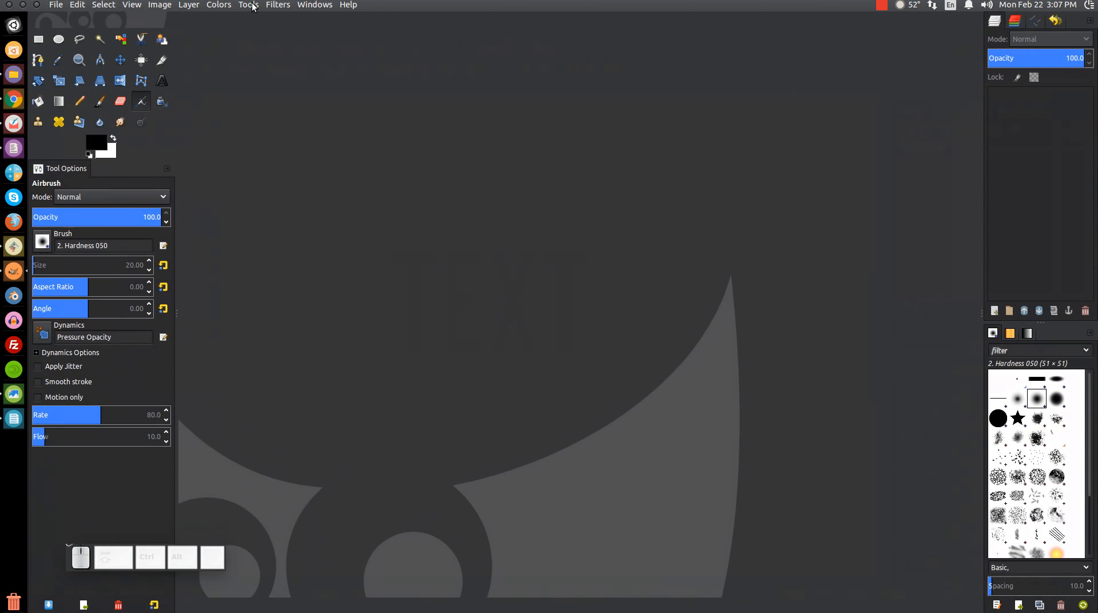
{"action": "left_click", "coordinate": [314, 5]}
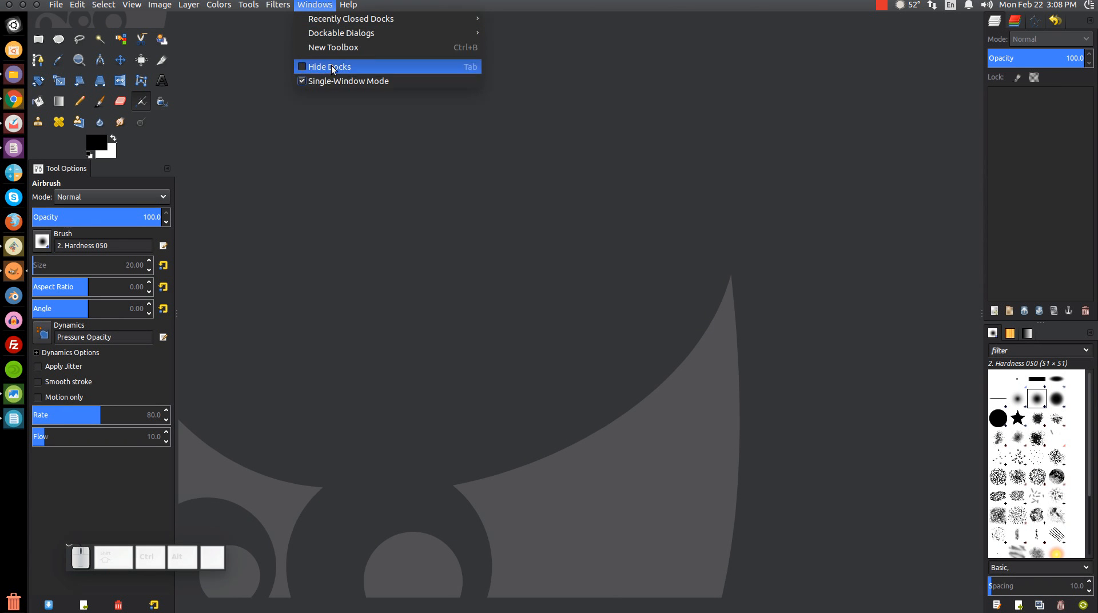
{"action": "mouse_move", "coordinate": [317, 130]}
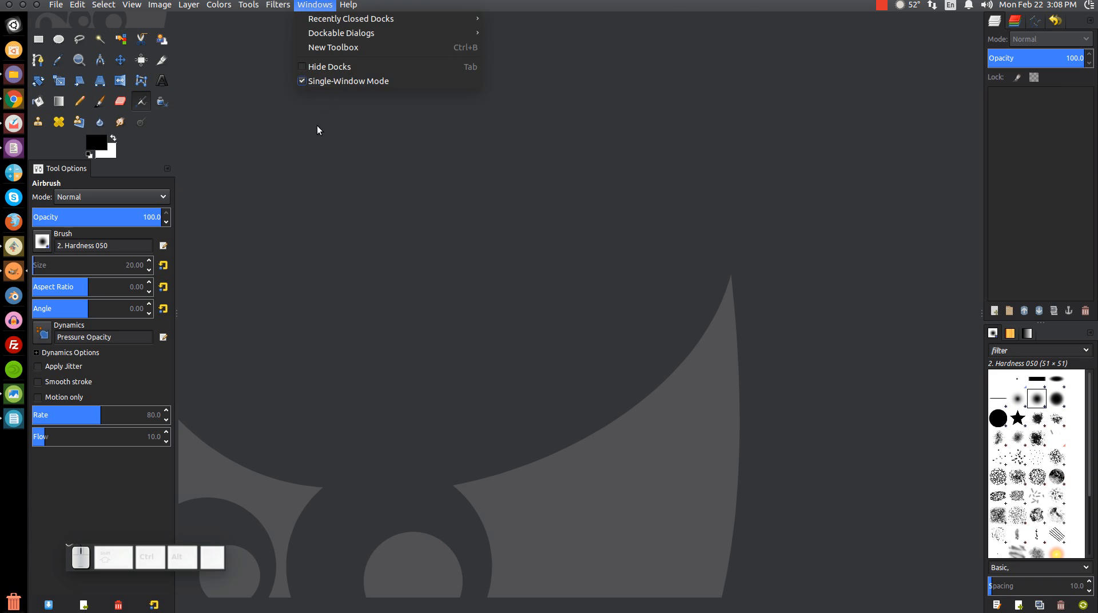
{"action": "left_click", "coordinate": [568, 225]}
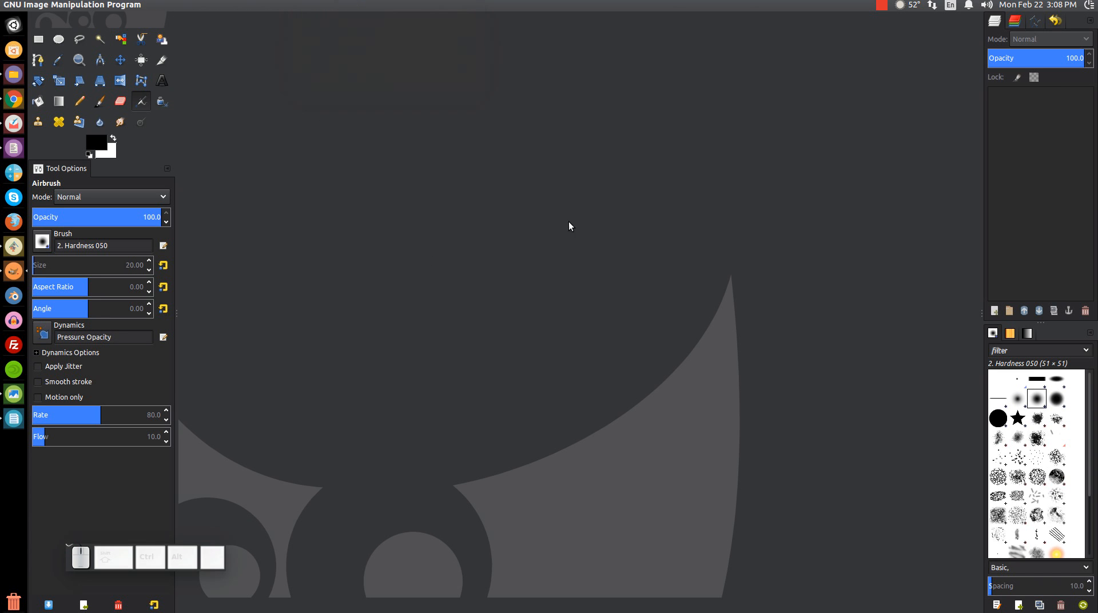
{"action": "mouse_move", "coordinate": [79, 195]}
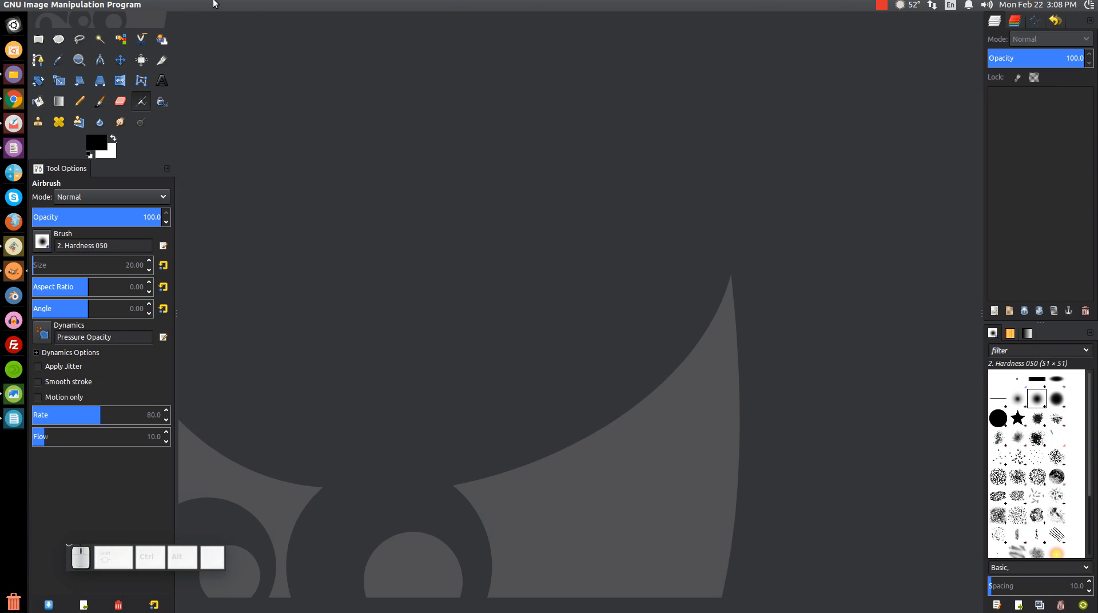
{"action": "left_click", "coordinate": [314, 4]}
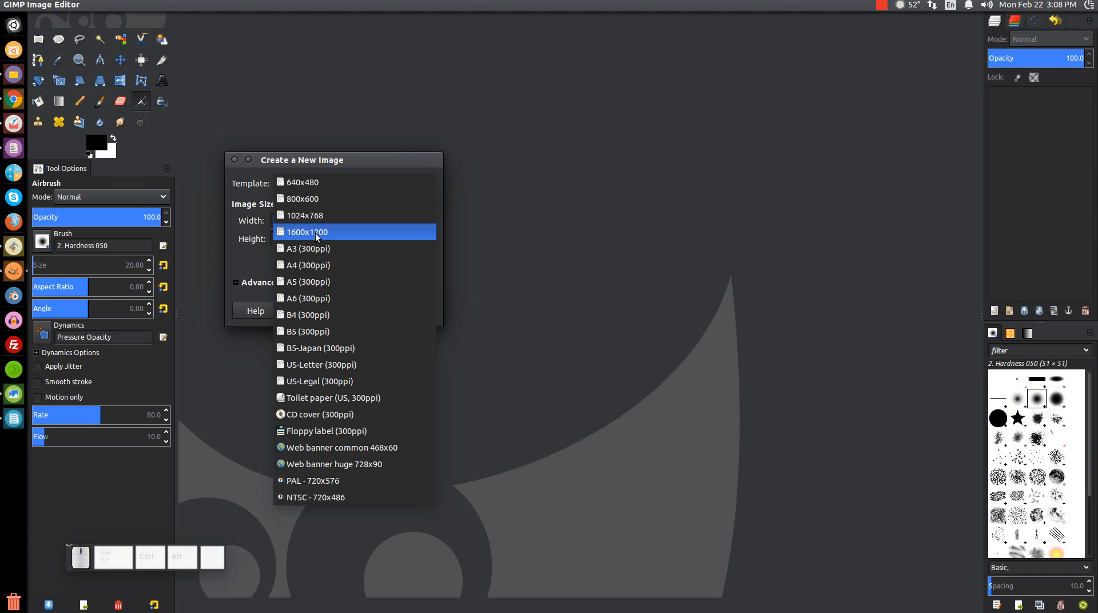
Step: Create a new image from the 1600×1200 template
{"action": "left_click", "coordinate": [307, 232]}
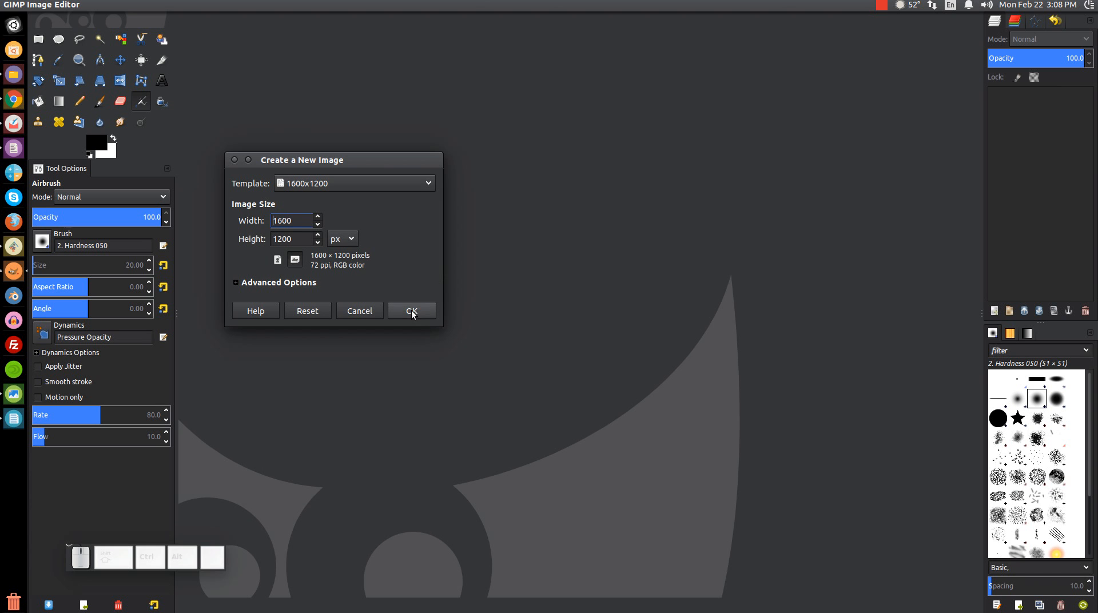
{"action": "left_click", "coordinate": [410, 311]}
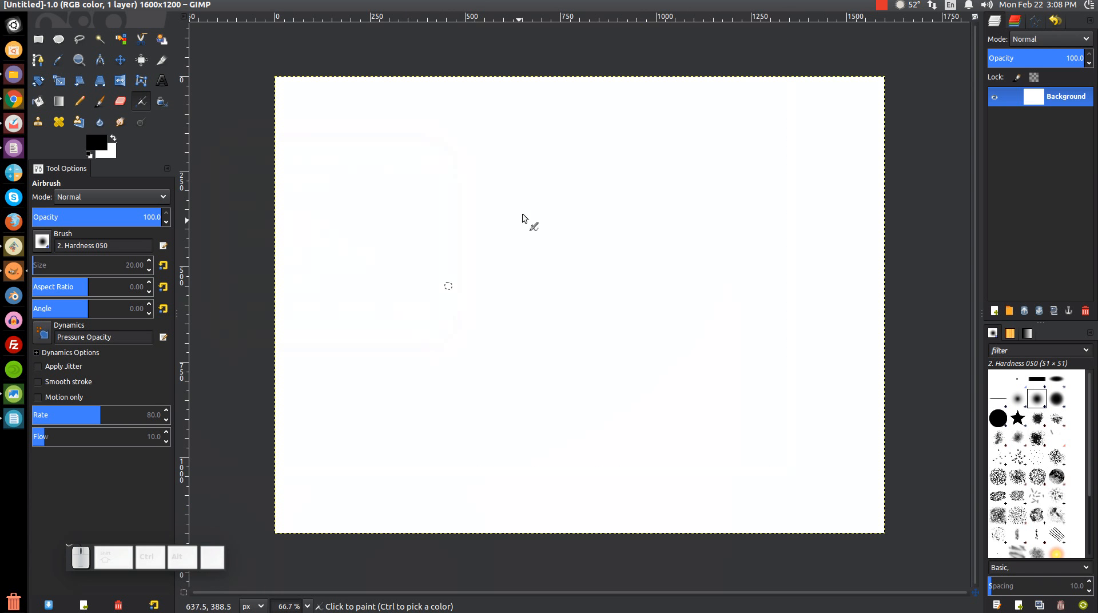
{"action": "mouse_move", "coordinate": [726, 138]}
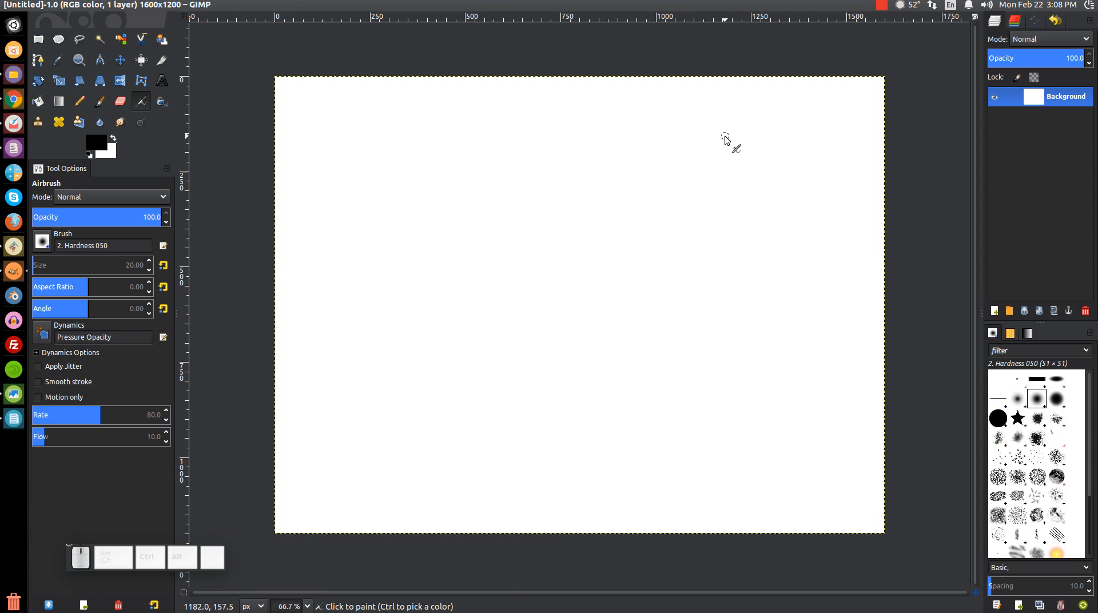
{"action": "mouse_move", "coordinate": [140, 101]}
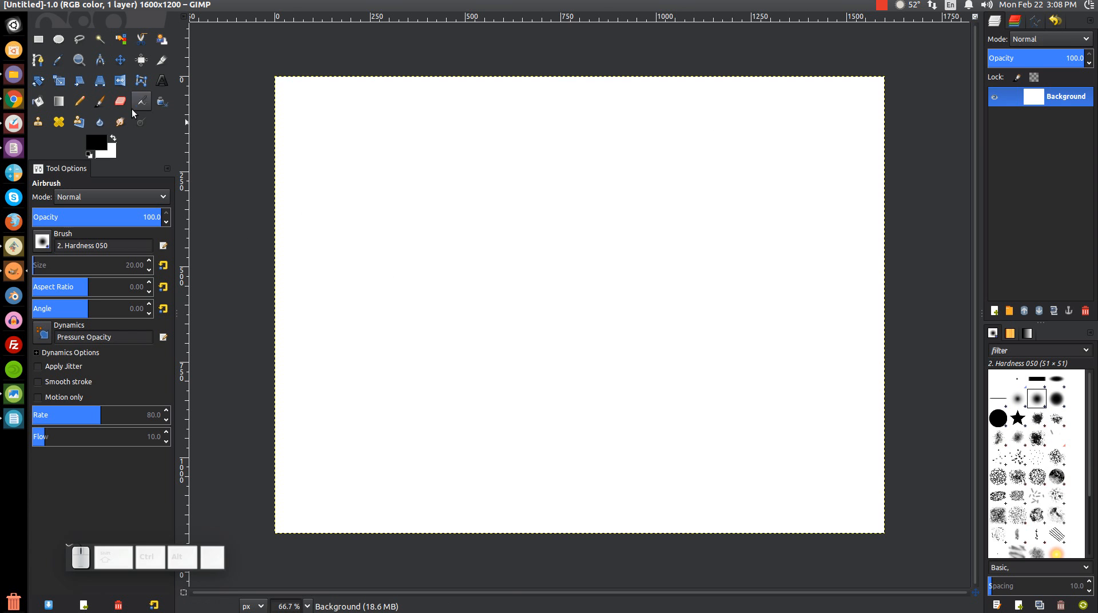
{"action": "mouse_move", "coordinate": [100, 102]}
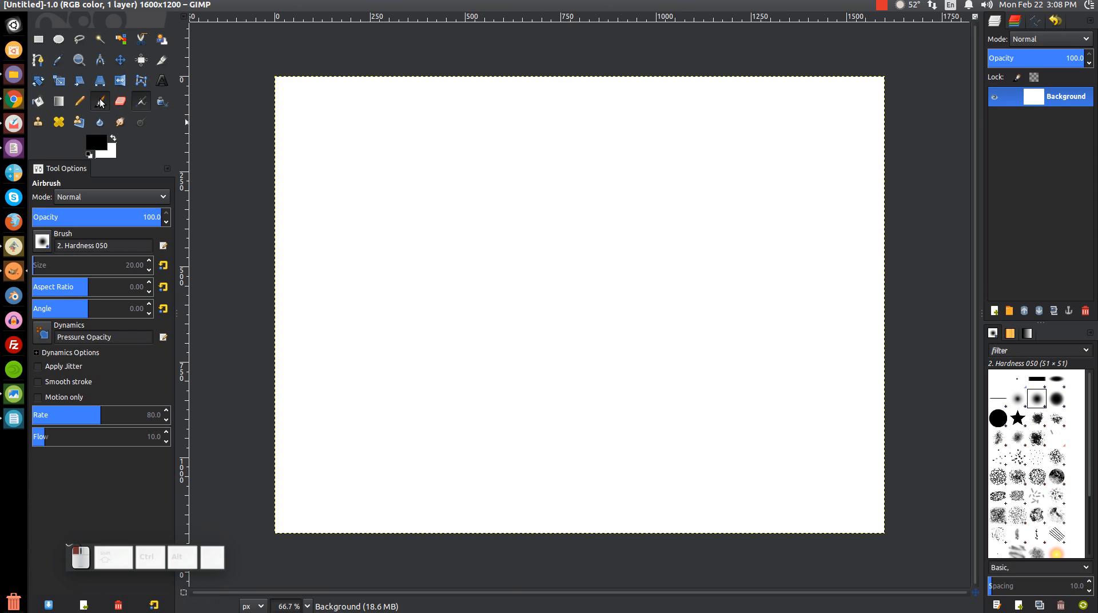
Step: Choose the Paintbrush tool loaded with the Cell 02 texture brush
{"action": "left_click", "coordinate": [100, 100]}
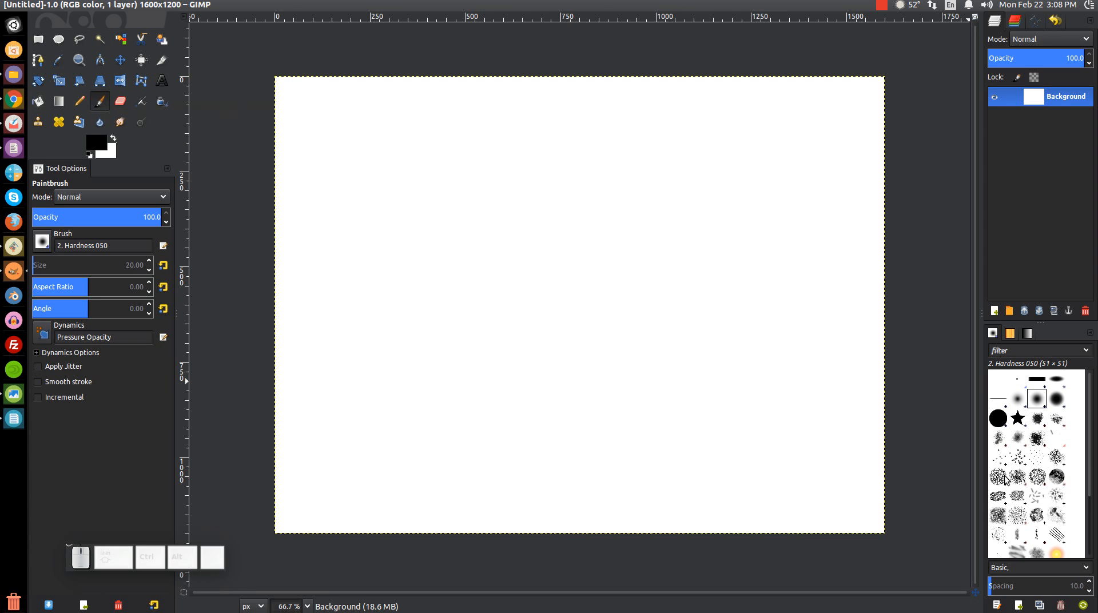
{"action": "left_click", "coordinate": [1000, 477]}
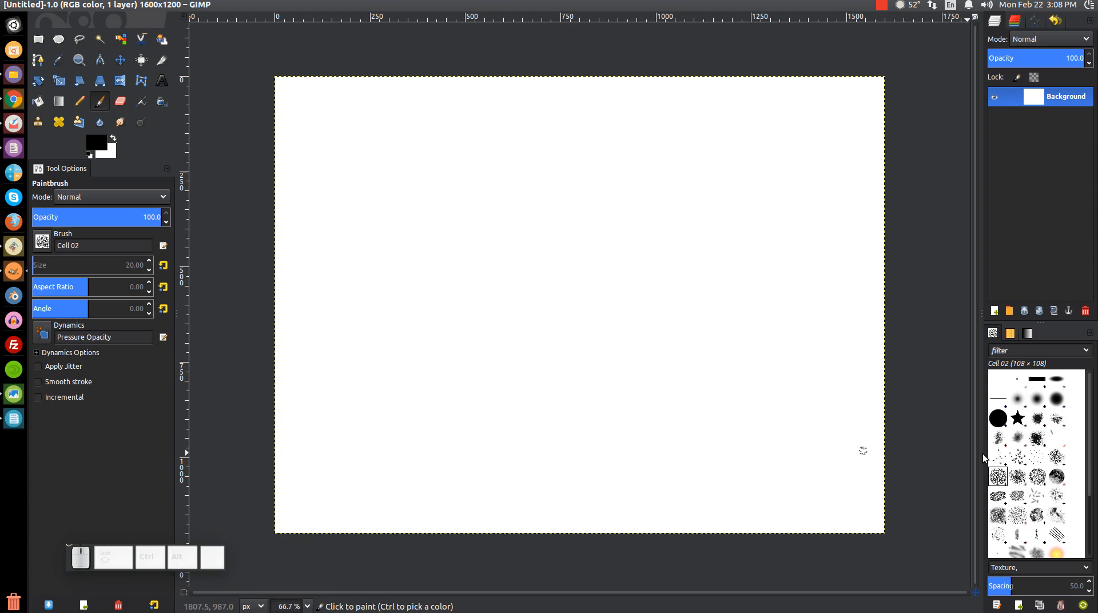
{"action": "mouse_move", "coordinate": [600, 286]}
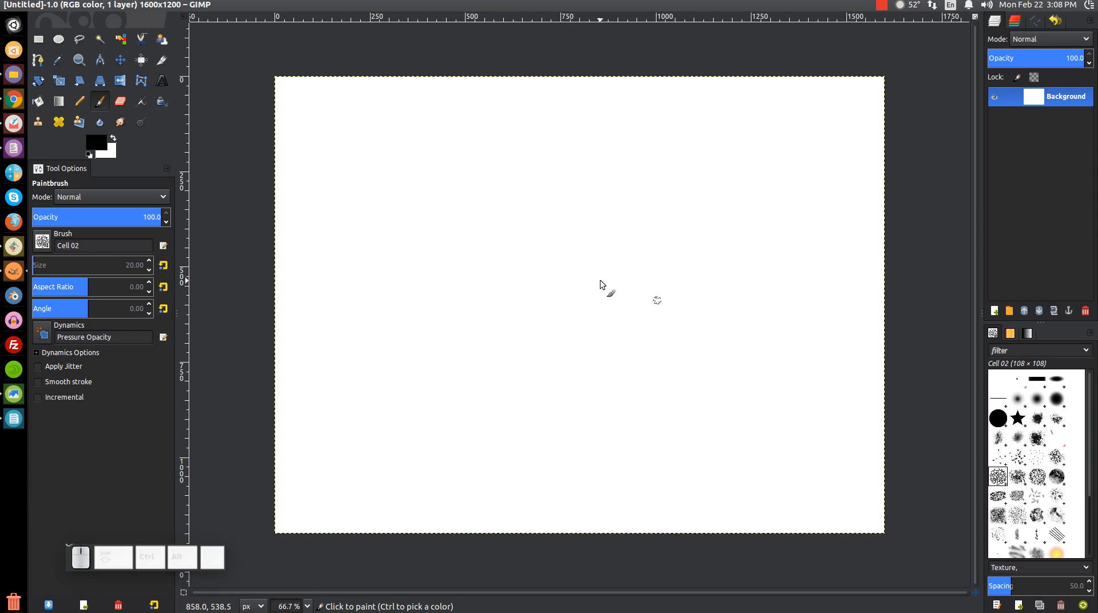
{"action": "mouse_move", "coordinate": [215, 347]}
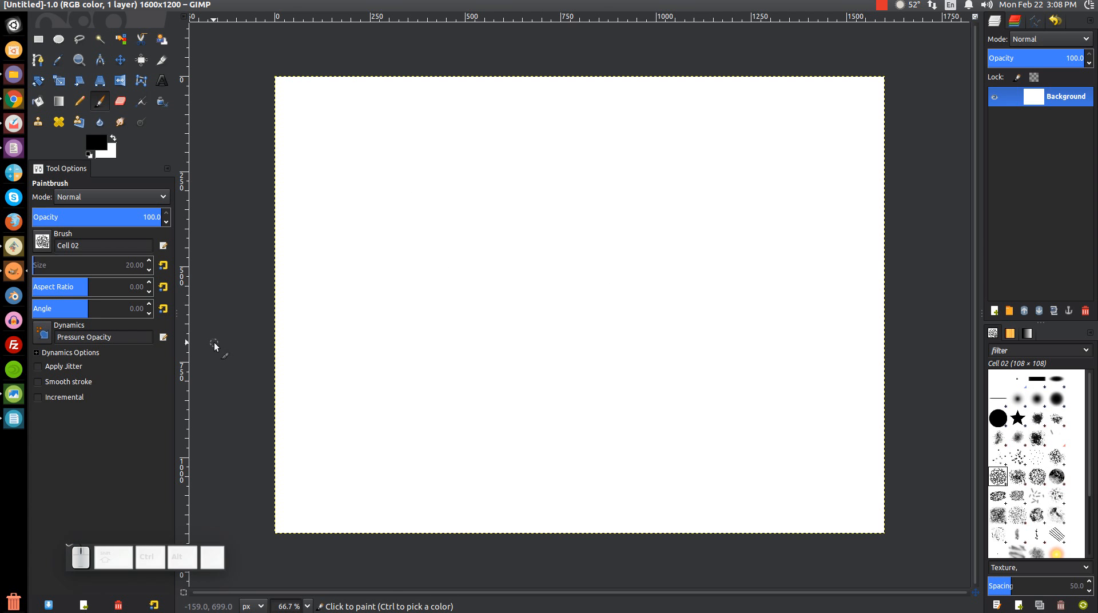
{"action": "mouse_move", "coordinate": [264, 342]}
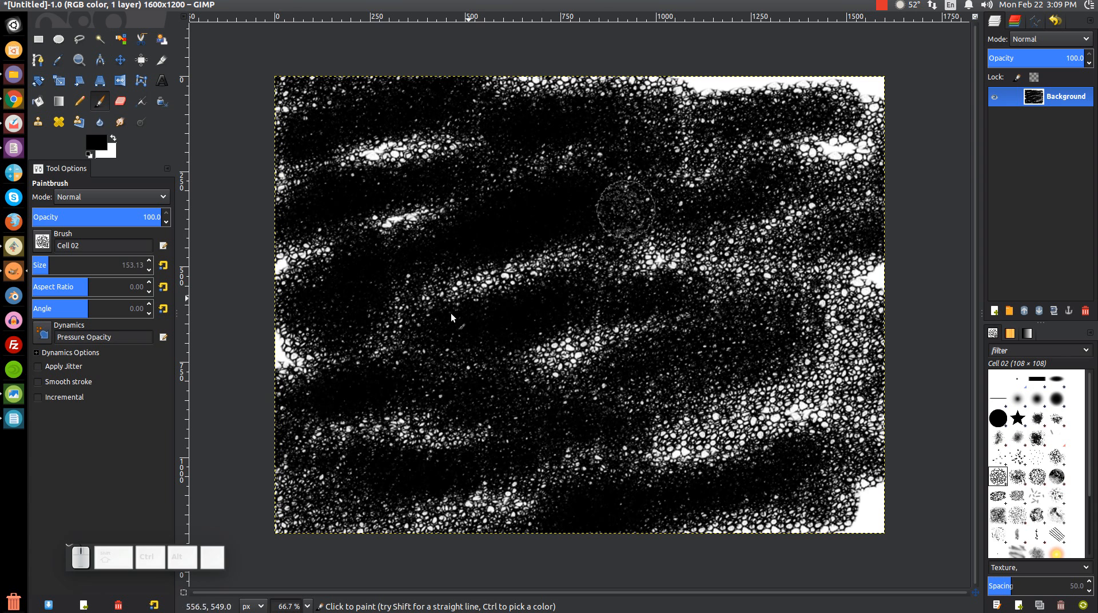
{"action": "mouse_move", "coordinate": [542, 215]}
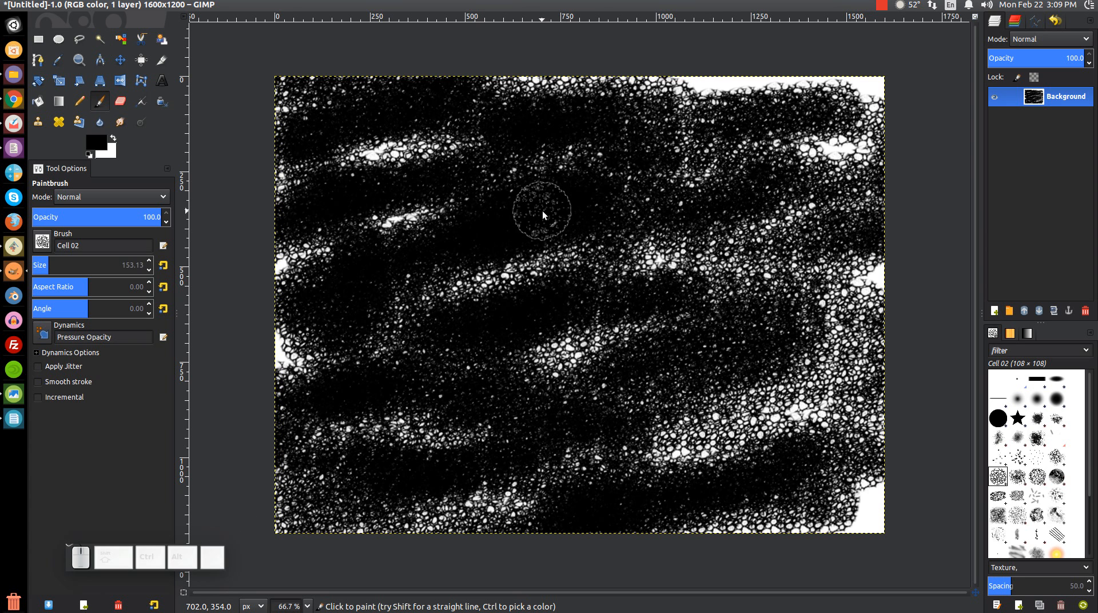
{"action": "mouse_move", "coordinate": [756, 114]}
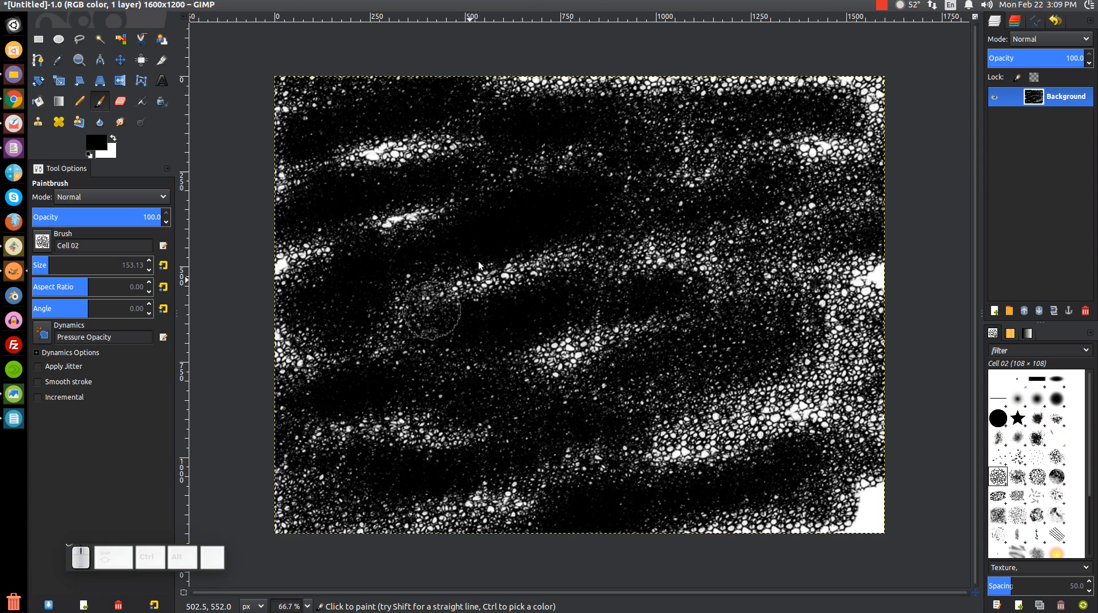
{"action": "mouse_move", "coordinate": [742, 455]}
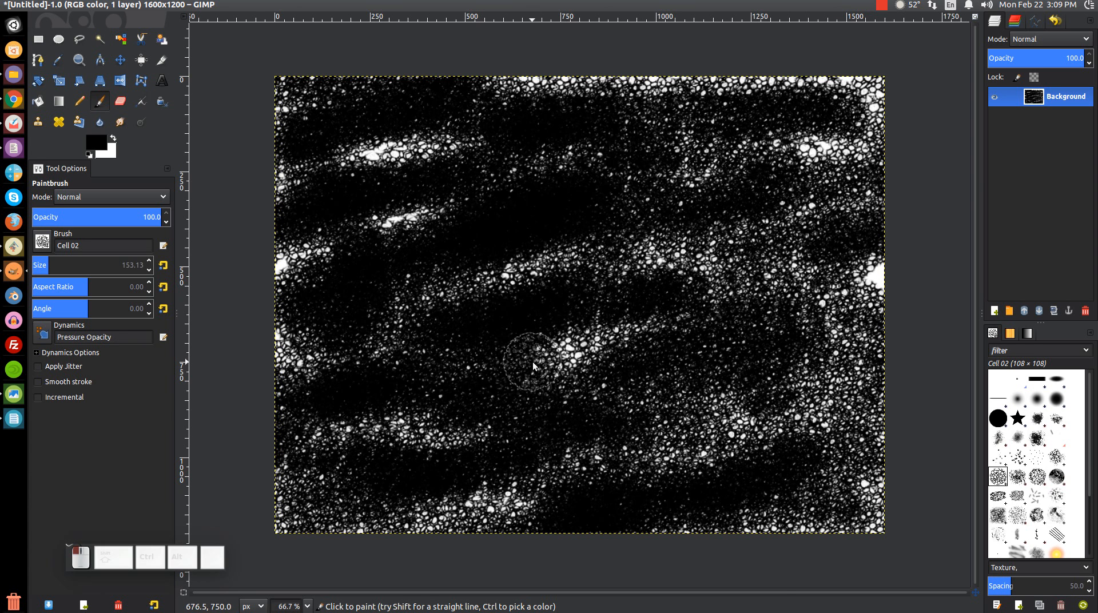
{"action": "mouse_move", "coordinate": [763, 106]}
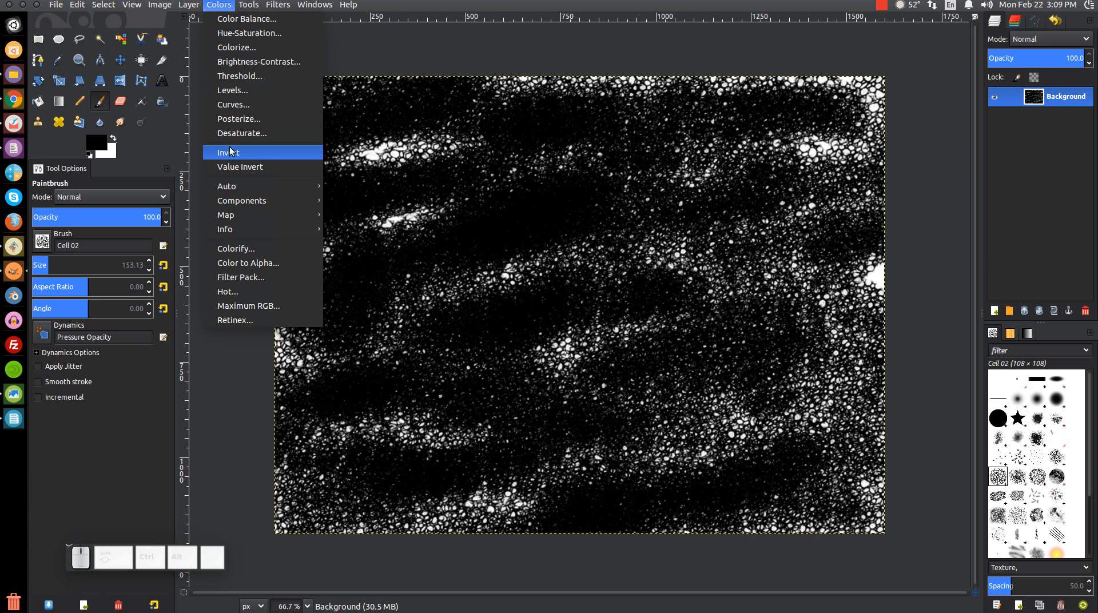
Step: Invert the texture's colours and copy the image to the clipboard
{"action": "left_click", "coordinate": [227, 152]}
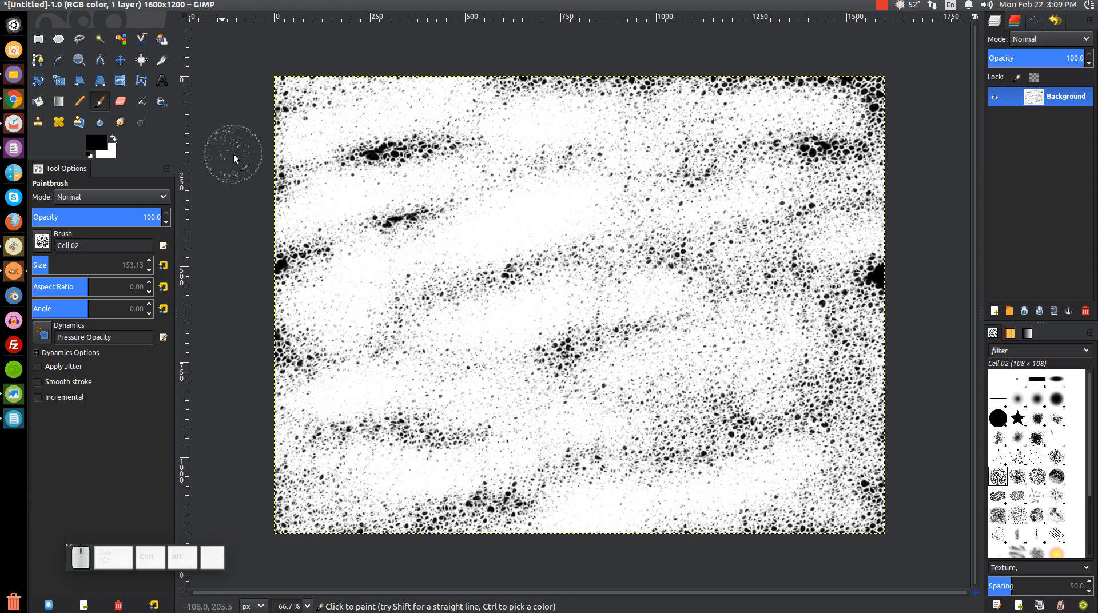
{"action": "mouse_move", "coordinate": [654, 95]}
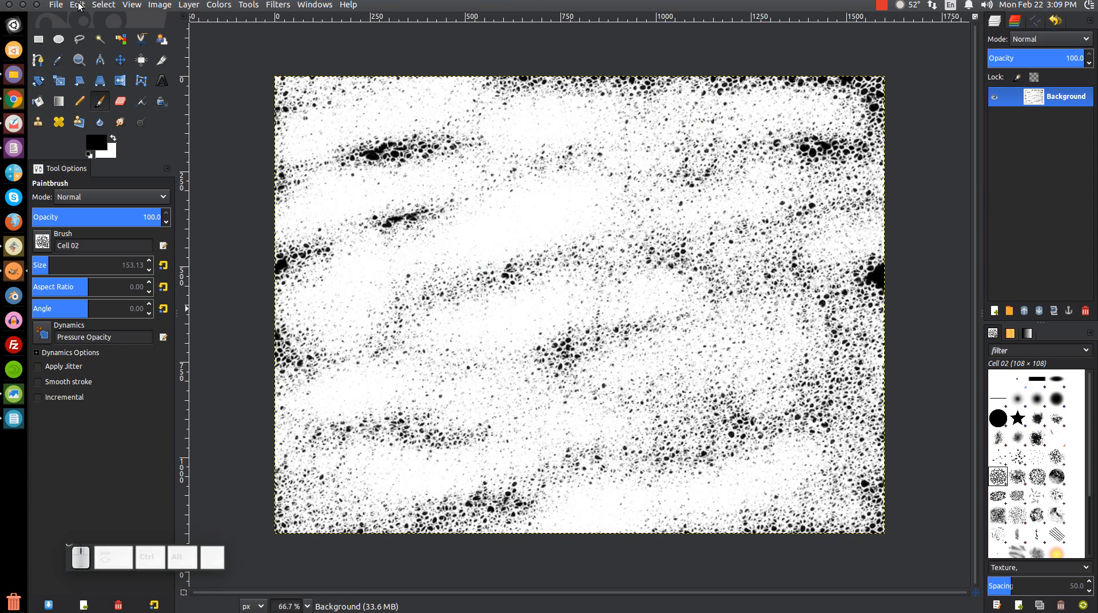
{"action": "left_click", "coordinate": [76, 5]}
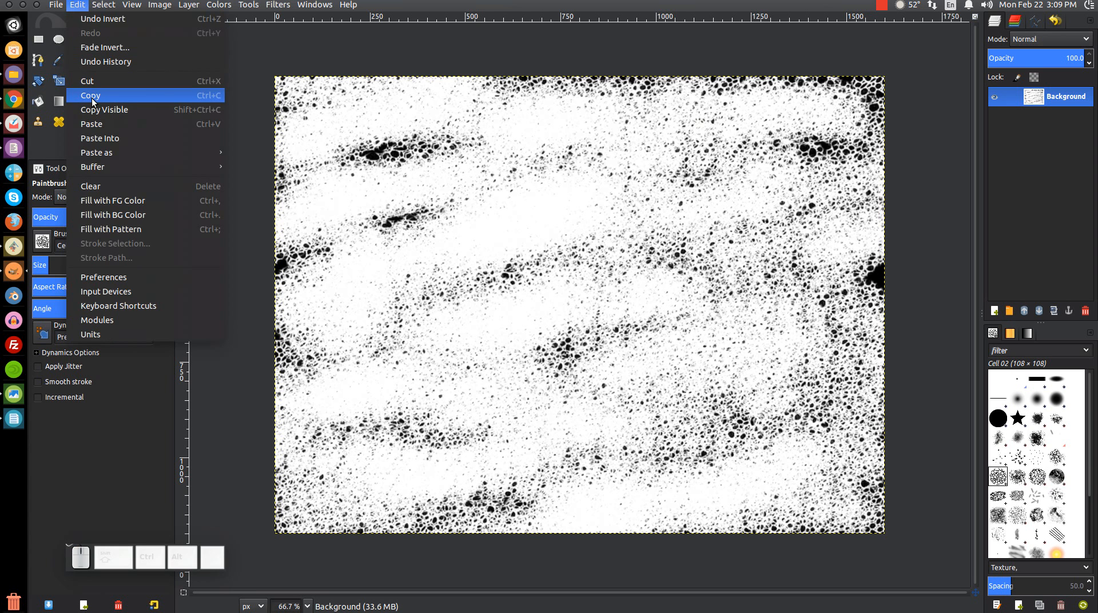
{"action": "left_click", "coordinate": [90, 95]}
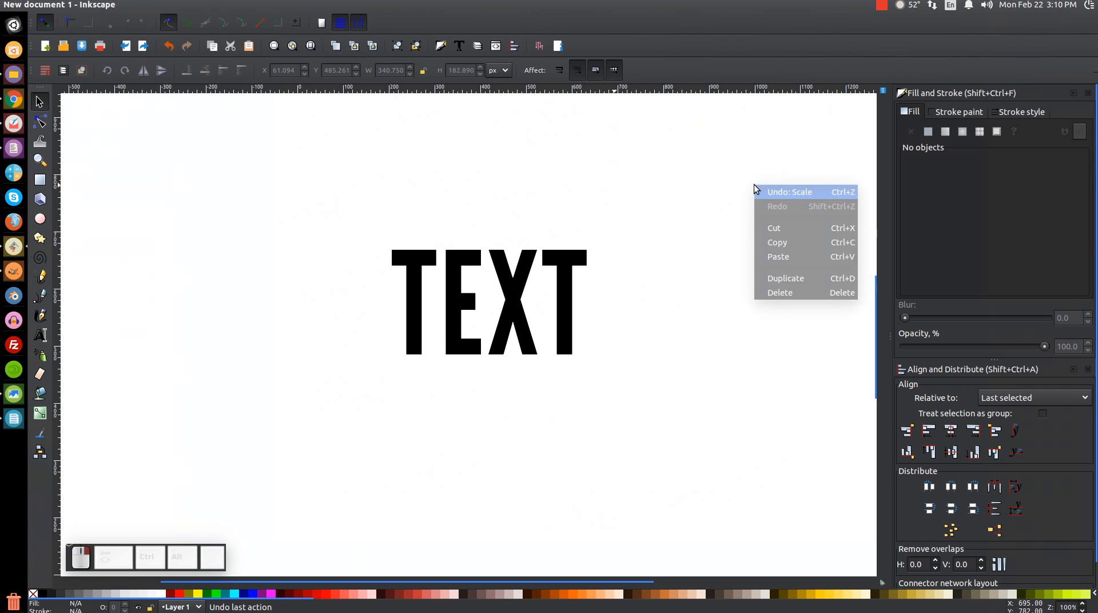
Step: Paste the grunge texture image beside the TEXT lettering and zoom out to see both
{"action": "left_click", "coordinate": [775, 265]}
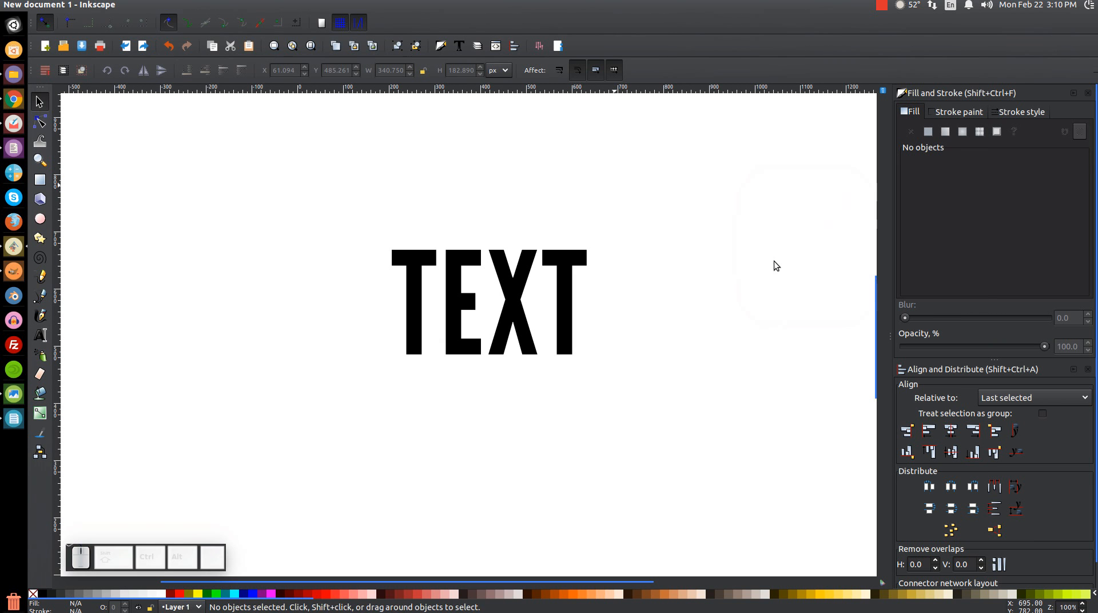
{"action": "mouse_move", "coordinate": [439, 46]}
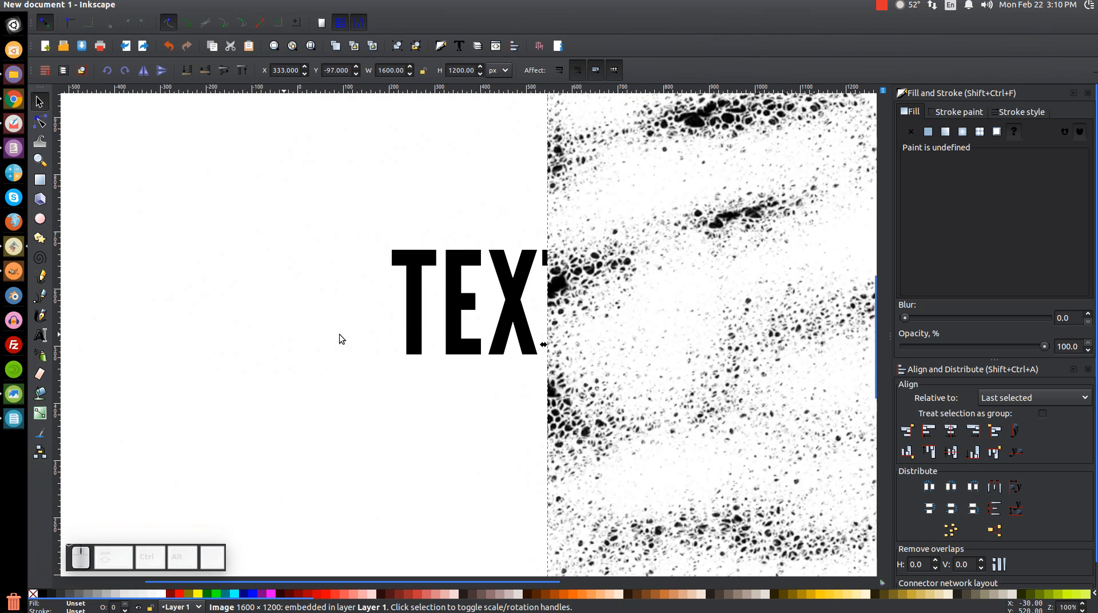
{"action": "left_click", "coordinate": [339, 339]}
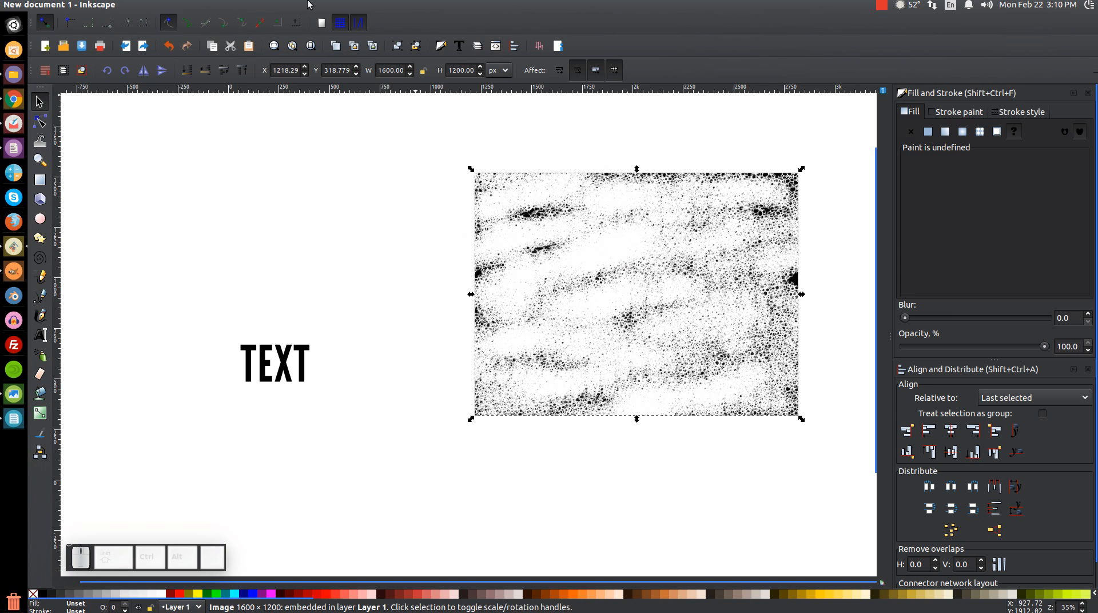
Step: Set Trace Bitmap to colour quantization with 2 colours and update the preview
{"action": "left_click", "coordinate": [186, 4]}
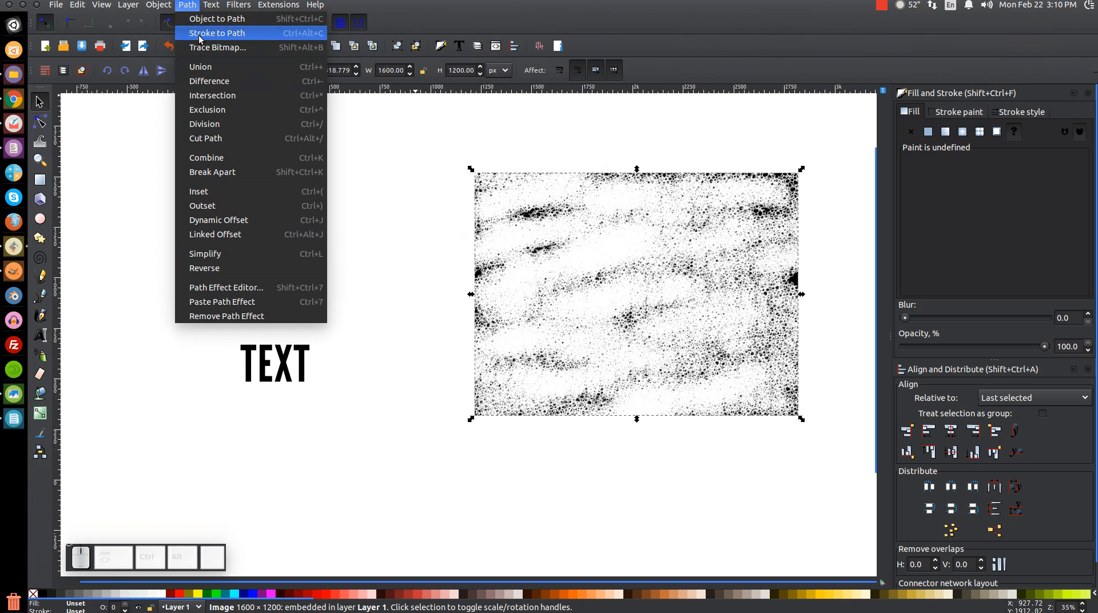
{"action": "left_click", "coordinate": [217, 47]}
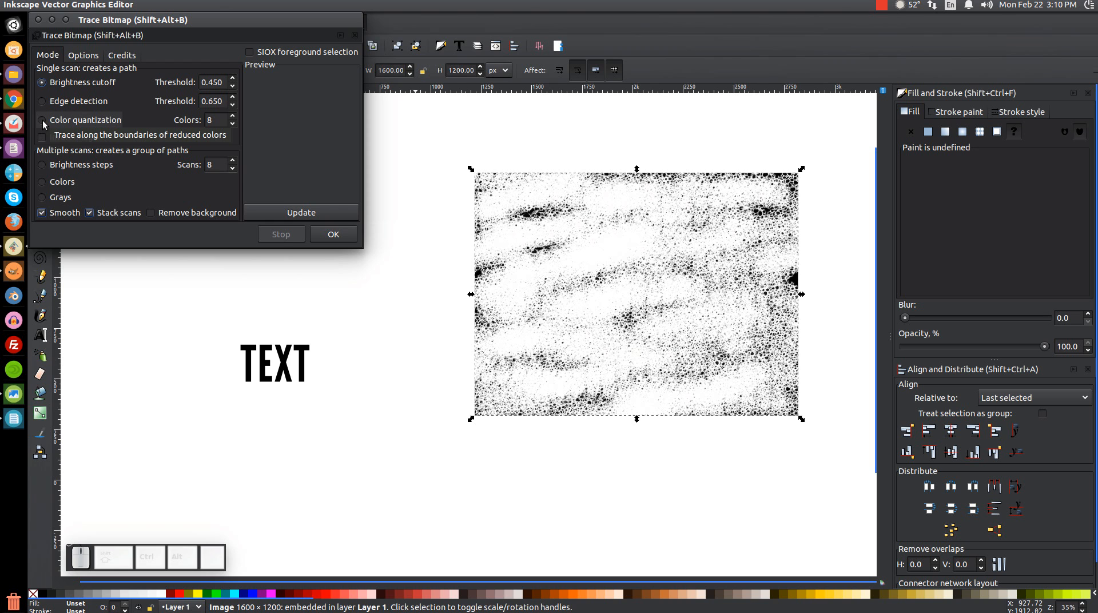
{"action": "left_click", "coordinate": [43, 120]}
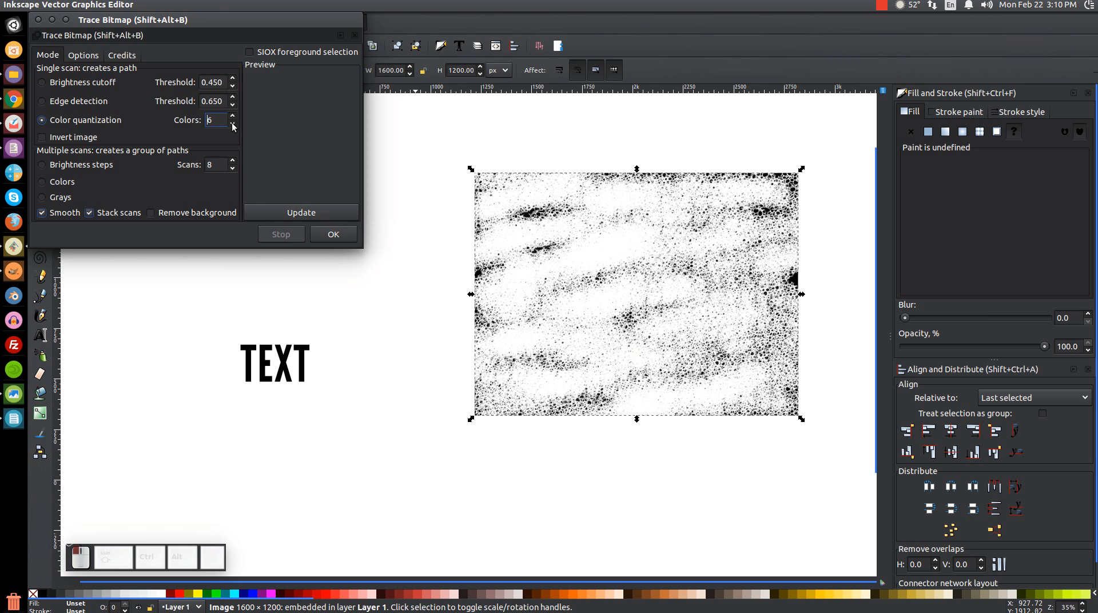
{"action": "left_click", "coordinate": [232, 130]}
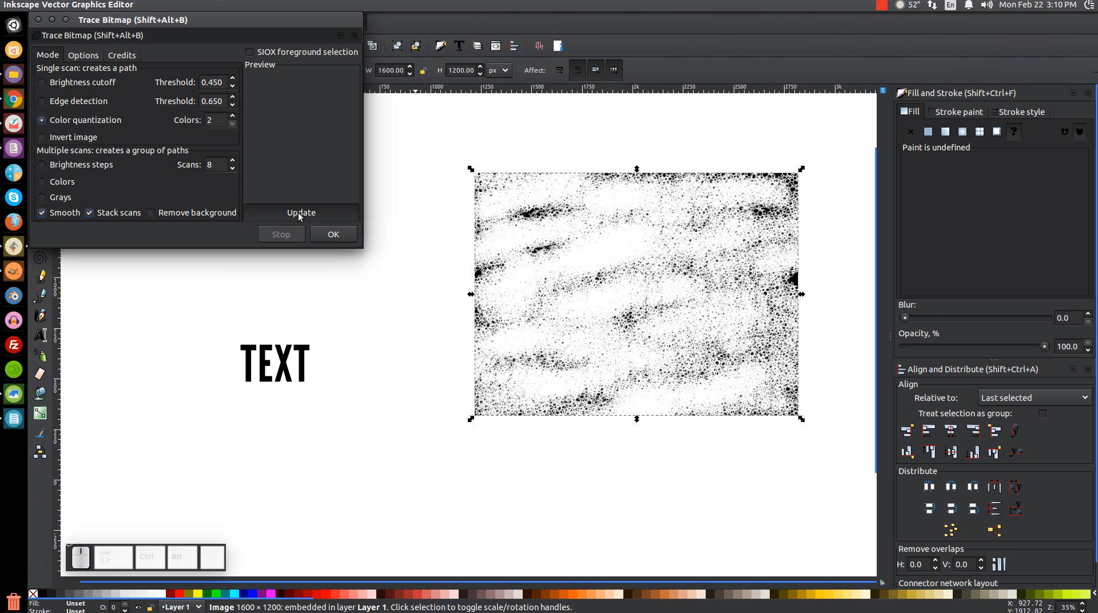
{"action": "left_click", "coordinate": [301, 213]}
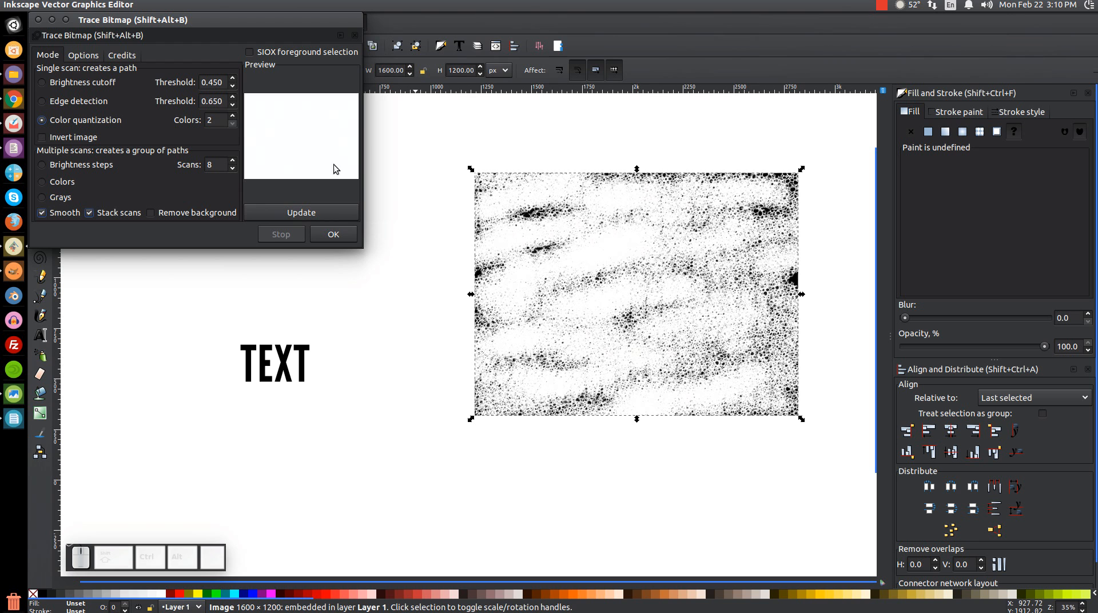
{"action": "mouse_move", "coordinate": [239, 138]}
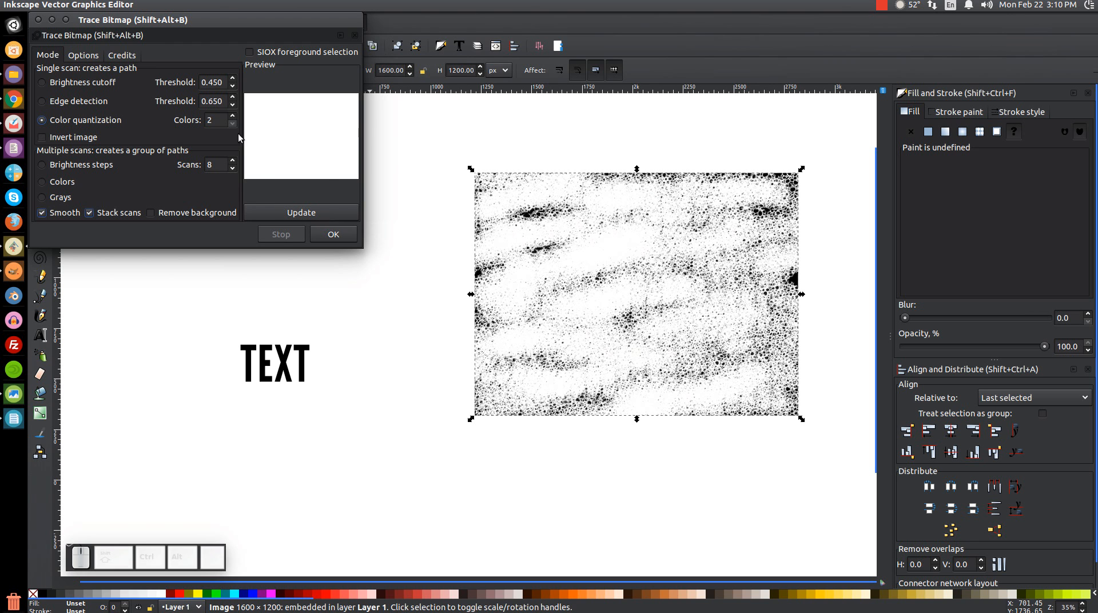
{"action": "mouse_move", "coordinate": [510, 292]}
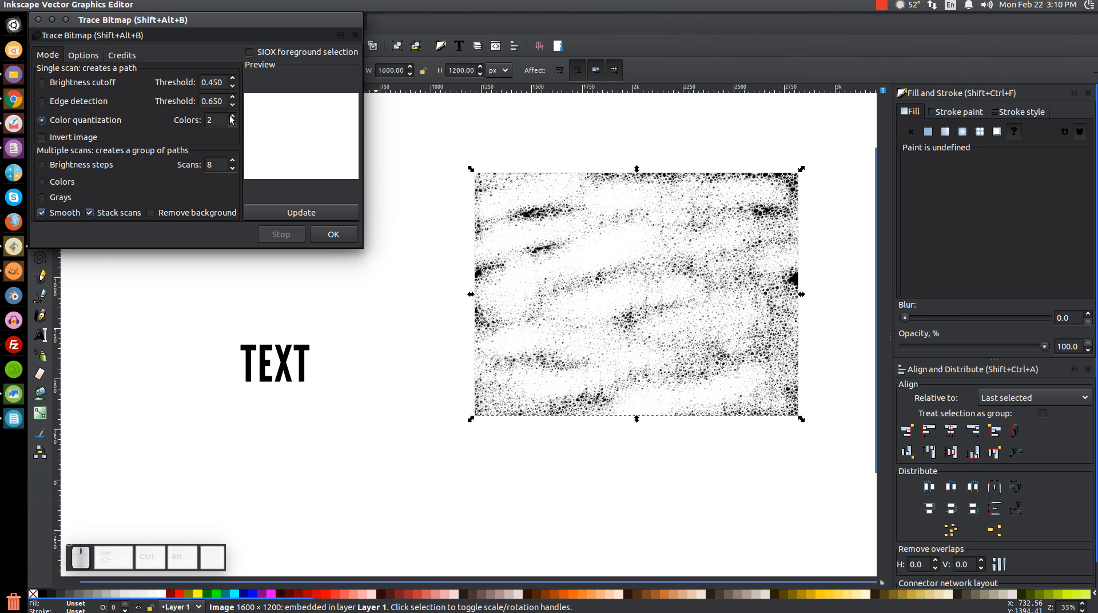
Step: Raise the trace to 3 colours, refresh the preview and enable Invert image
{"action": "left_click", "coordinate": [232, 117]}
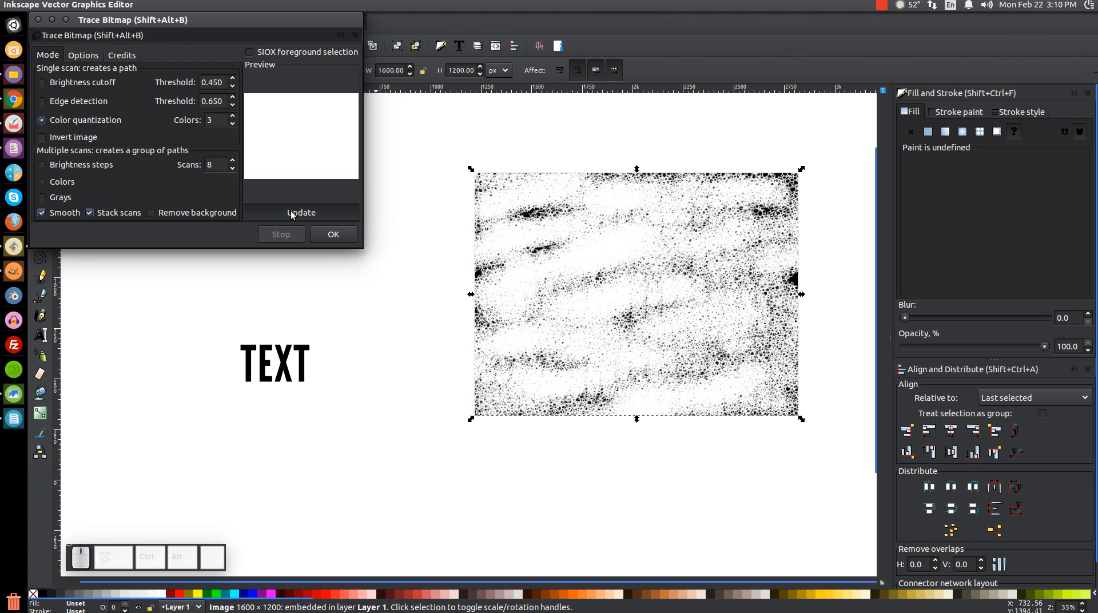
{"action": "left_click", "coordinate": [301, 213]}
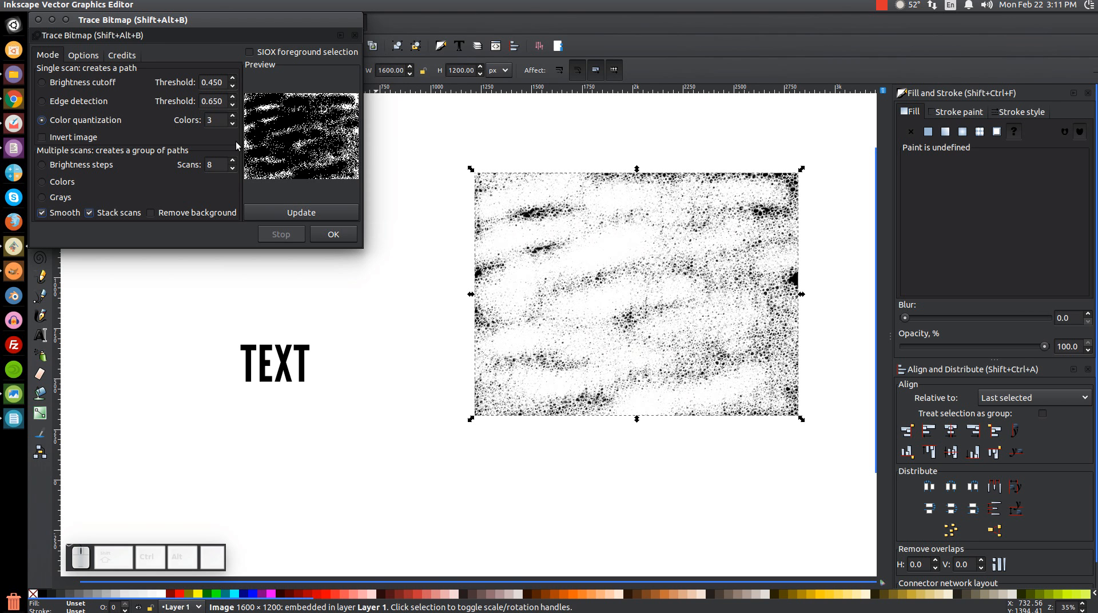
{"action": "mouse_move", "coordinate": [272, 93]}
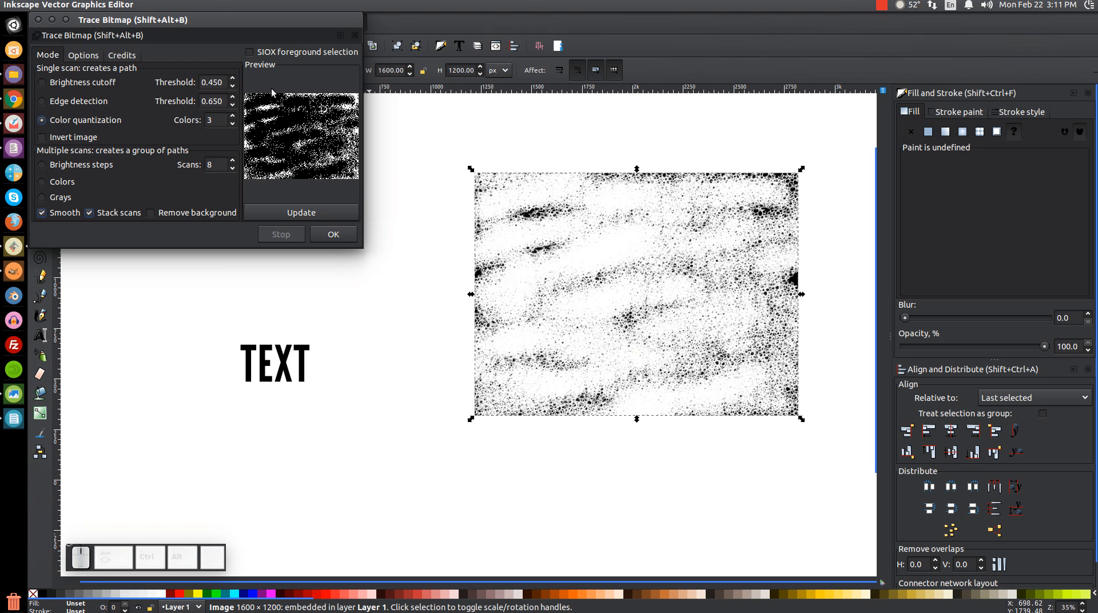
{"action": "mouse_move", "coordinate": [281, 123]}
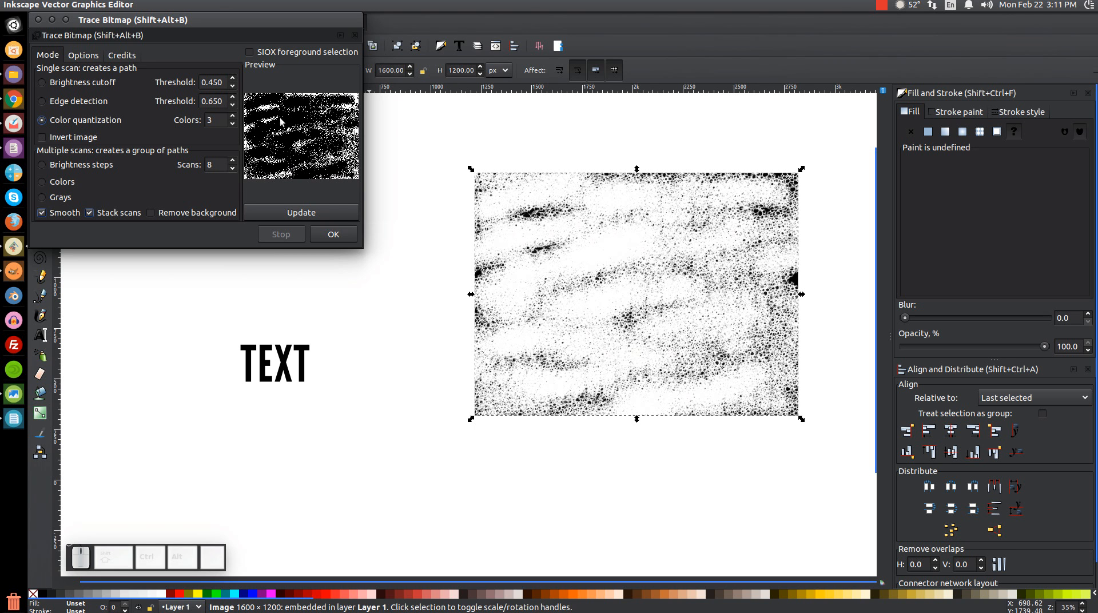
{"action": "mouse_move", "coordinate": [314, 119]}
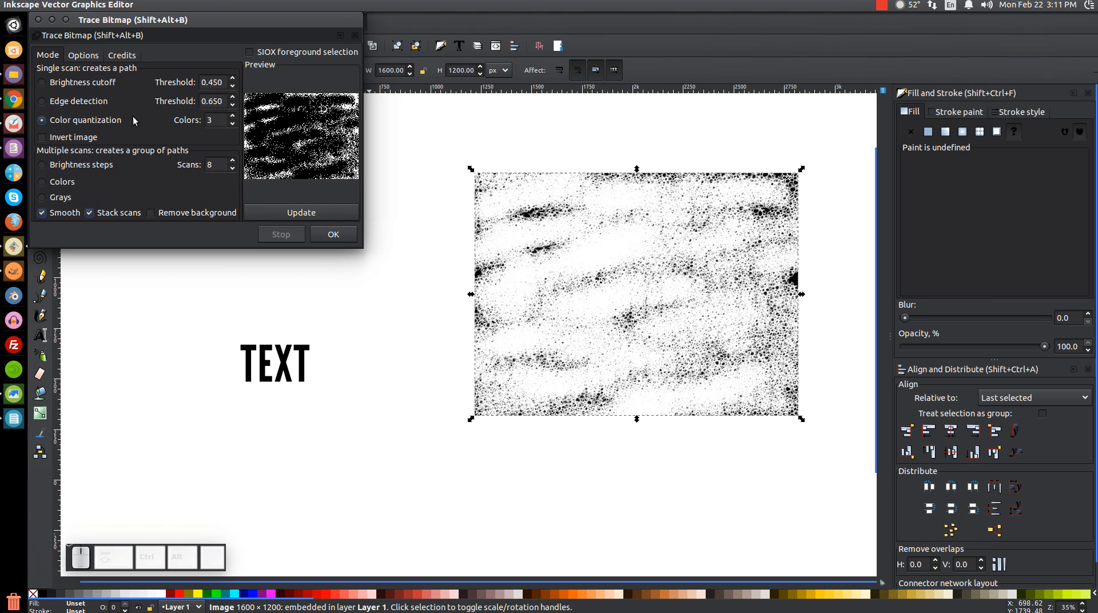
{"action": "mouse_move", "coordinate": [73, 136]}
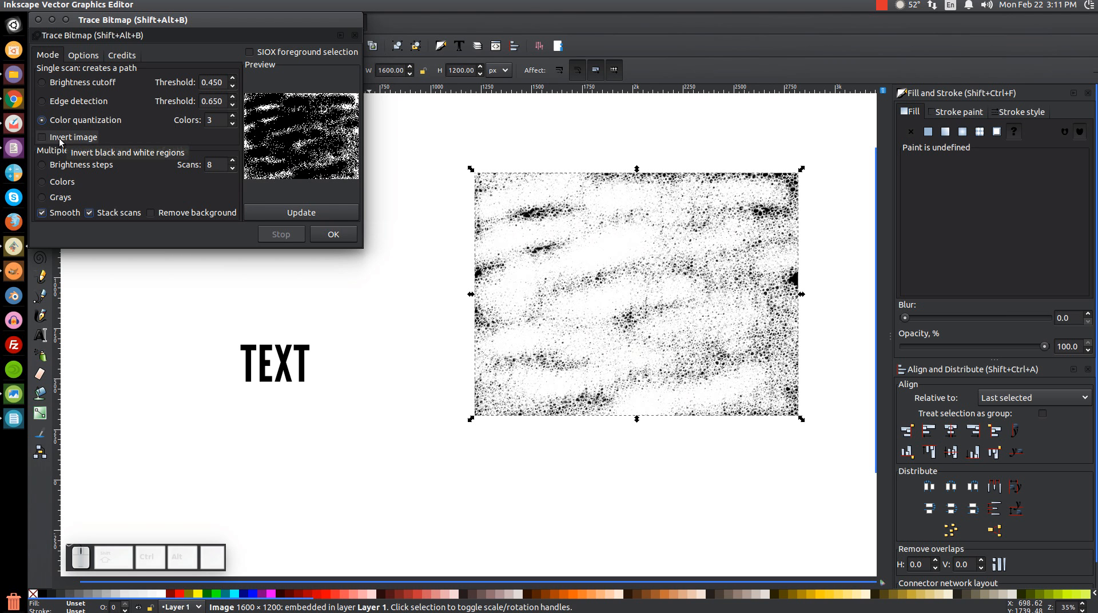
{"action": "left_click", "coordinate": [42, 137]}
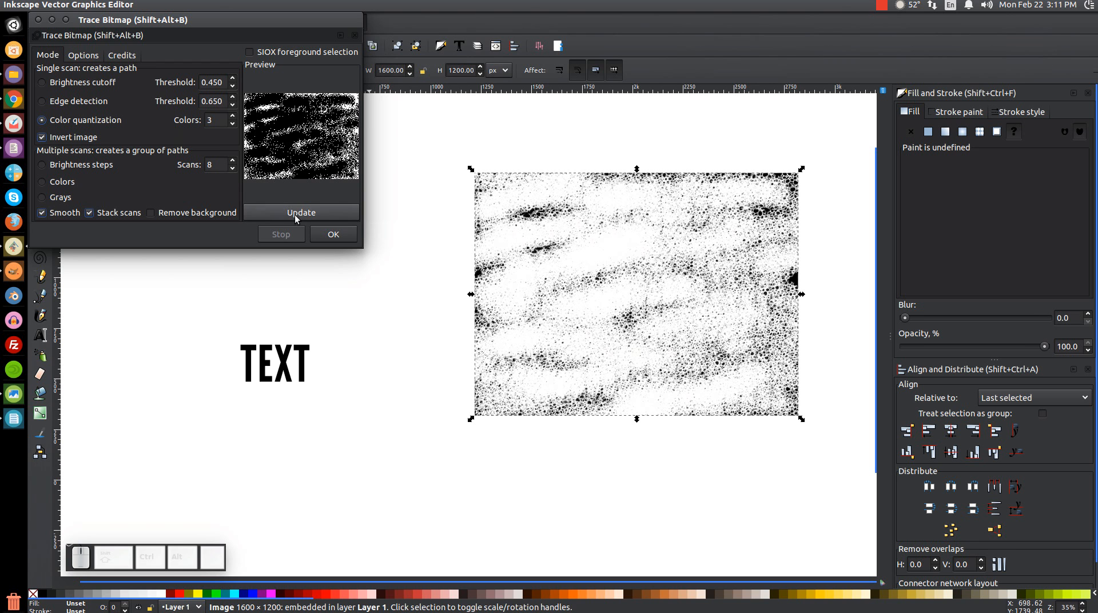
Step: Trace the inverted grunge texture into a black vector path of about 27,000 nodes
{"action": "left_click", "coordinate": [301, 212]}
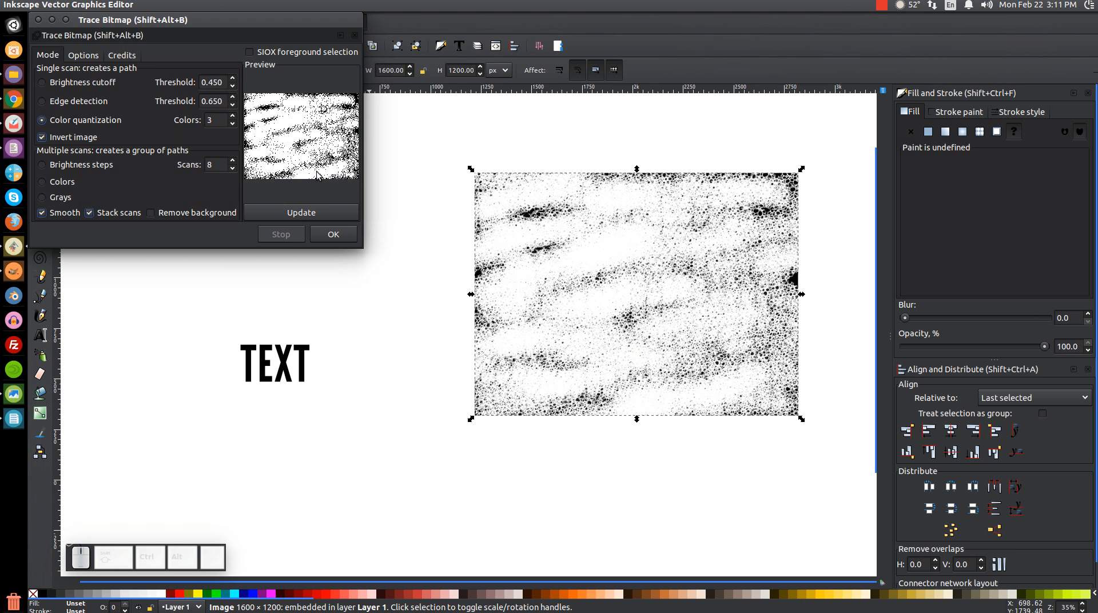
{"action": "mouse_move", "coordinate": [287, 106]}
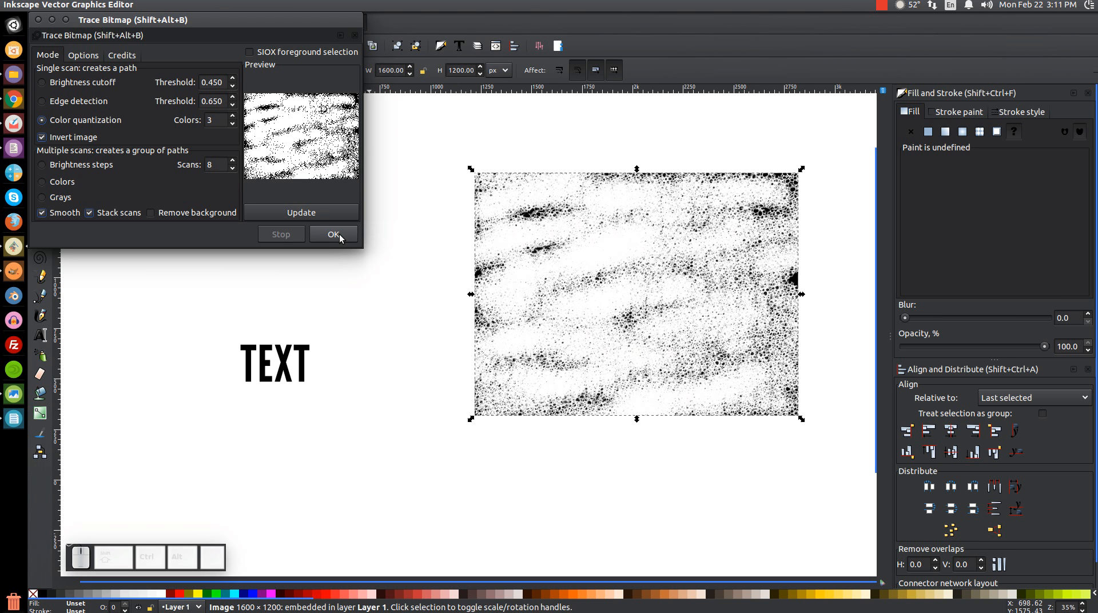
{"action": "left_click", "coordinate": [333, 233]}
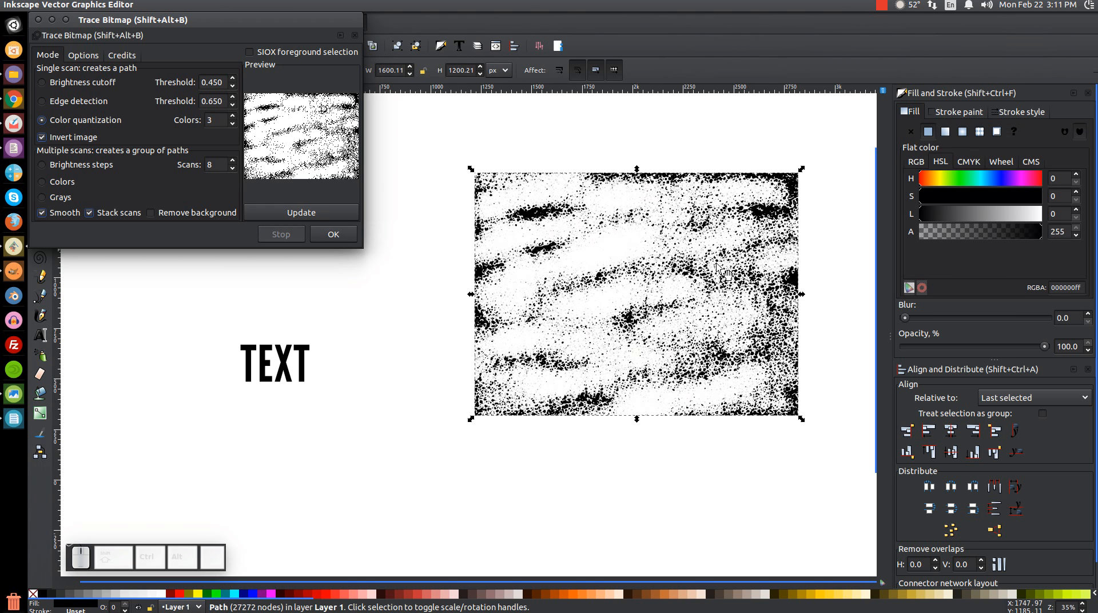
{"action": "mouse_move", "coordinate": [671, 265]}
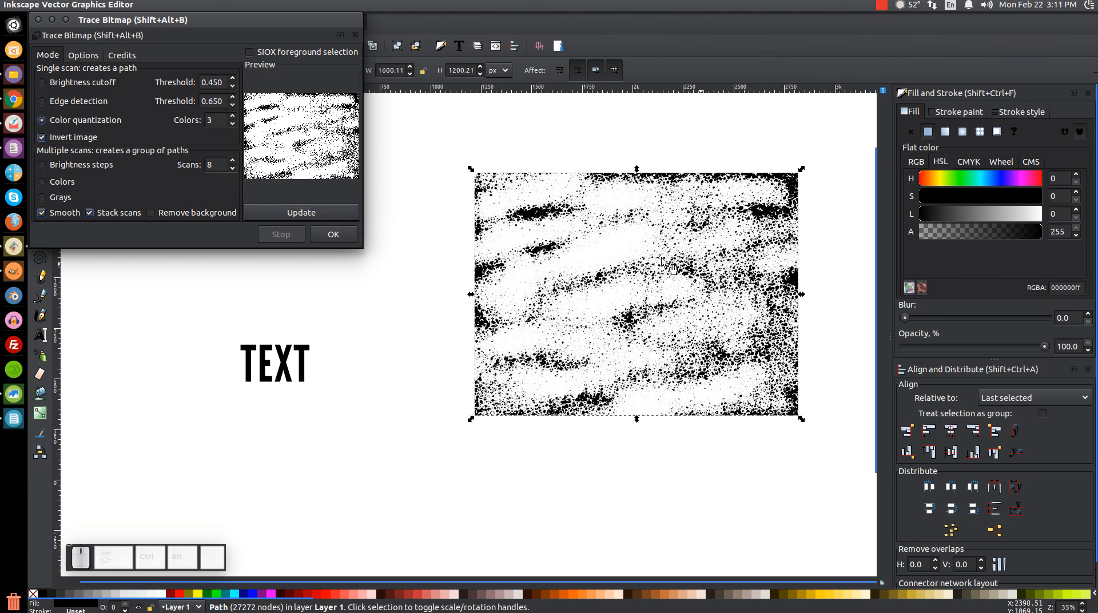
{"action": "mouse_move", "coordinate": [39, 32]}
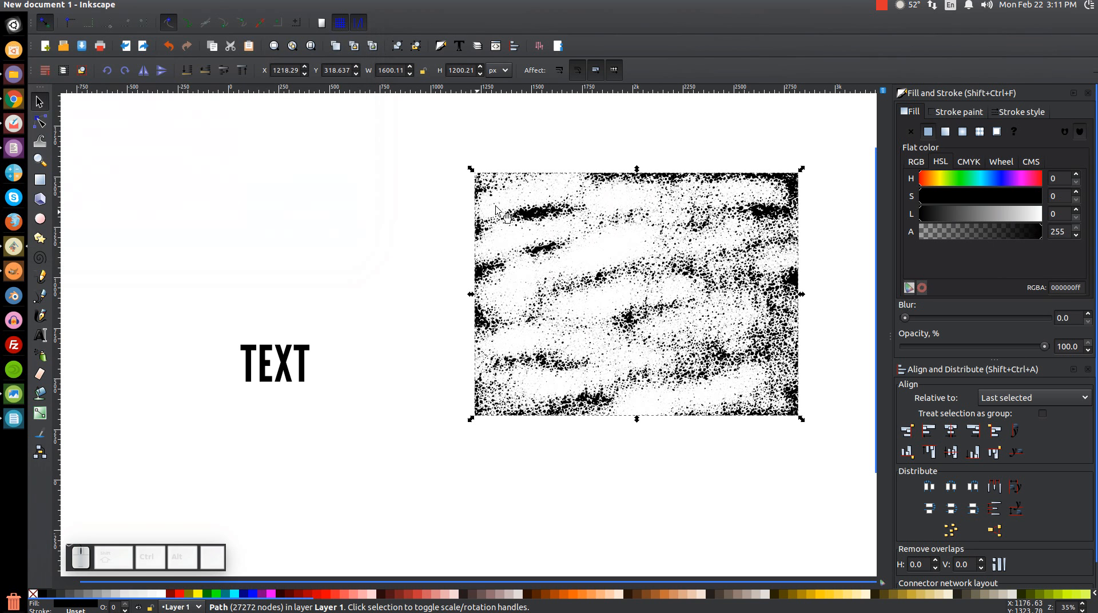
{"action": "mouse_move", "coordinate": [763, 221]}
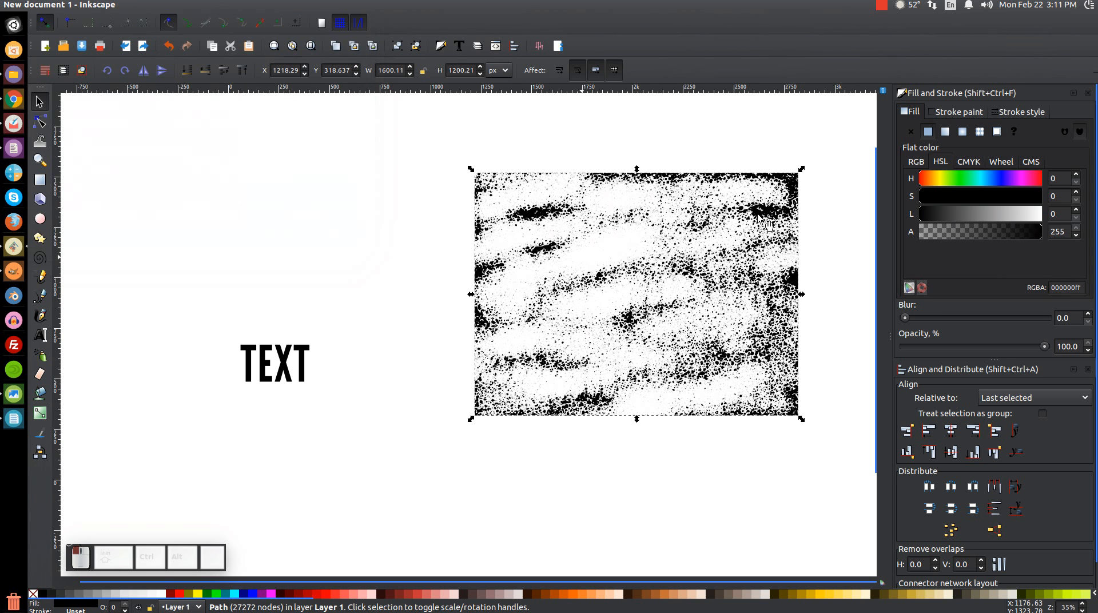
{"action": "mouse_move", "coordinate": [462, 468]}
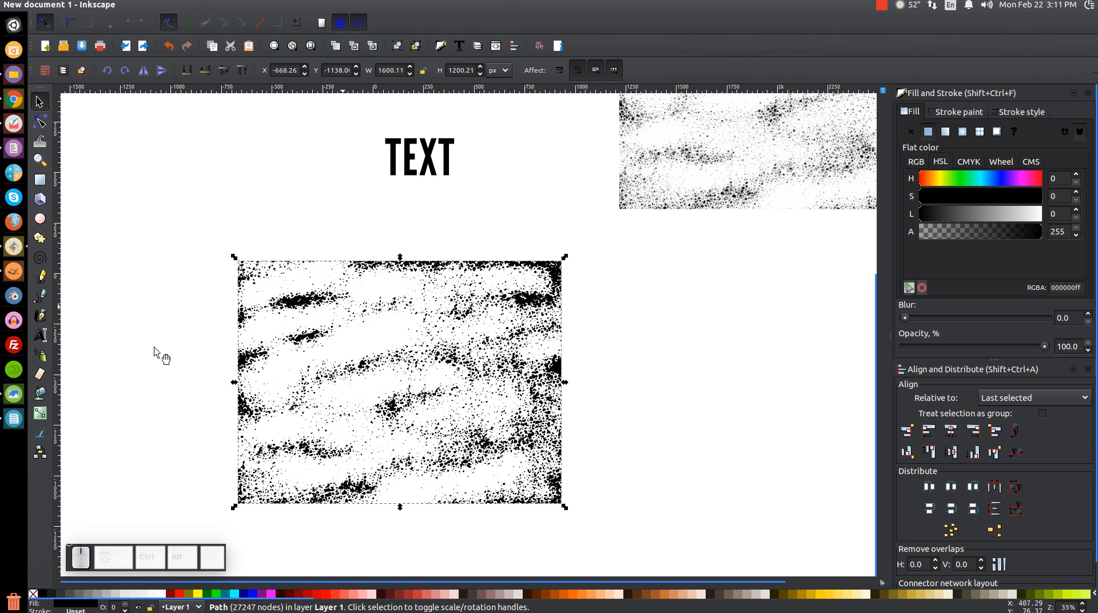
{"action": "mouse_move", "coordinate": [233, 303]}
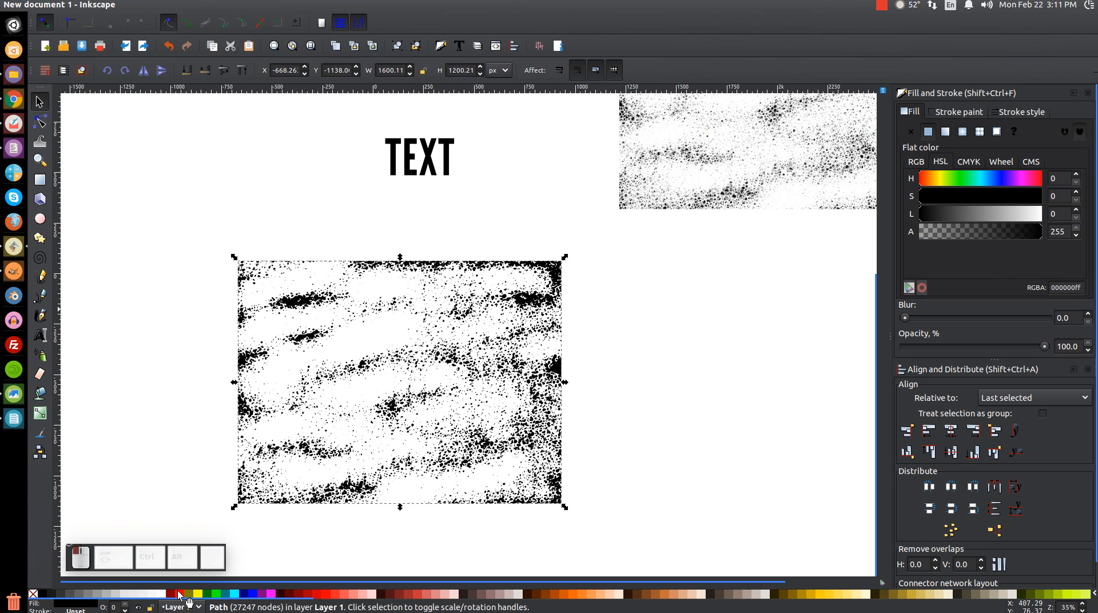
Step: Fill the traced texture path solid red (RGBA ff0000ff) via Fill and Stroke
{"action": "left_click", "coordinate": [179, 594]}
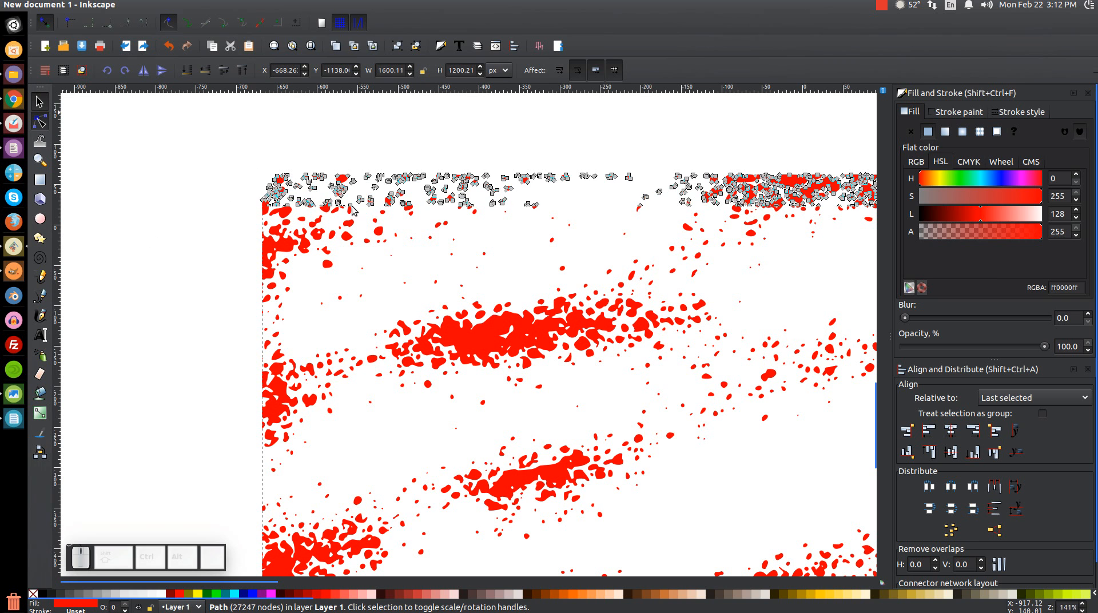
{"action": "mouse_move", "coordinate": [654, 308]}
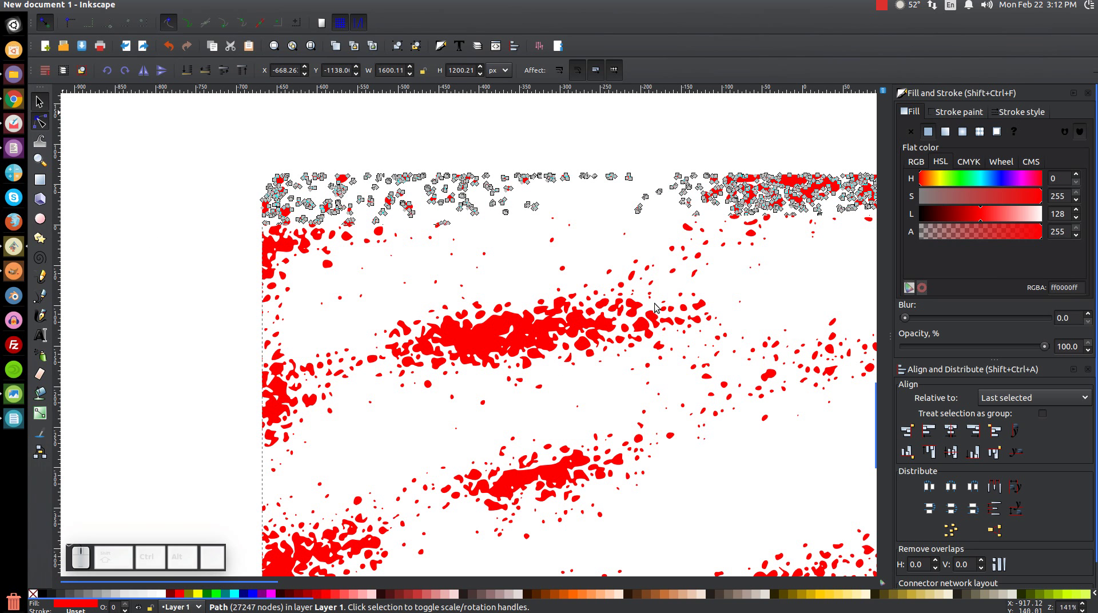
{"action": "mouse_move", "coordinate": [76, 97]}
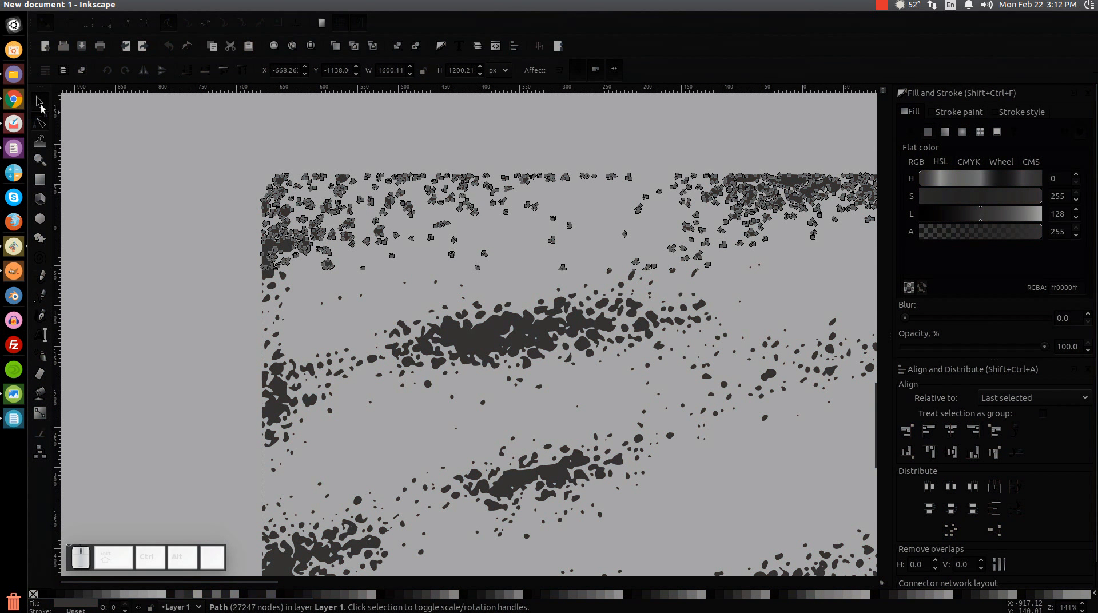
{"action": "mouse_move", "coordinate": [105, 249]}
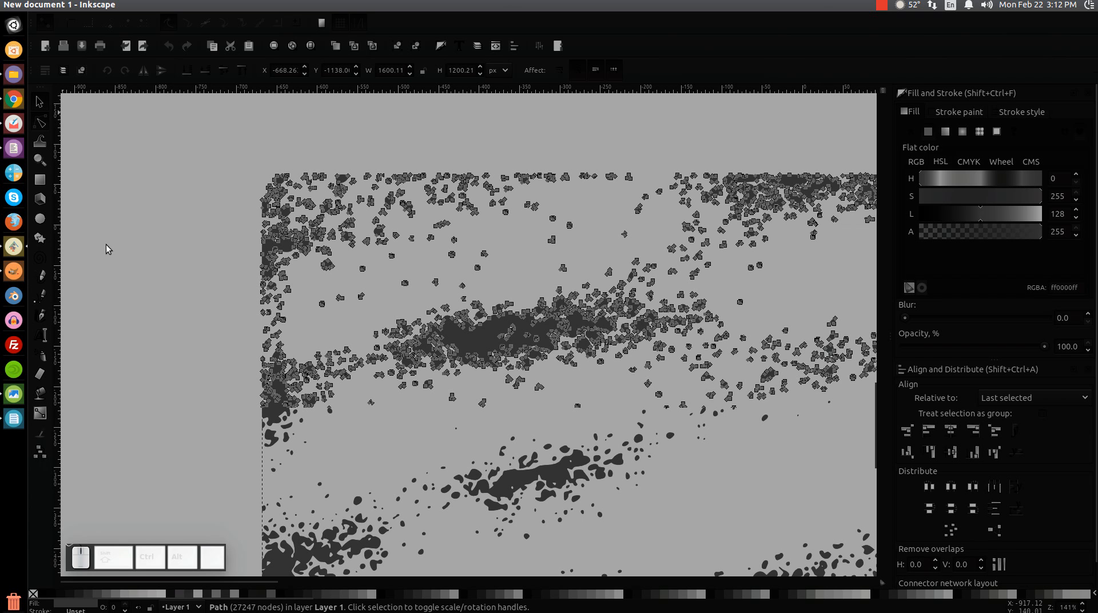
{"action": "mouse_move", "coordinate": [181, 211]}
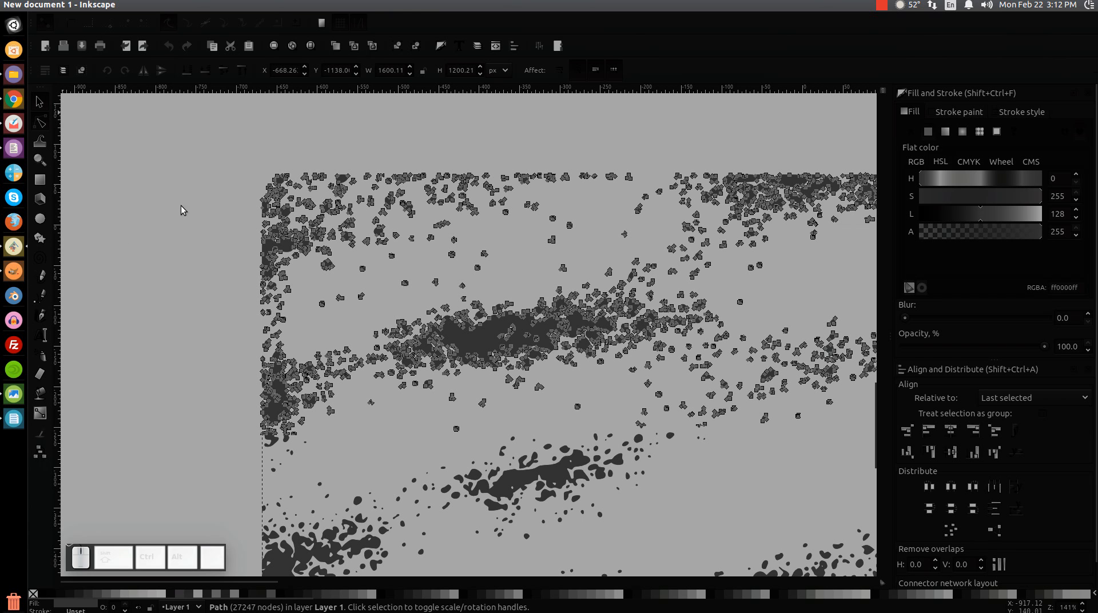
{"action": "mouse_move", "coordinate": [154, 217]}
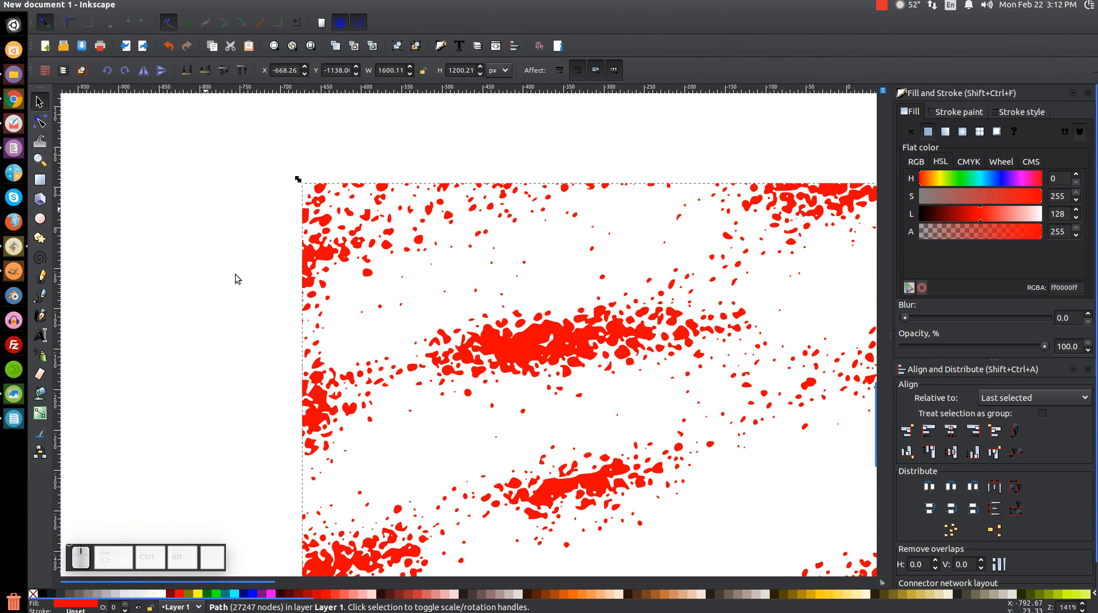
{"action": "mouse_move", "coordinate": [498, 290]}
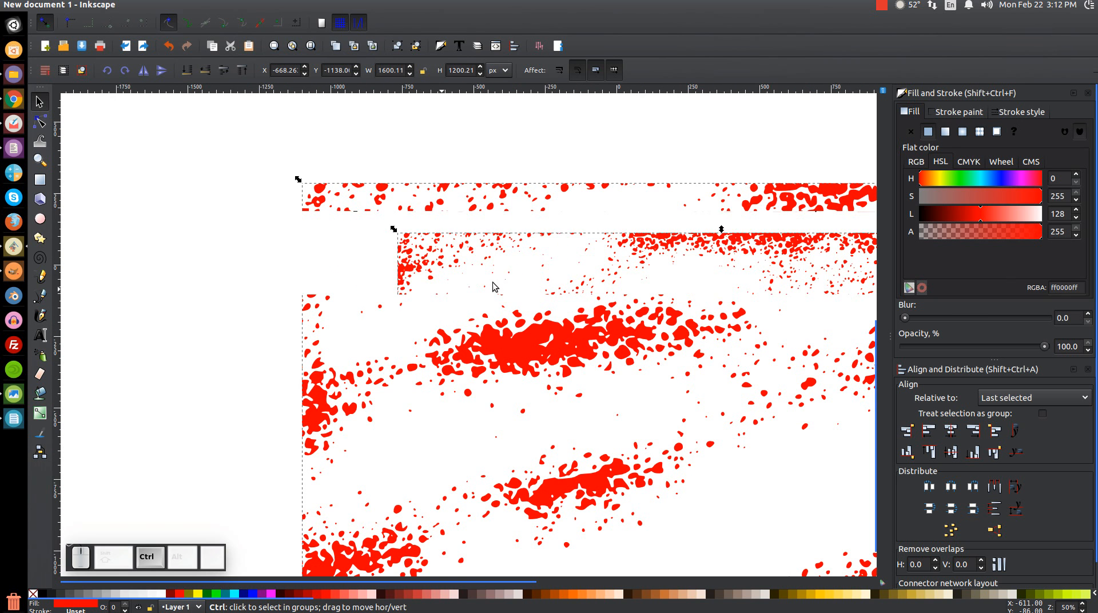
Step: Center the red texture on the TEXT lettering on both axes with Align and Distribute
{"action": "scroll", "scroll_direction": "down", "scroll_amount": 3}
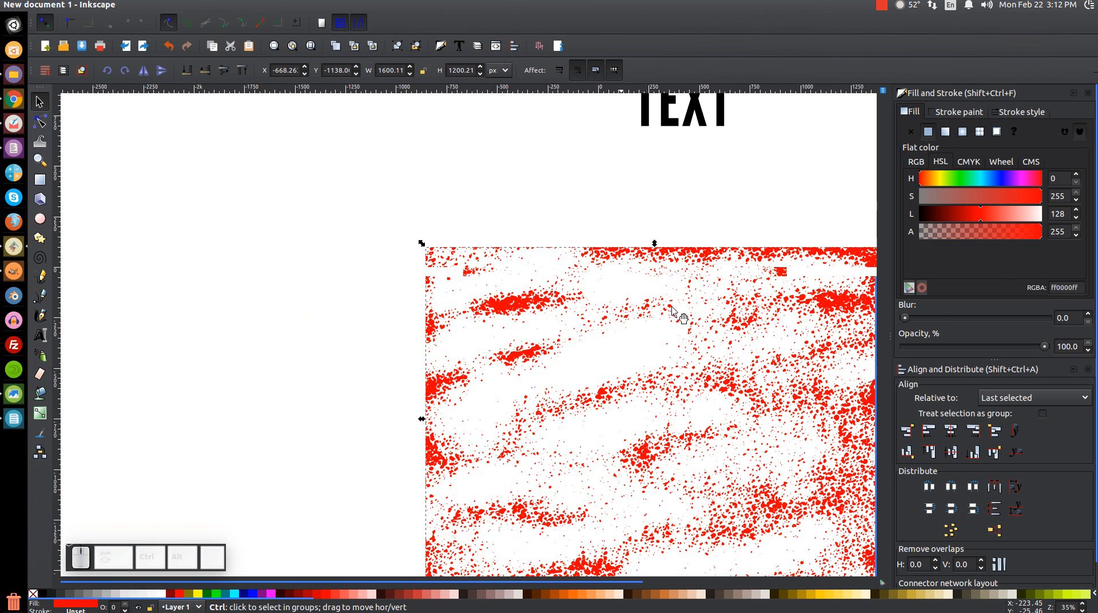
{"action": "mouse_move", "coordinate": [508, 277]}
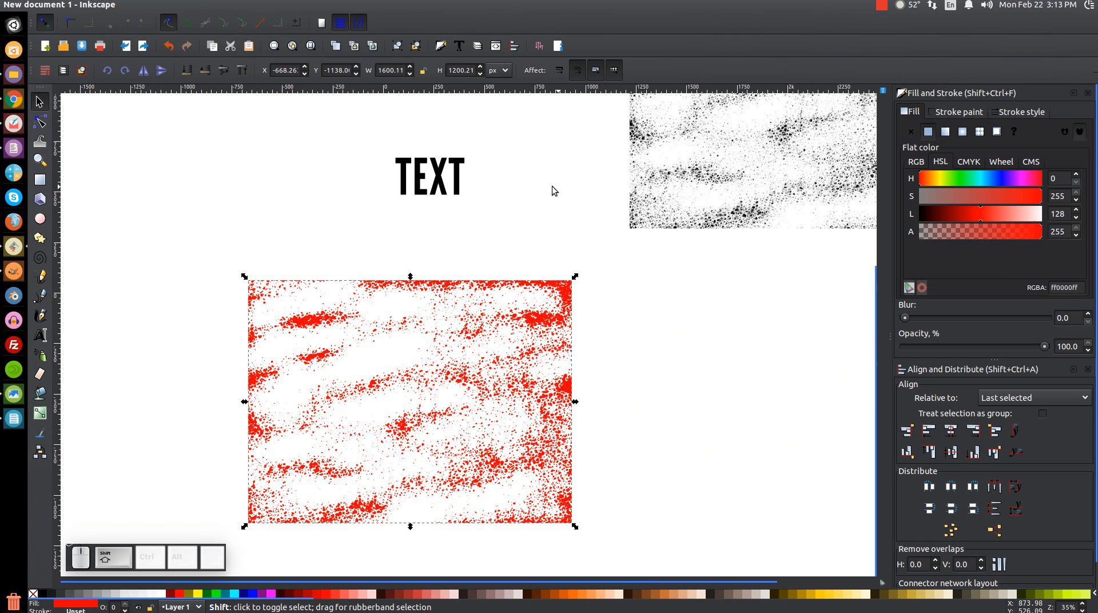
{"action": "left_click", "coordinate": [429, 175]}
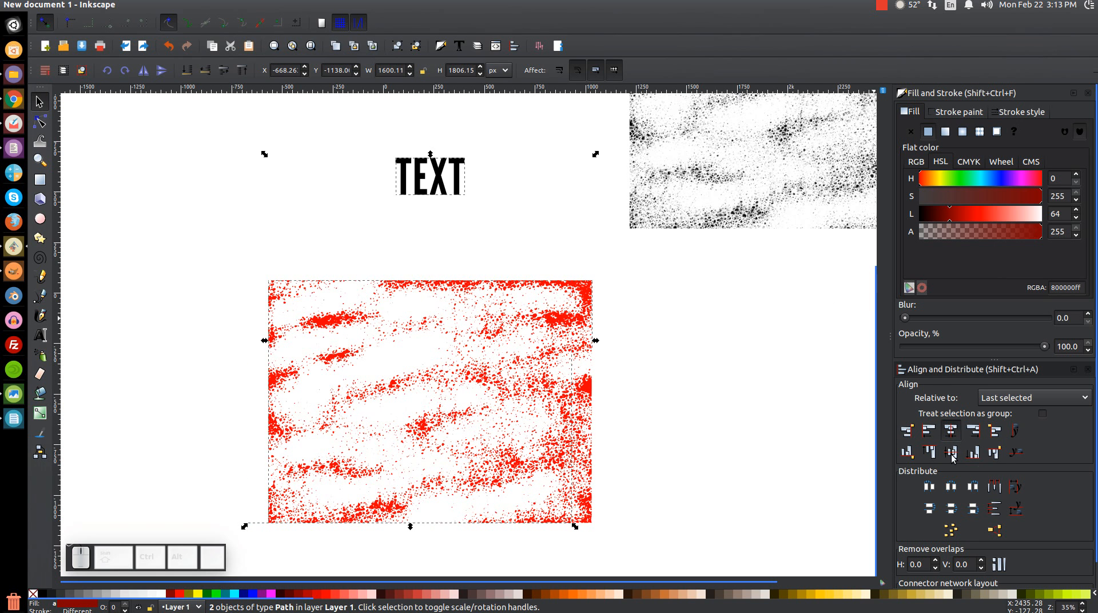
{"action": "left_click", "coordinate": [950, 451]}
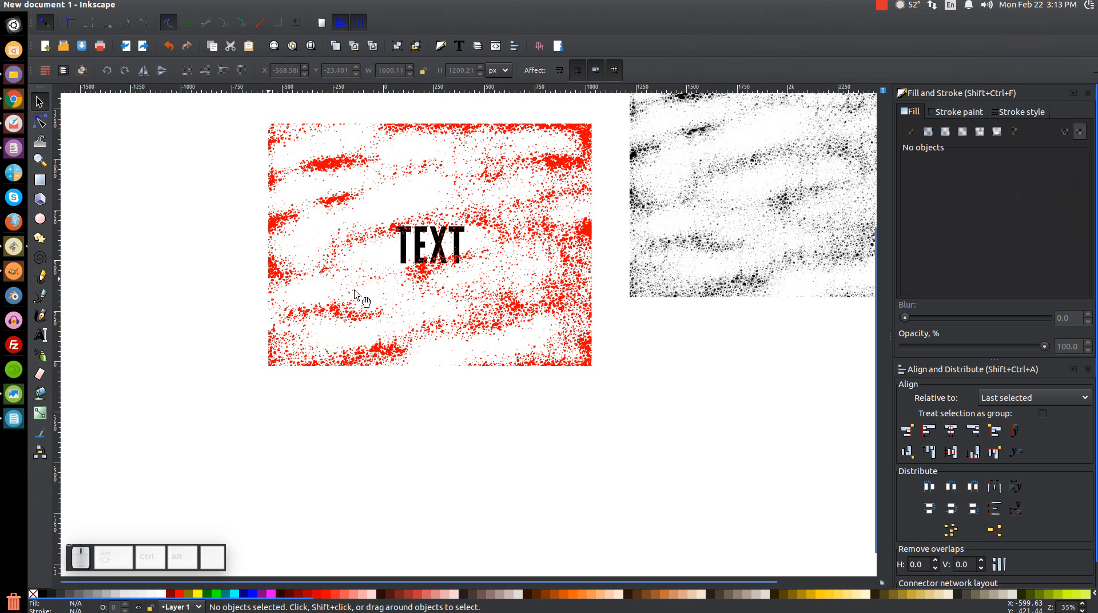
{"action": "mouse_move", "coordinate": [235, 421]}
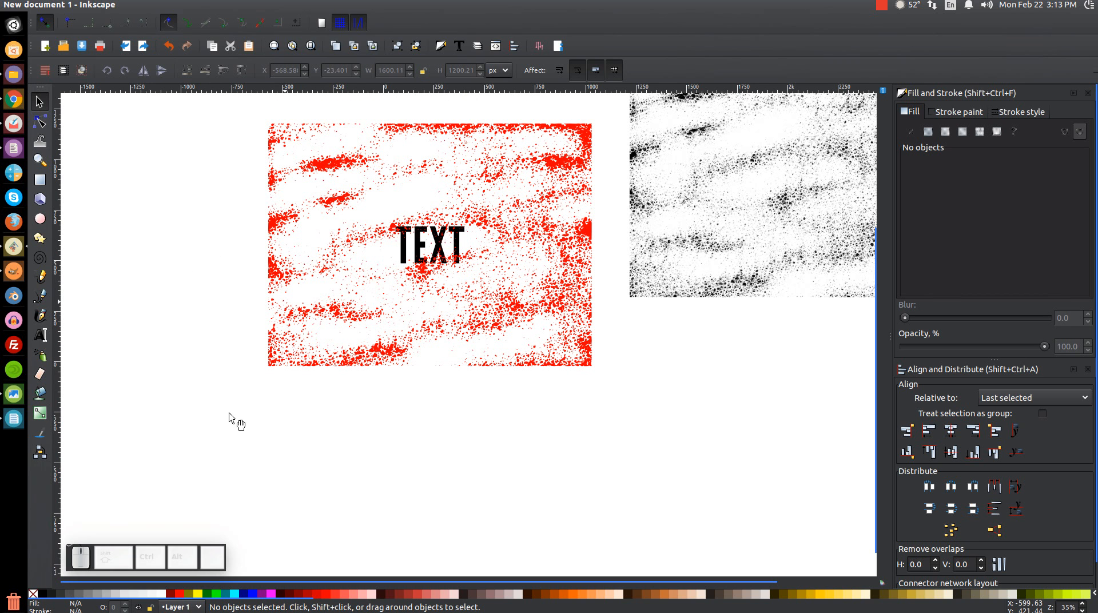
{"action": "mouse_move", "coordinate": [556, 234]}
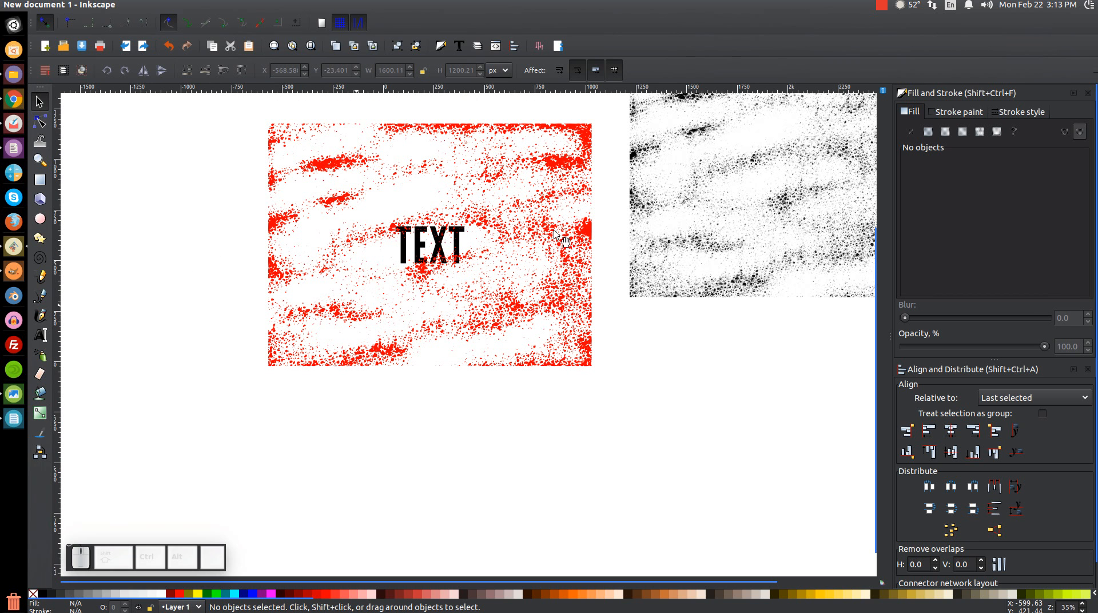
{"action": "mouse_move", "coordinate": [550, 217]}
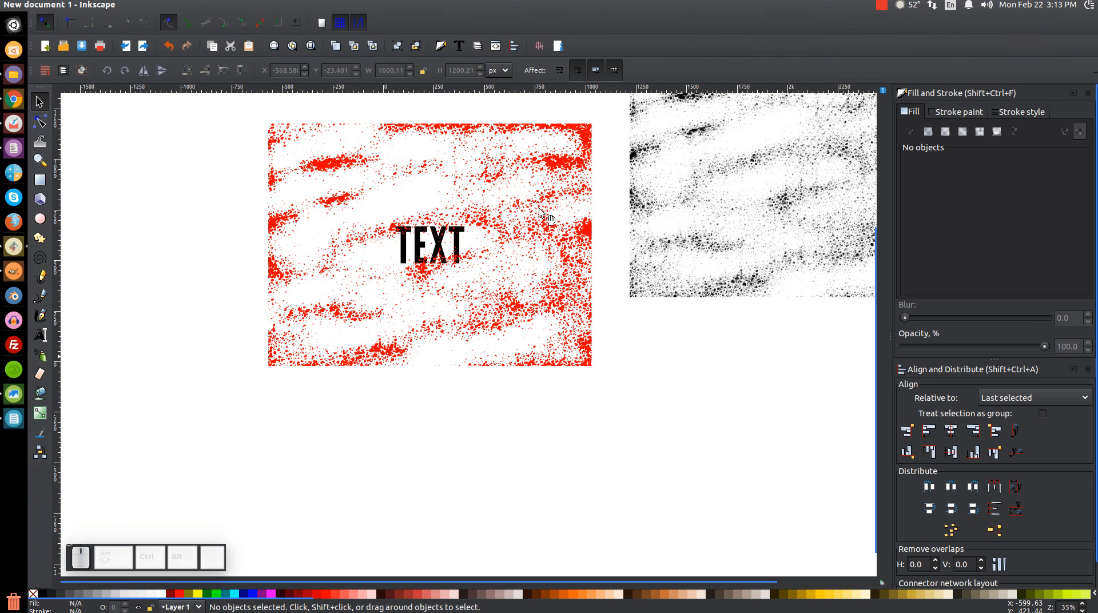
Step: Fill the texture overlay white from the palette and select it together with the TEXT path
{"action": "left_click", "coordinate": [542, 217]}
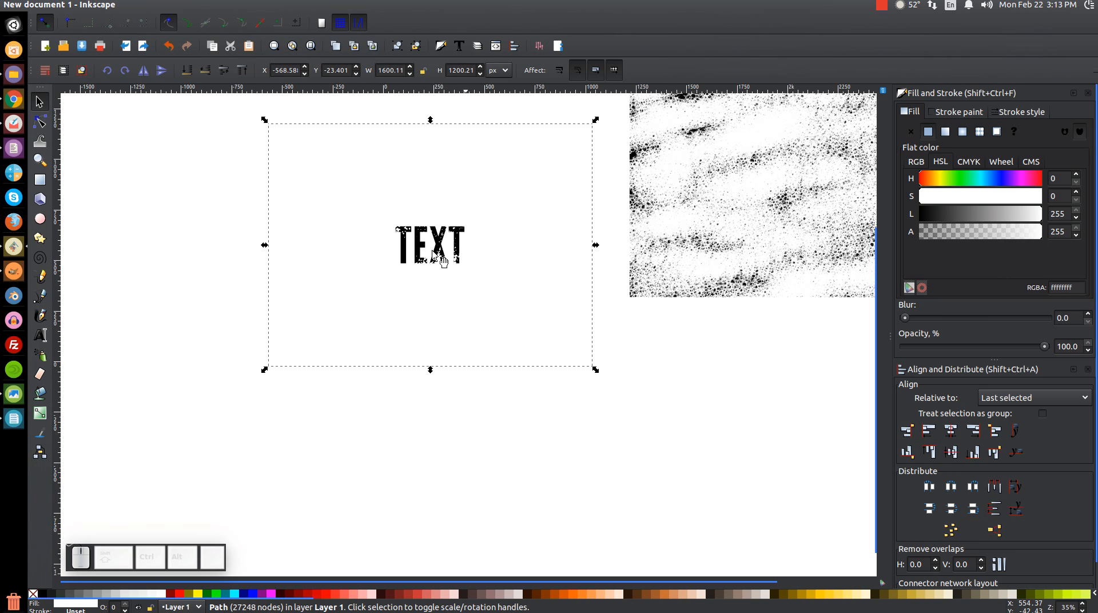
{"action": "mouse_move", "coordinate": [301, 161]}
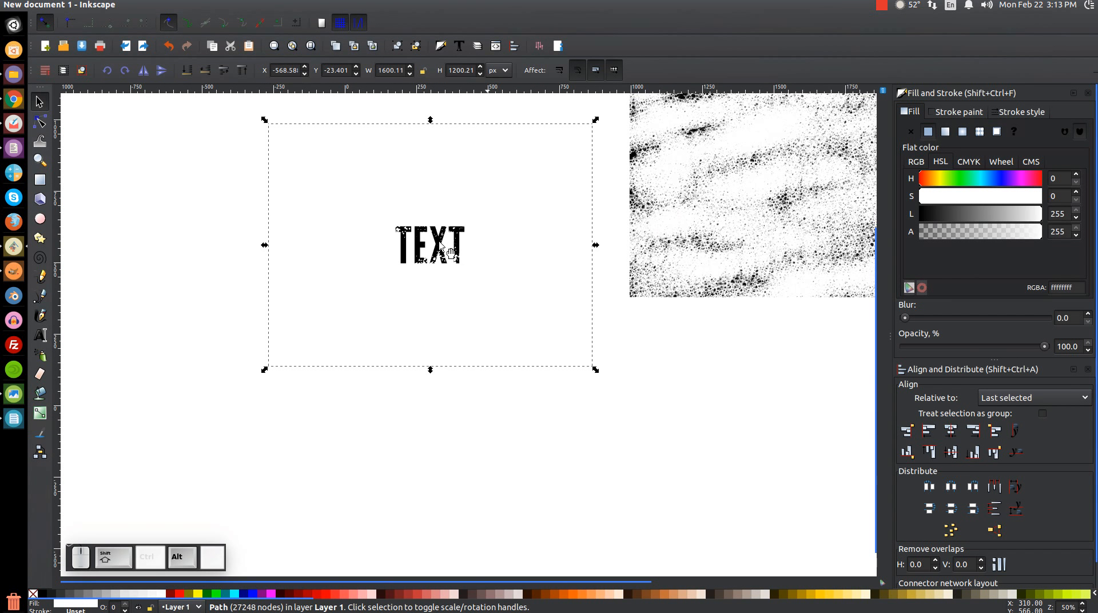
{"action": "mouse_move", "coordinate": [405, 247]}
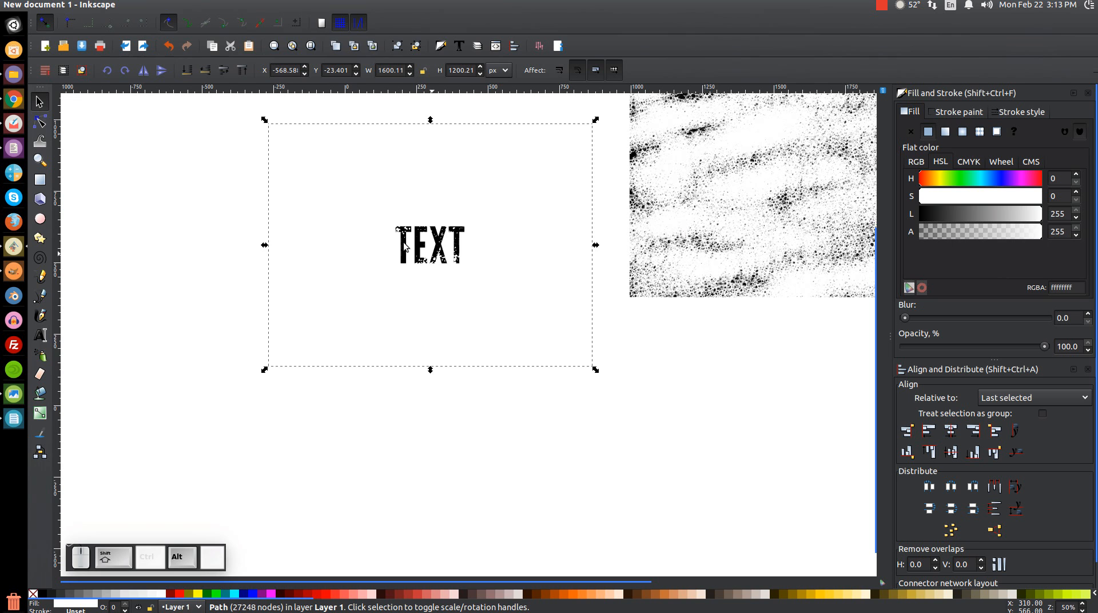
{"action": "mouse_move", "coordinate": [444, 253]}
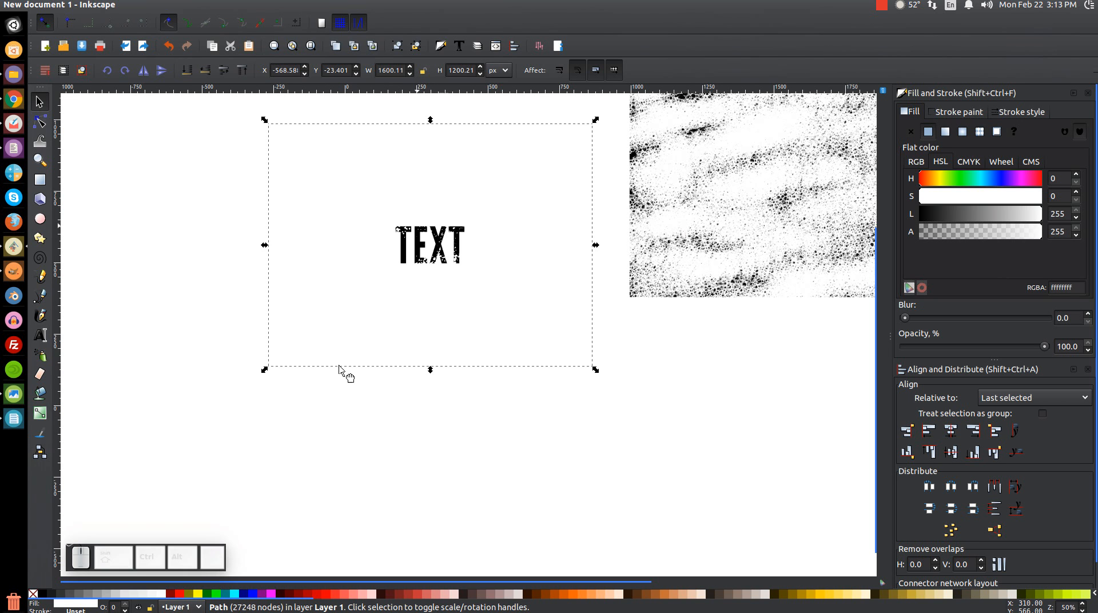
{"action": "mouse_move", "coordinate": [341, 369]}
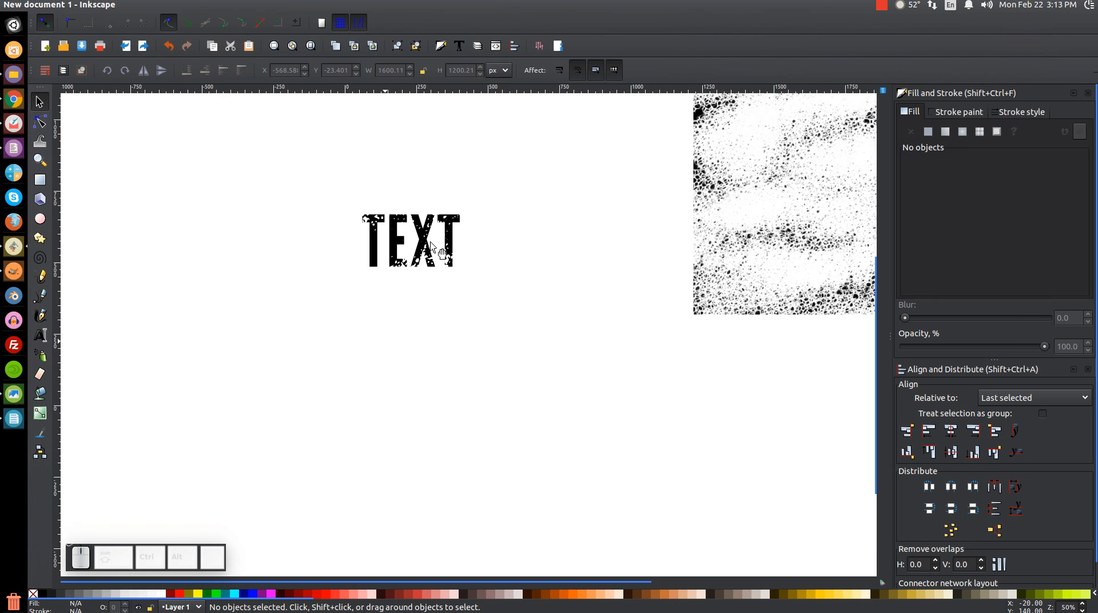
{"action": "key", "text": "ctrl"}
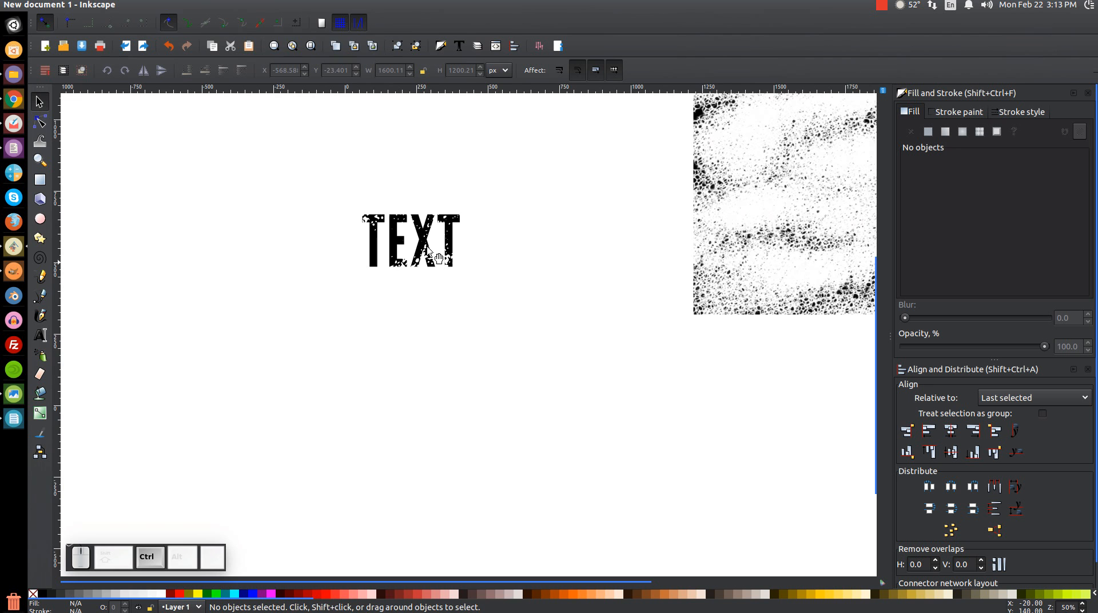
{"action": "scroll", "scroll_direction": "down", "scroll_amount": 3}
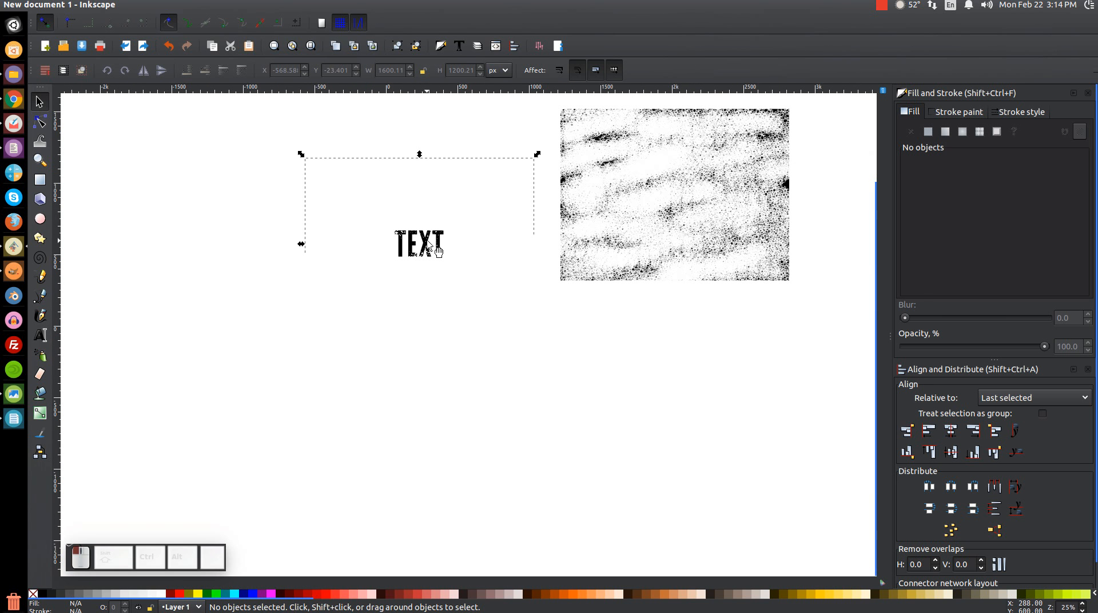
{"action": "left_click", "coordinate": [418, 243]}
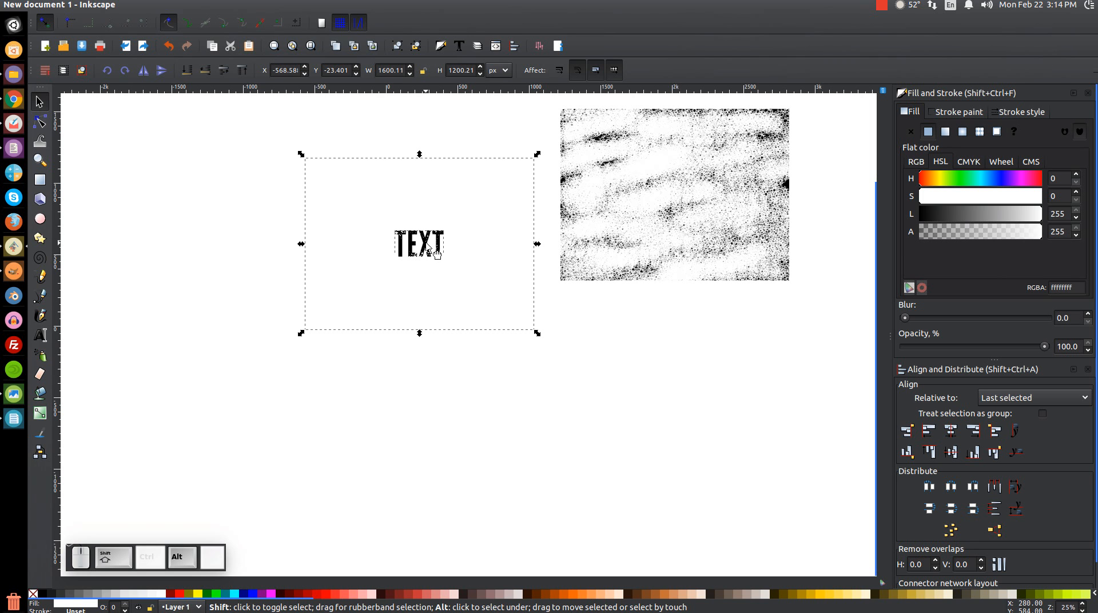
{"action": "left_click", "coordinate": [979, 214]}
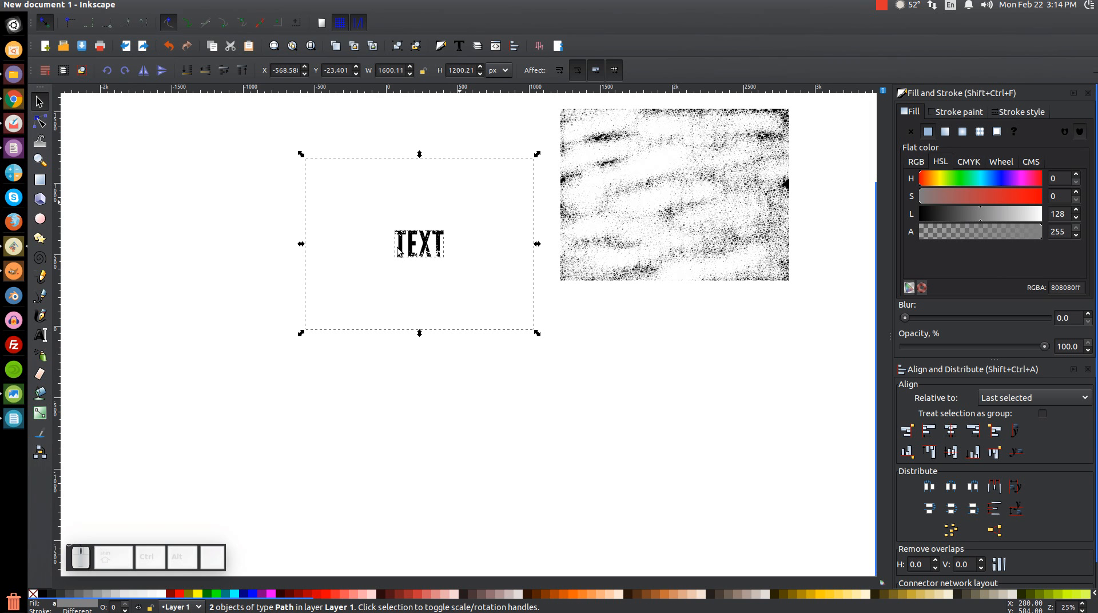
{"action": "mouse_move", "coordinate": [640, 469]}
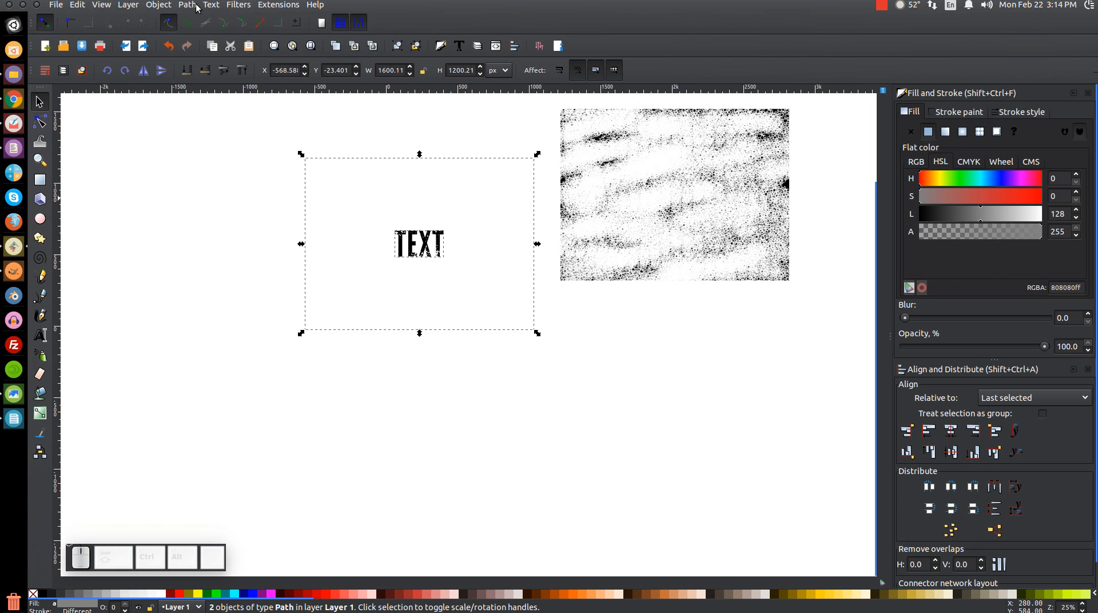
{"action": "mouse_move", "coordinate": [181, 343]}
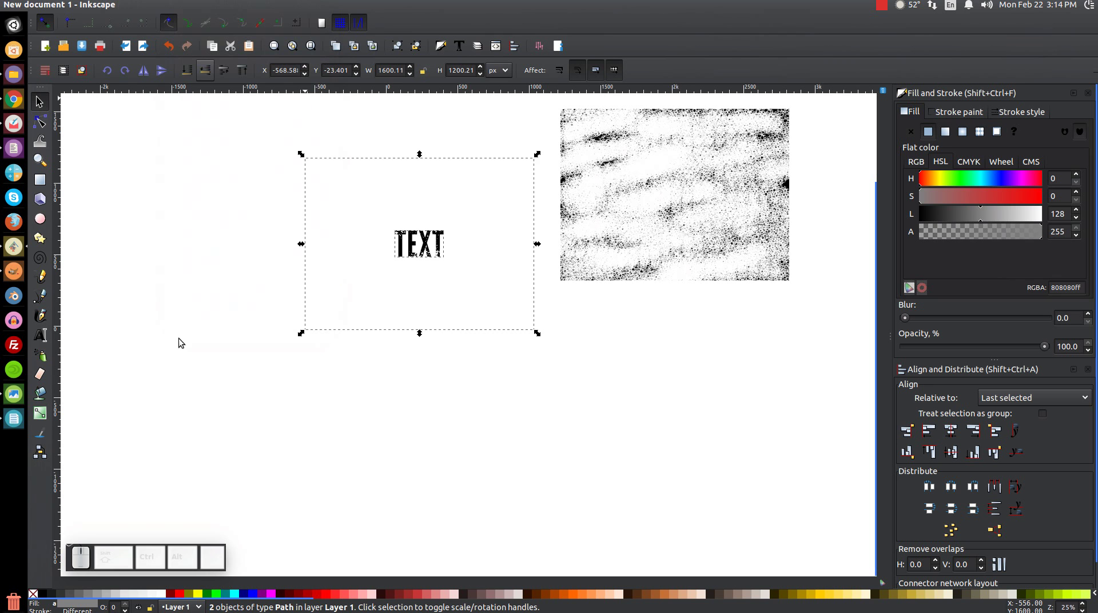
Step: Apply Path > Difference so TEXT becomes one distressed 545-node black path, then select it
{"action": "left_click", "coordinate": [419, 243]}
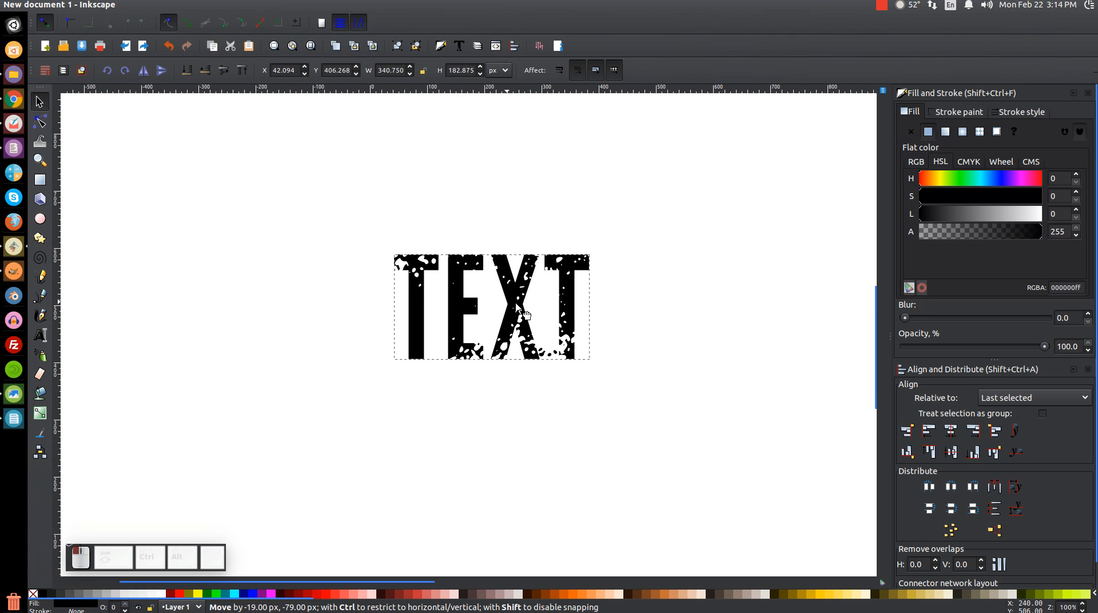
{"action": "left_click", "coordinate": [490, 306]}
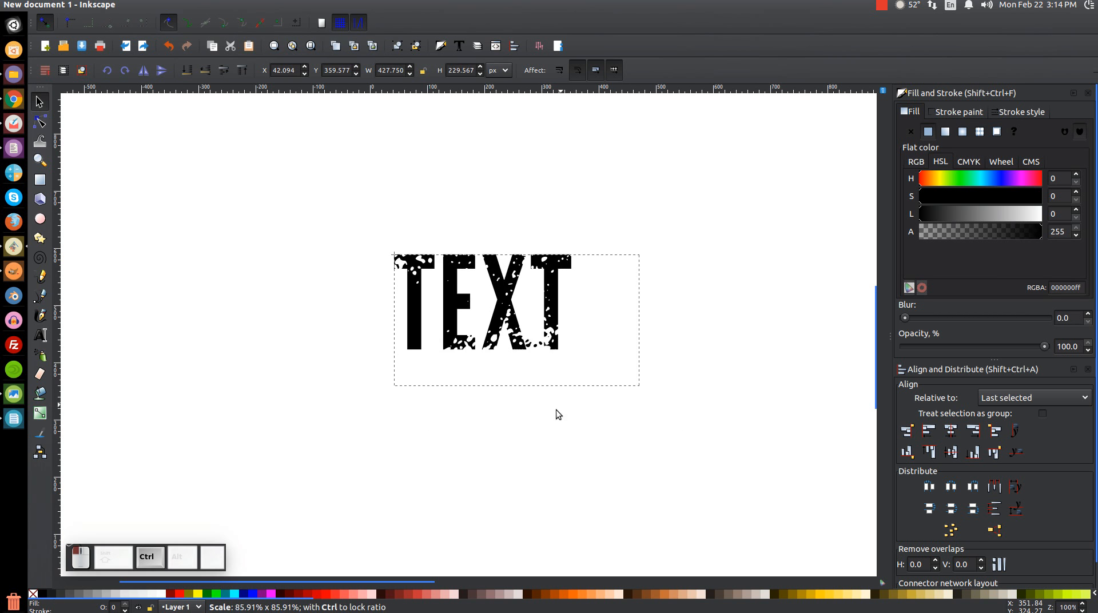
{"action": "left_click", "coordinate": [557, 413]}
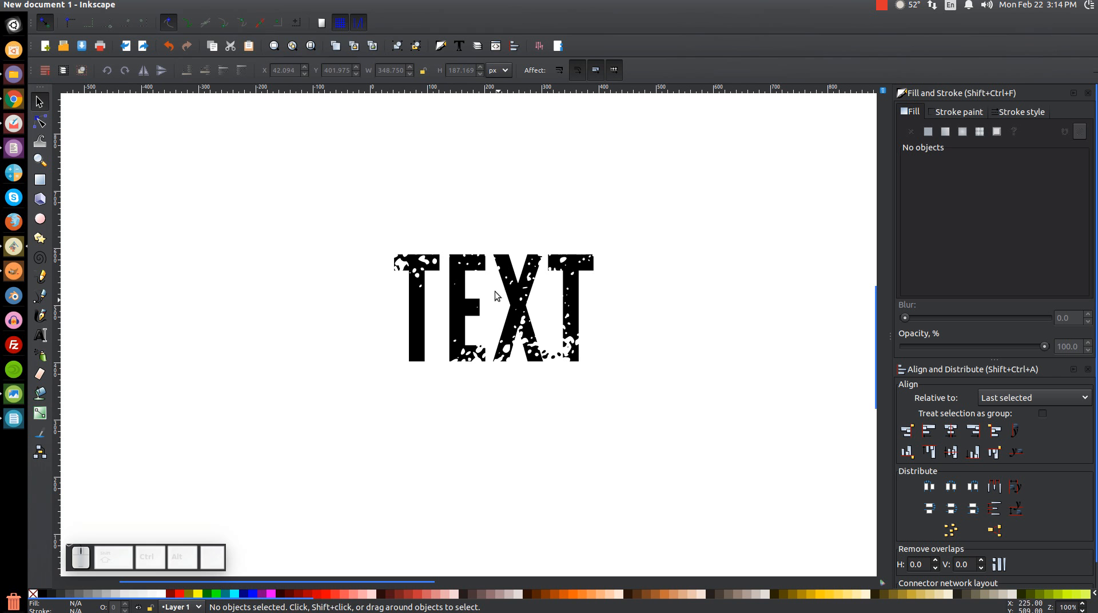
{"action": "left_click", "coordinate": [490, 309]}
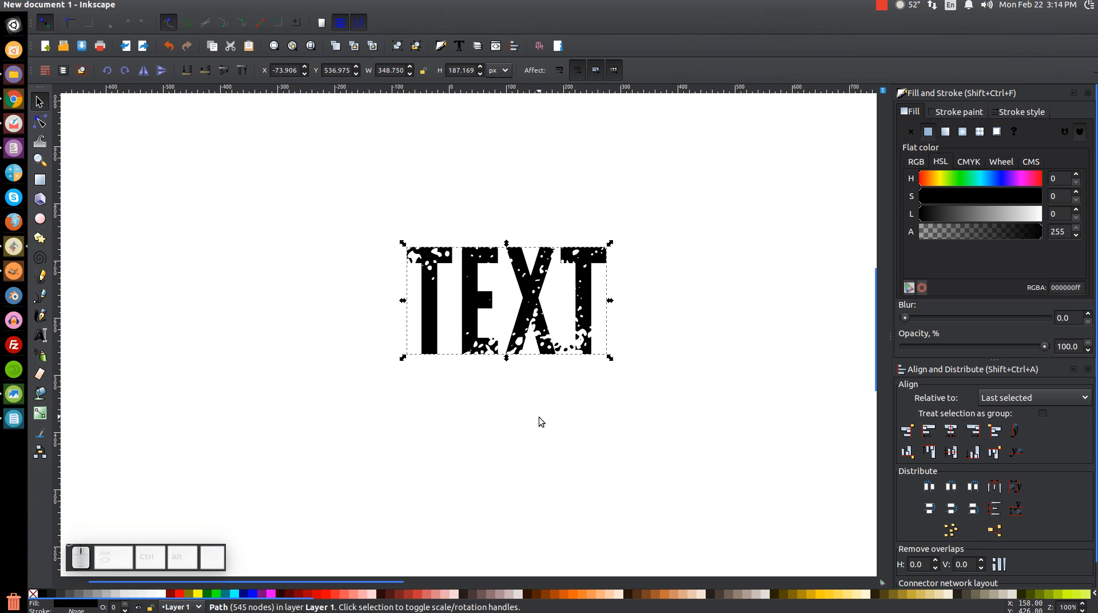
{"action": "mouse_move", "coordinate": [495, 326]}
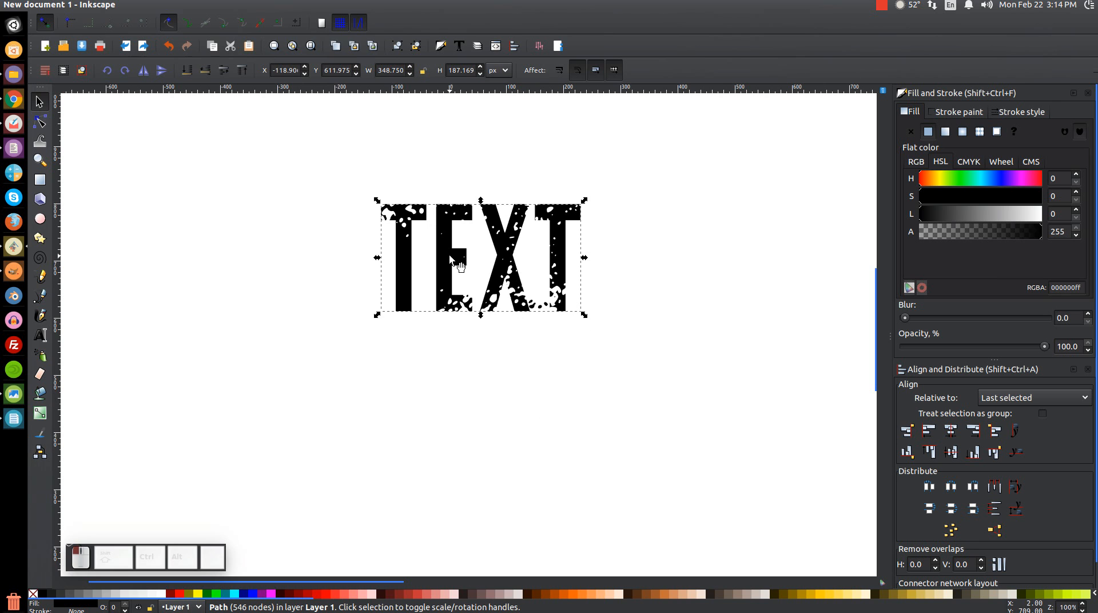
{"action": "mouse_move", "coordinate": [432, 329]}
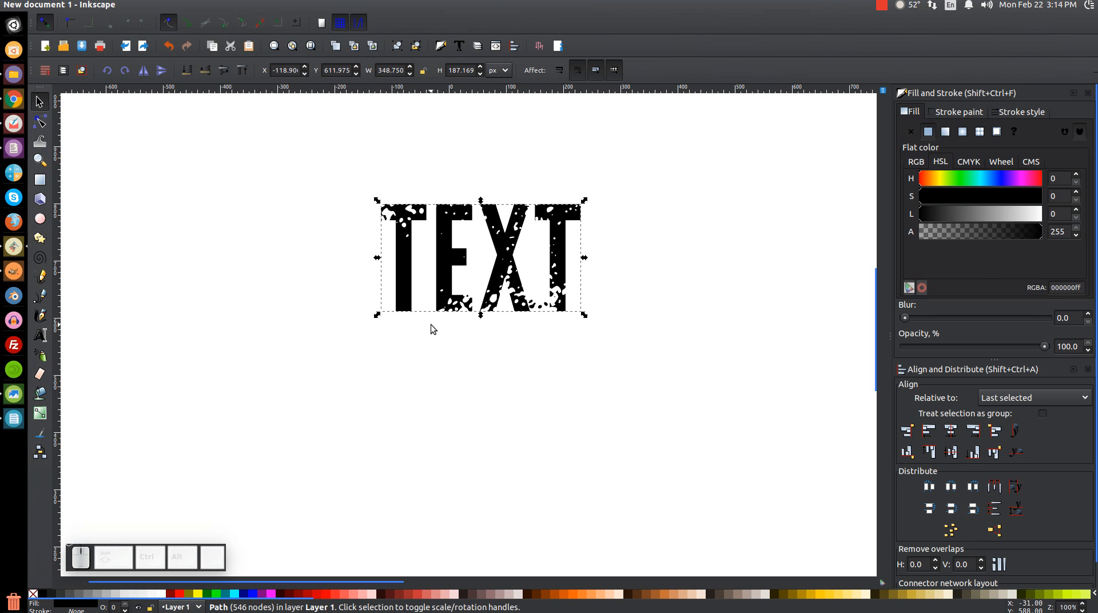
{"action": "mouse_move", "coordinate": [428, 326]}
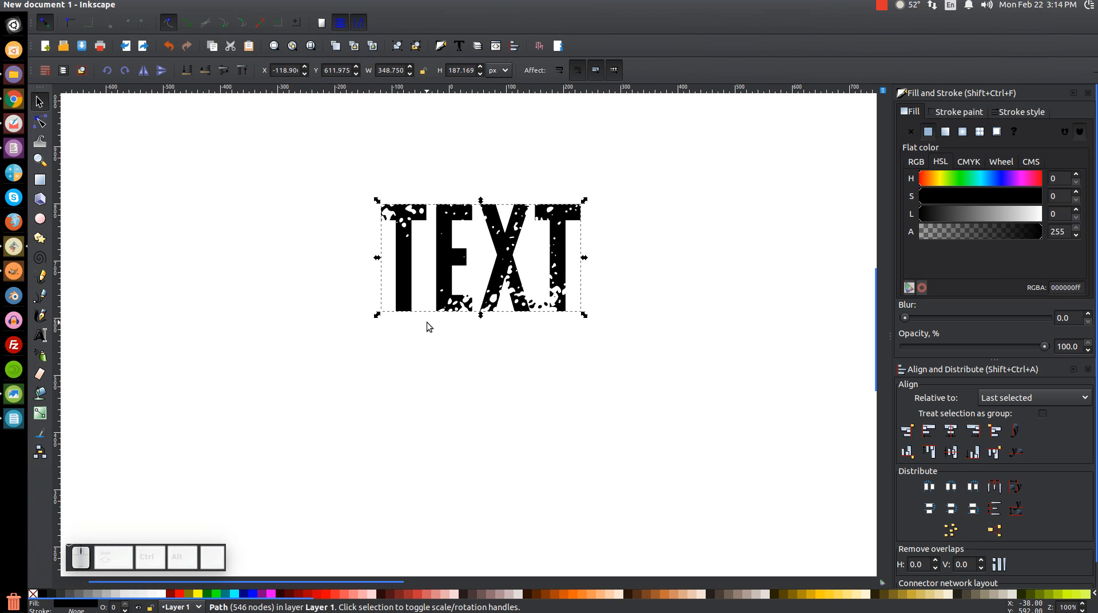
{"action": "mouse_move", "coordinate": [881, 12]}
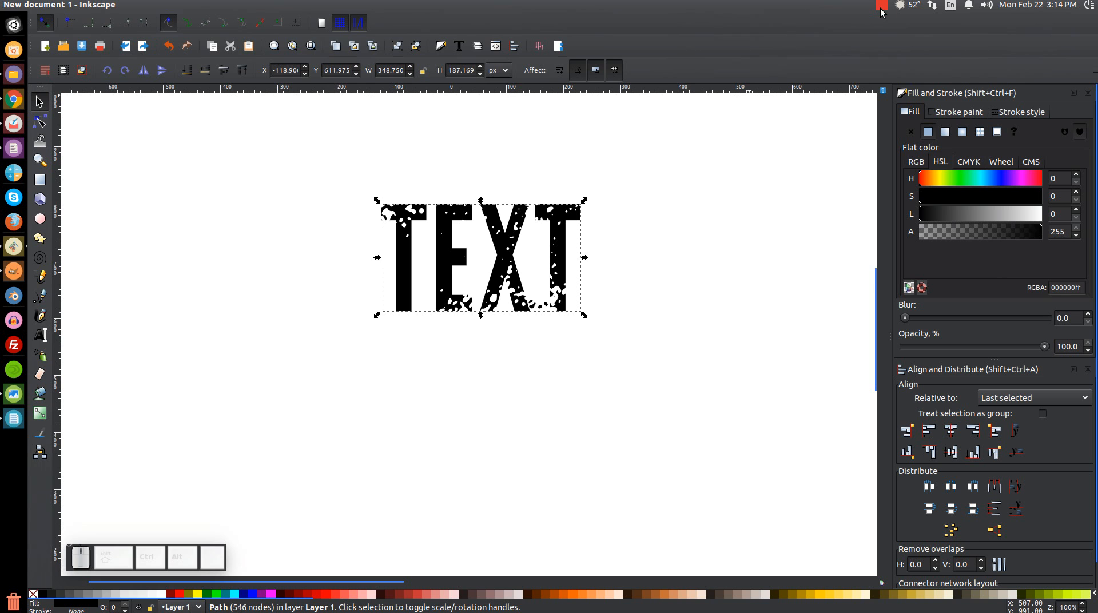